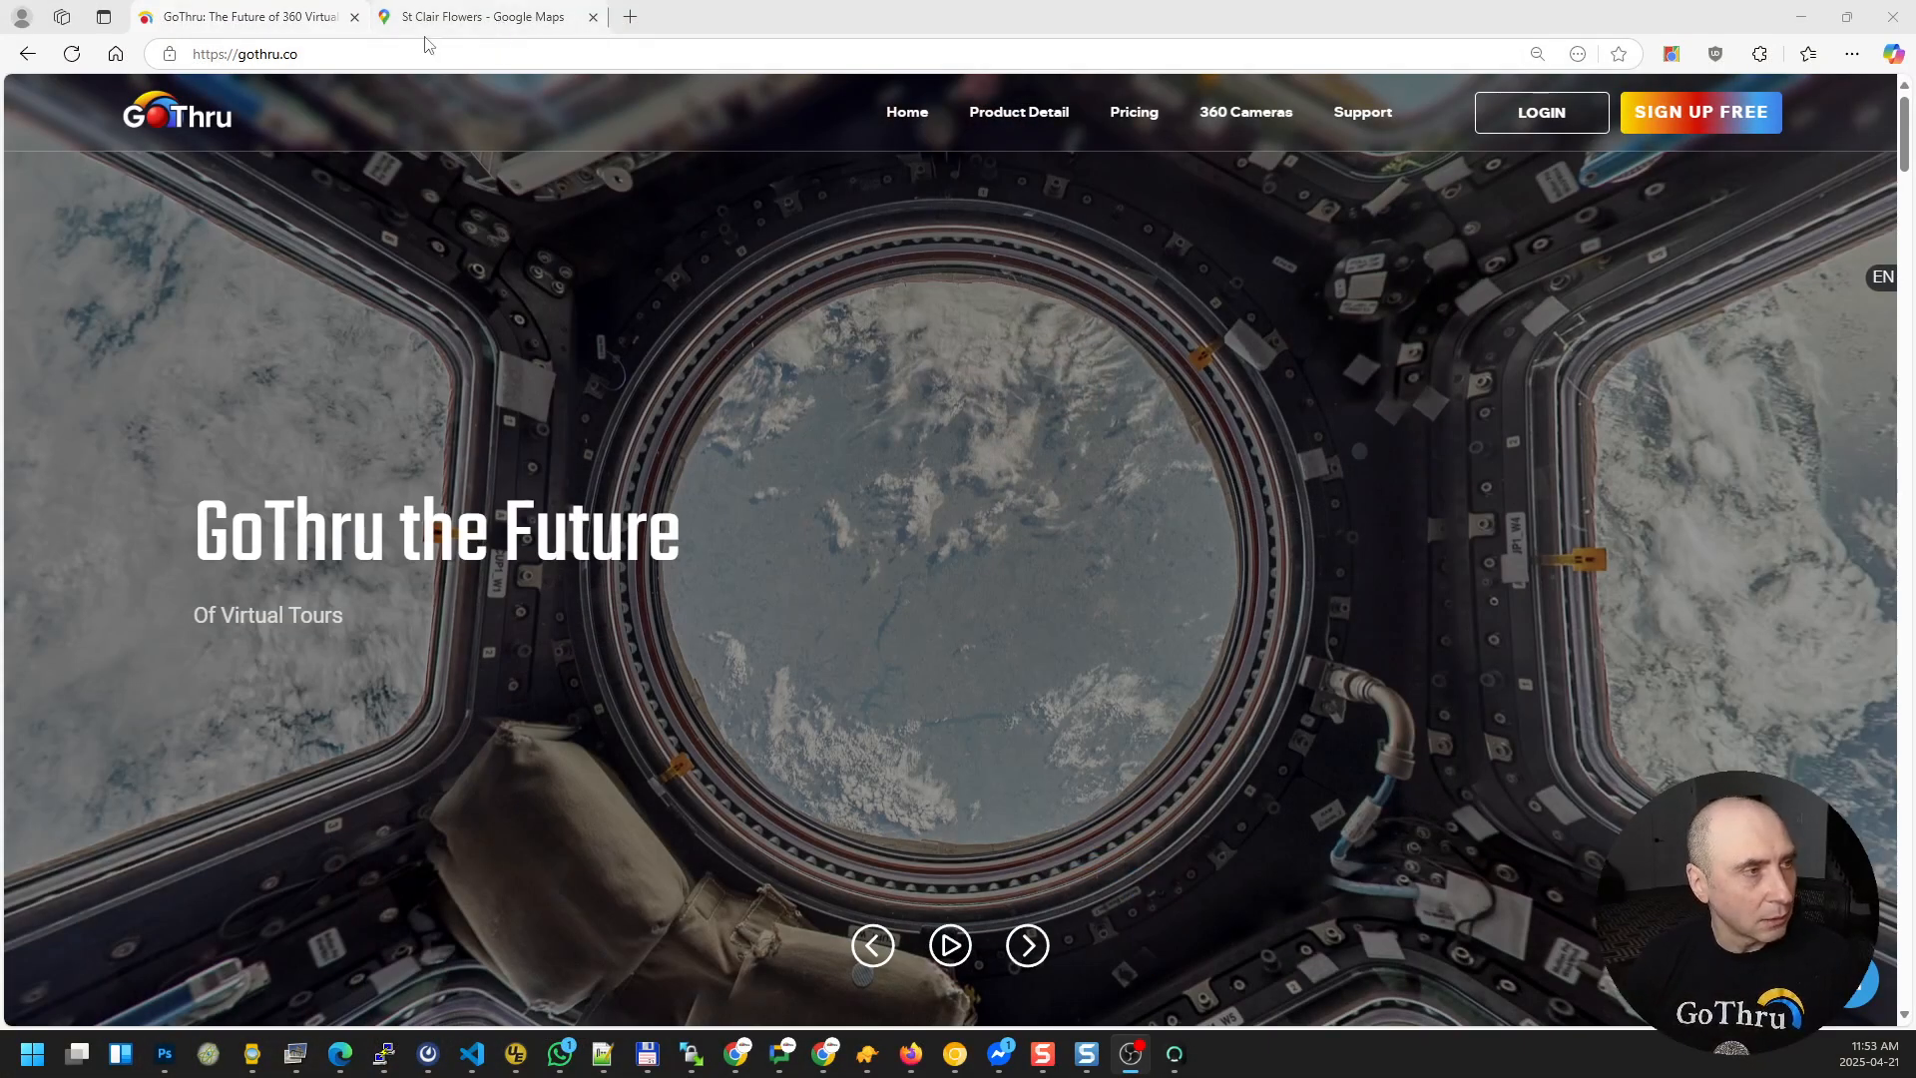
# Show the St Clair Flowers Google Maps listing and scroll its panel down to Photos & videos
pyautogui.click(481, 16)
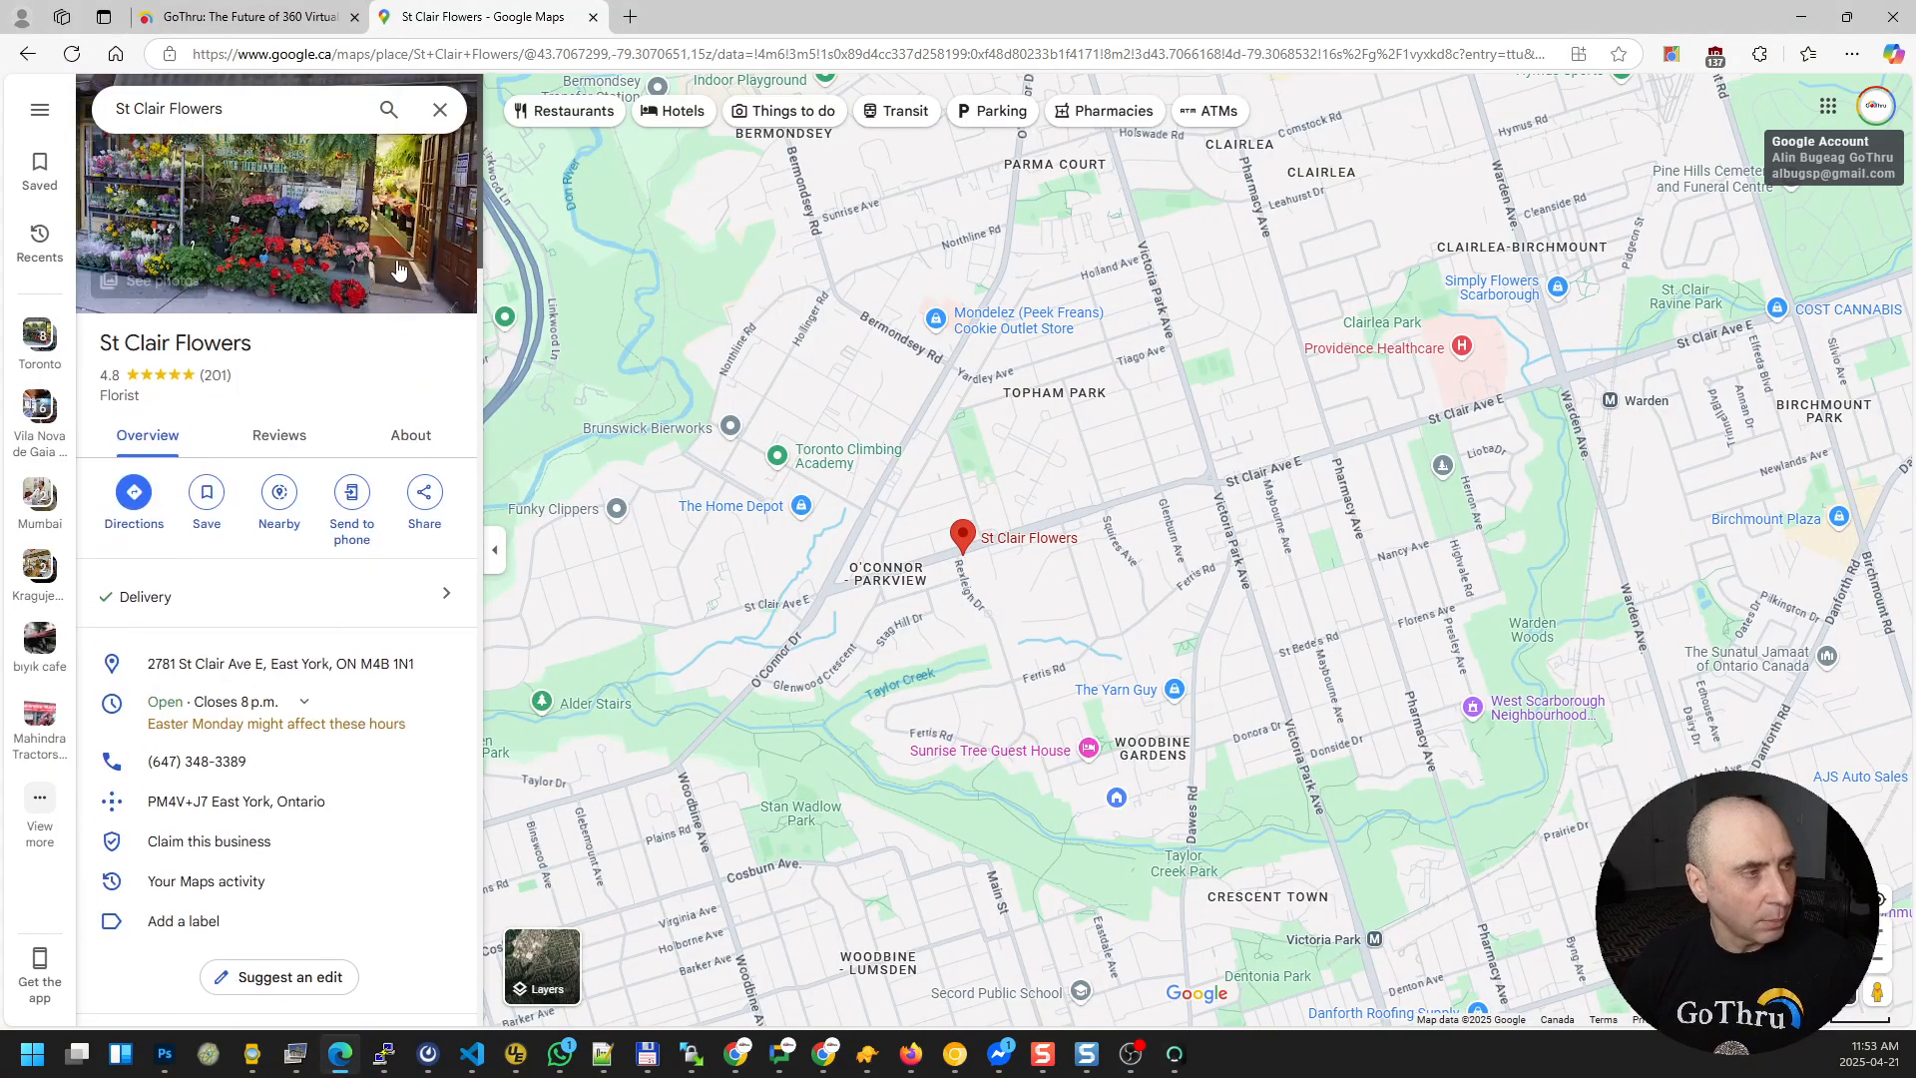
pyautogui.scroll(-3)
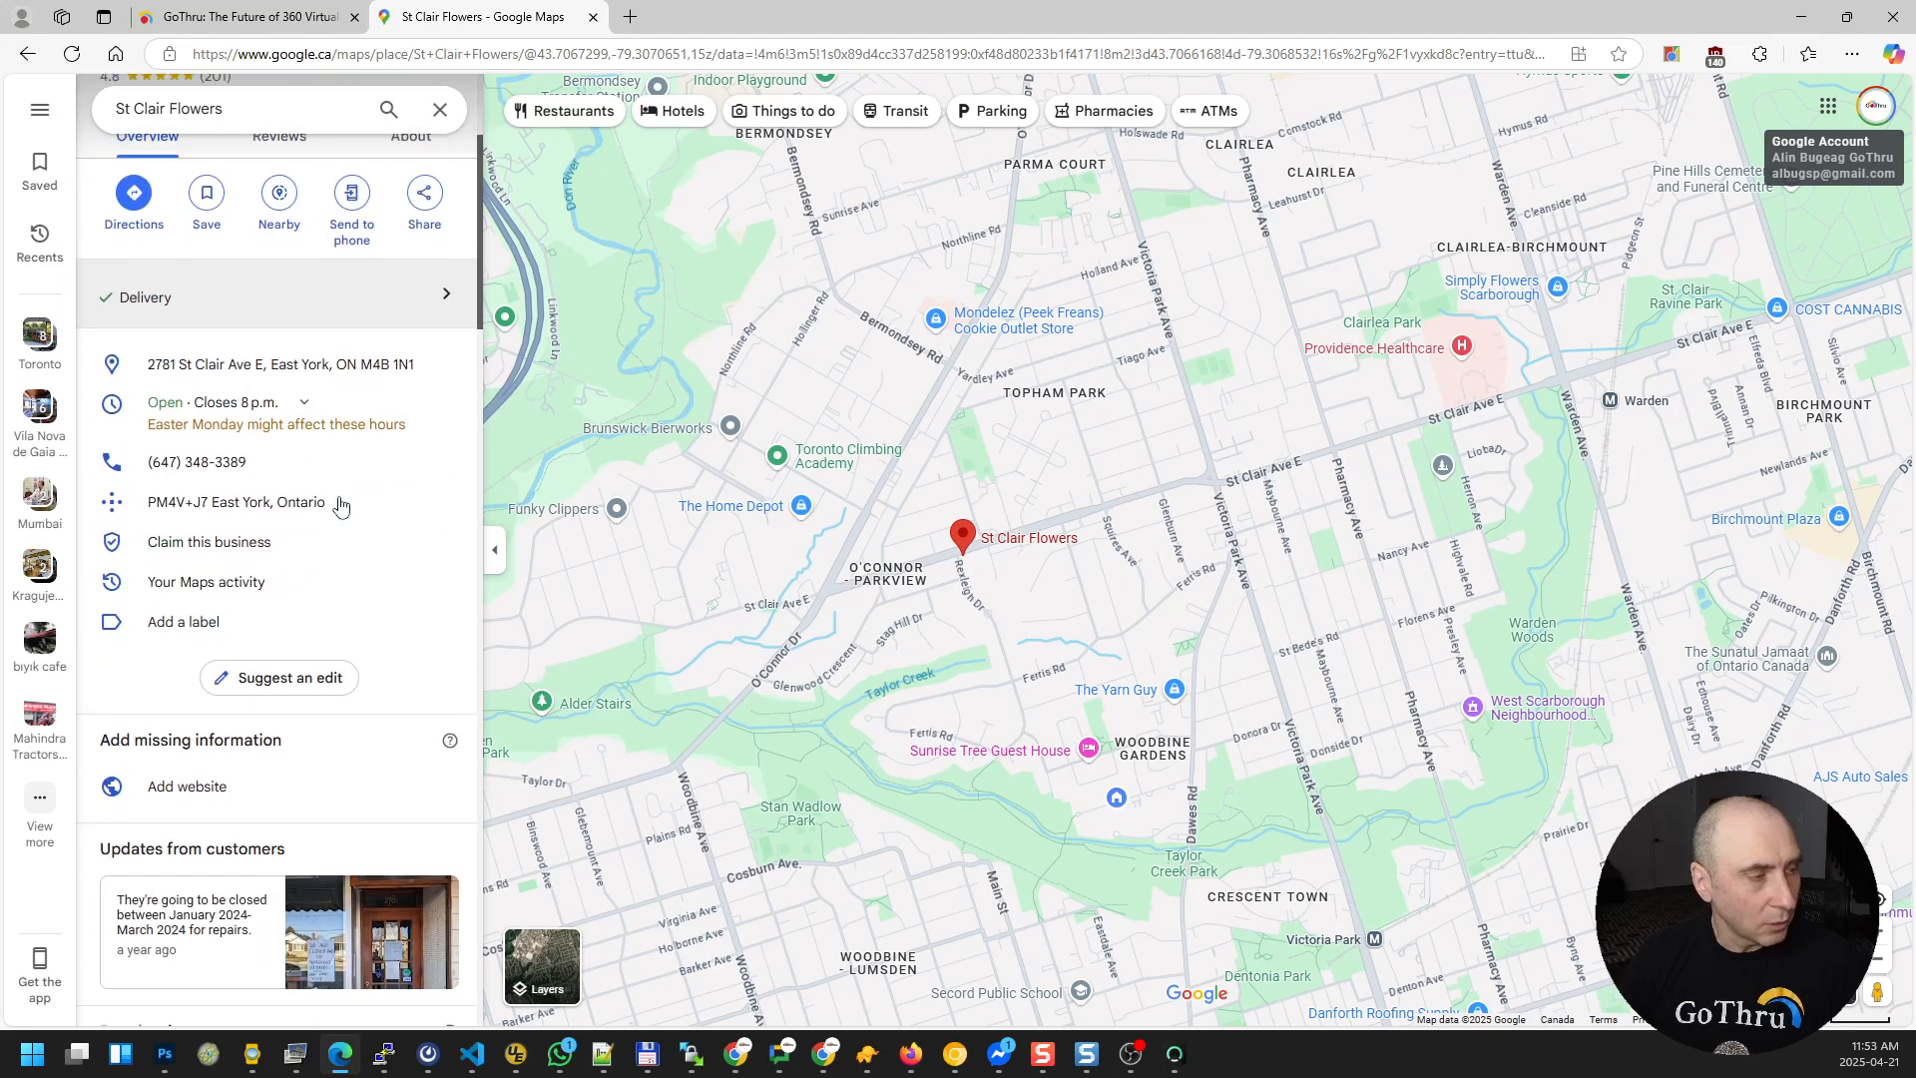
pyautogui.scroll(-3)
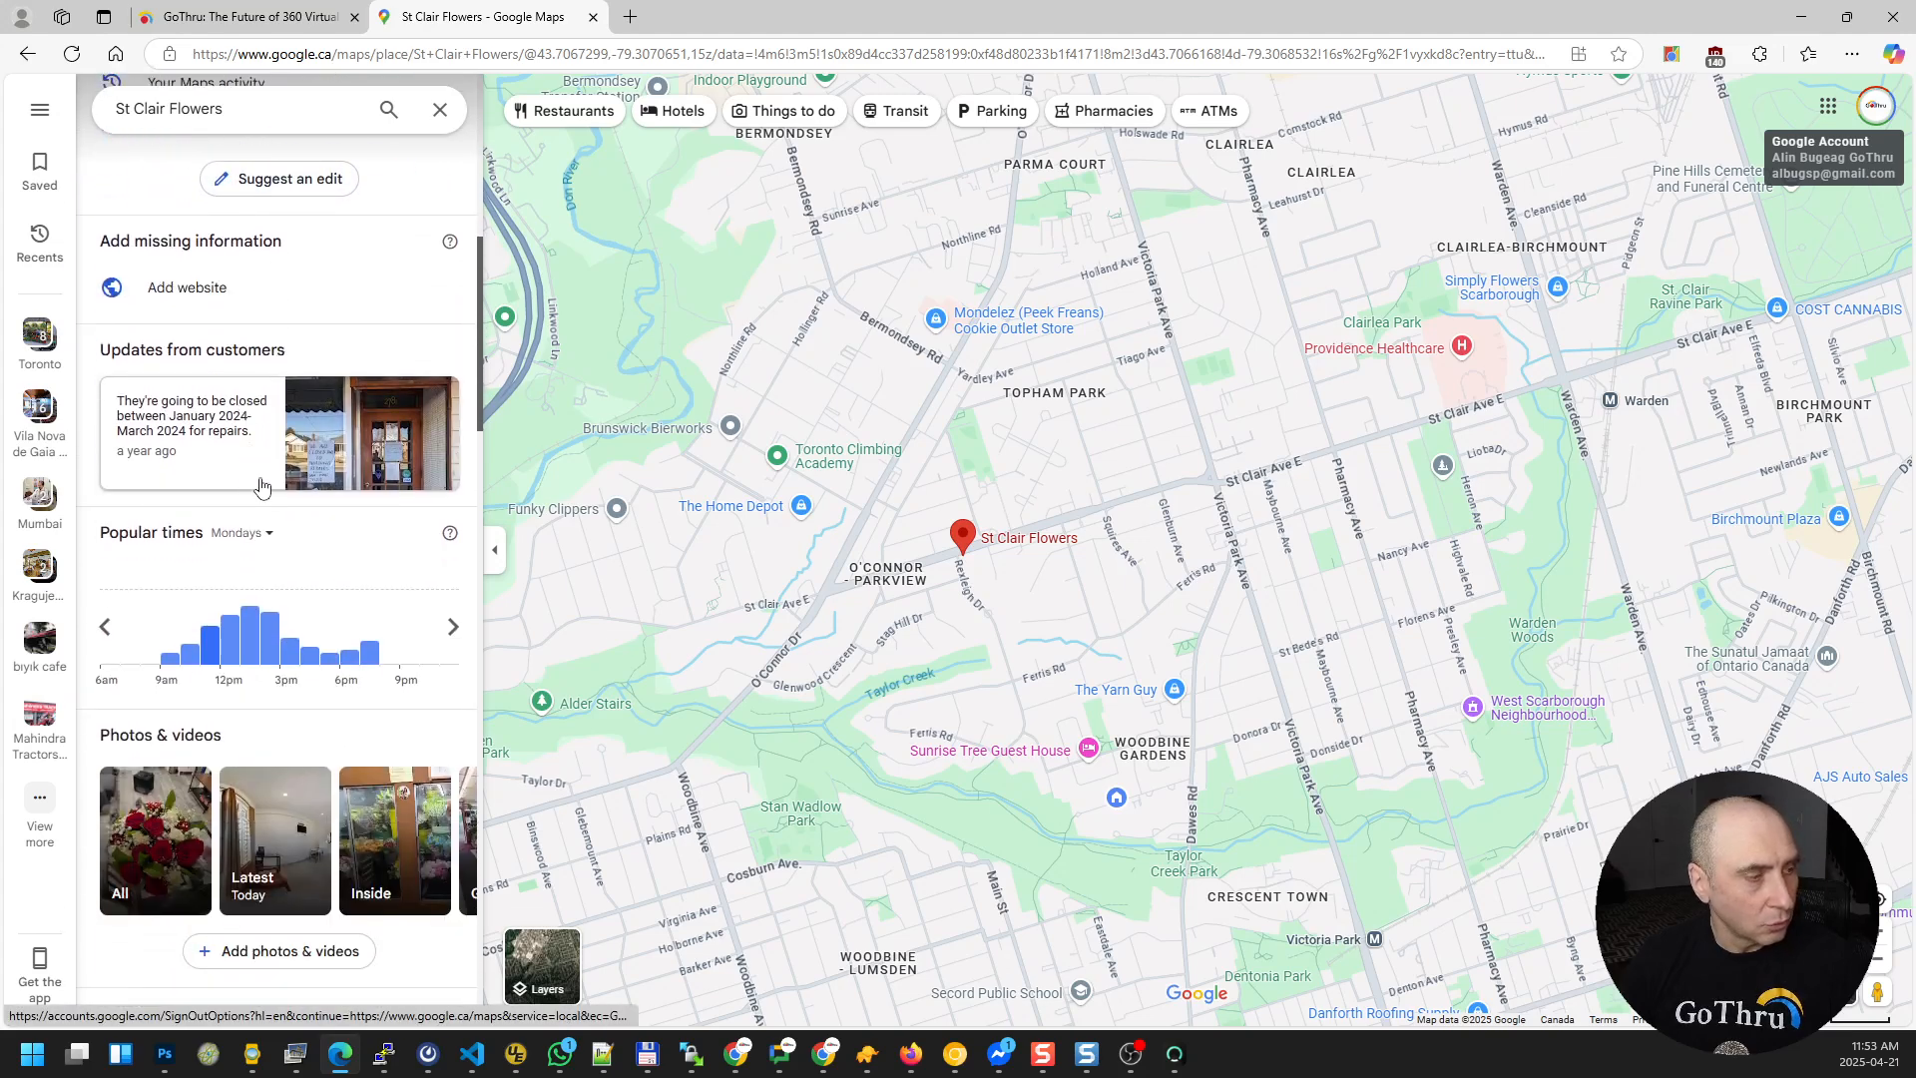
pyautogui.scroll(-3)
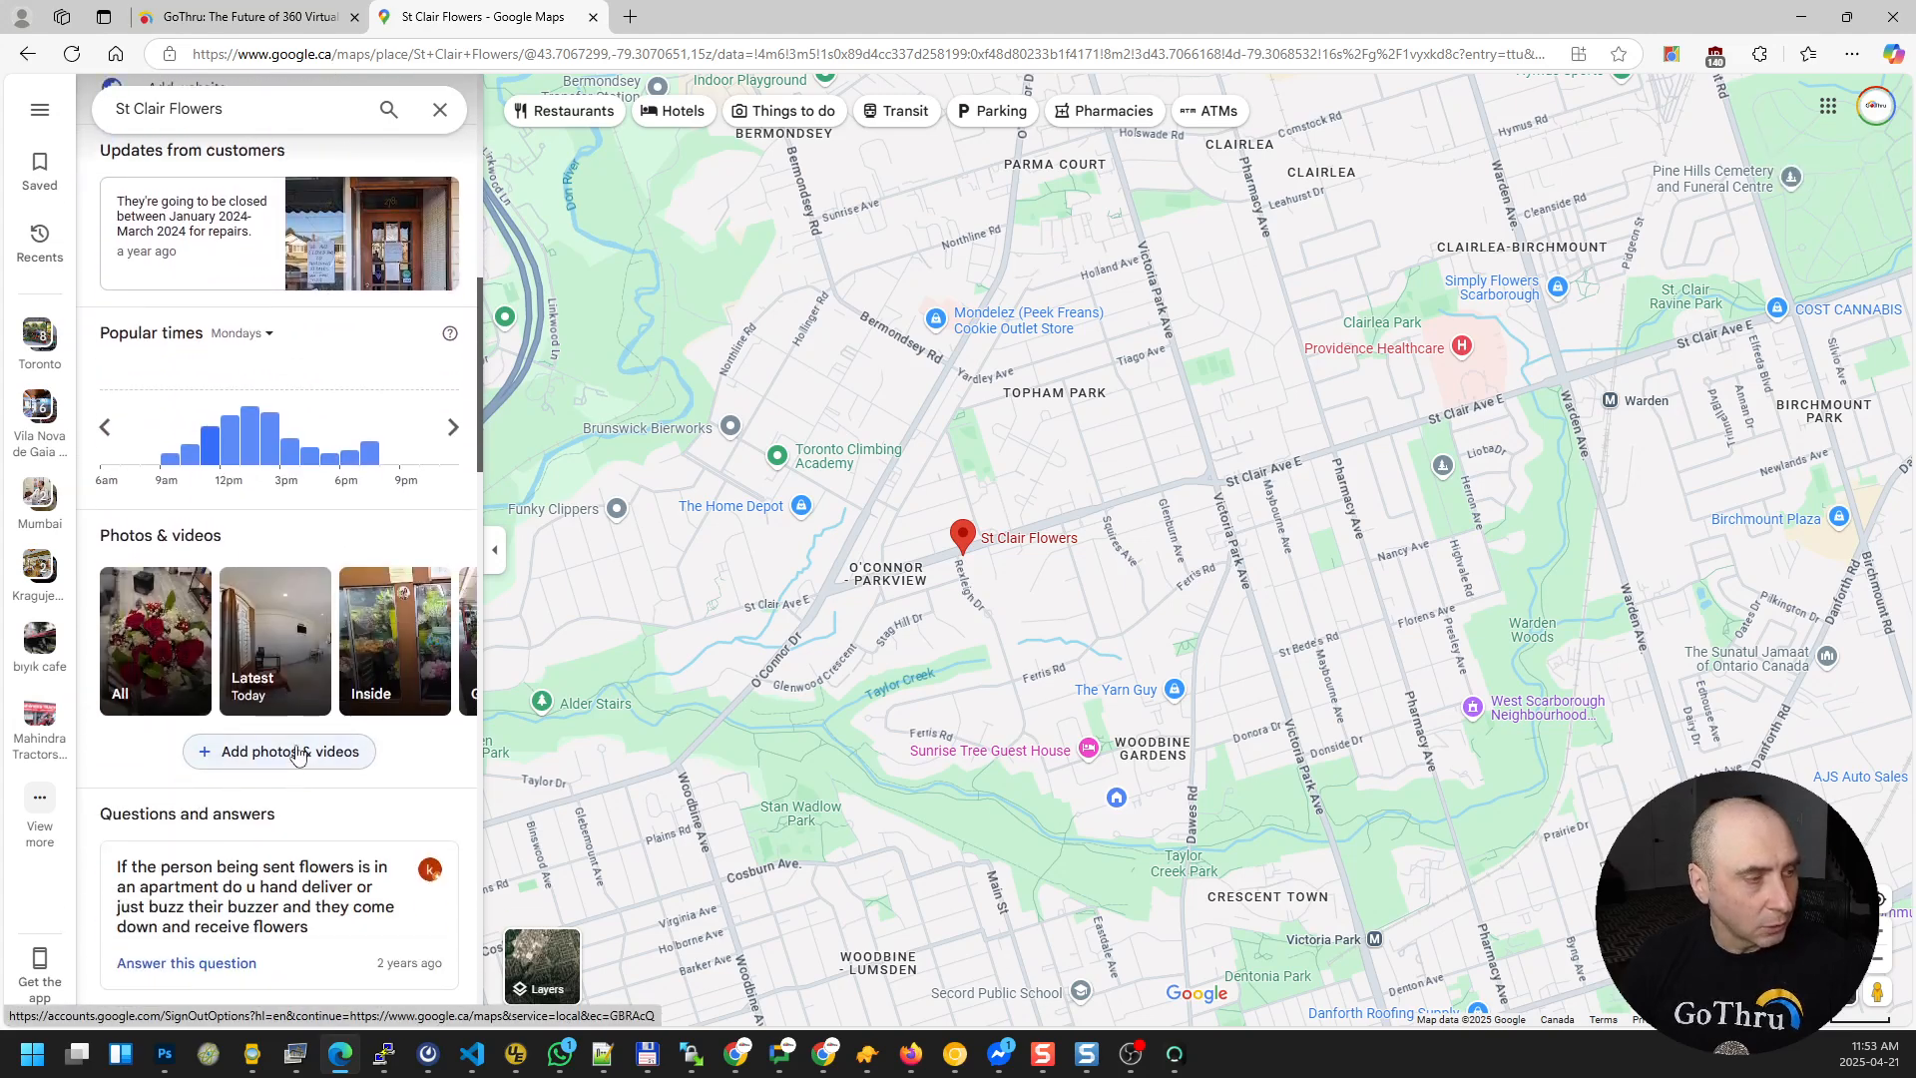
pyautogui.click(279, 752)
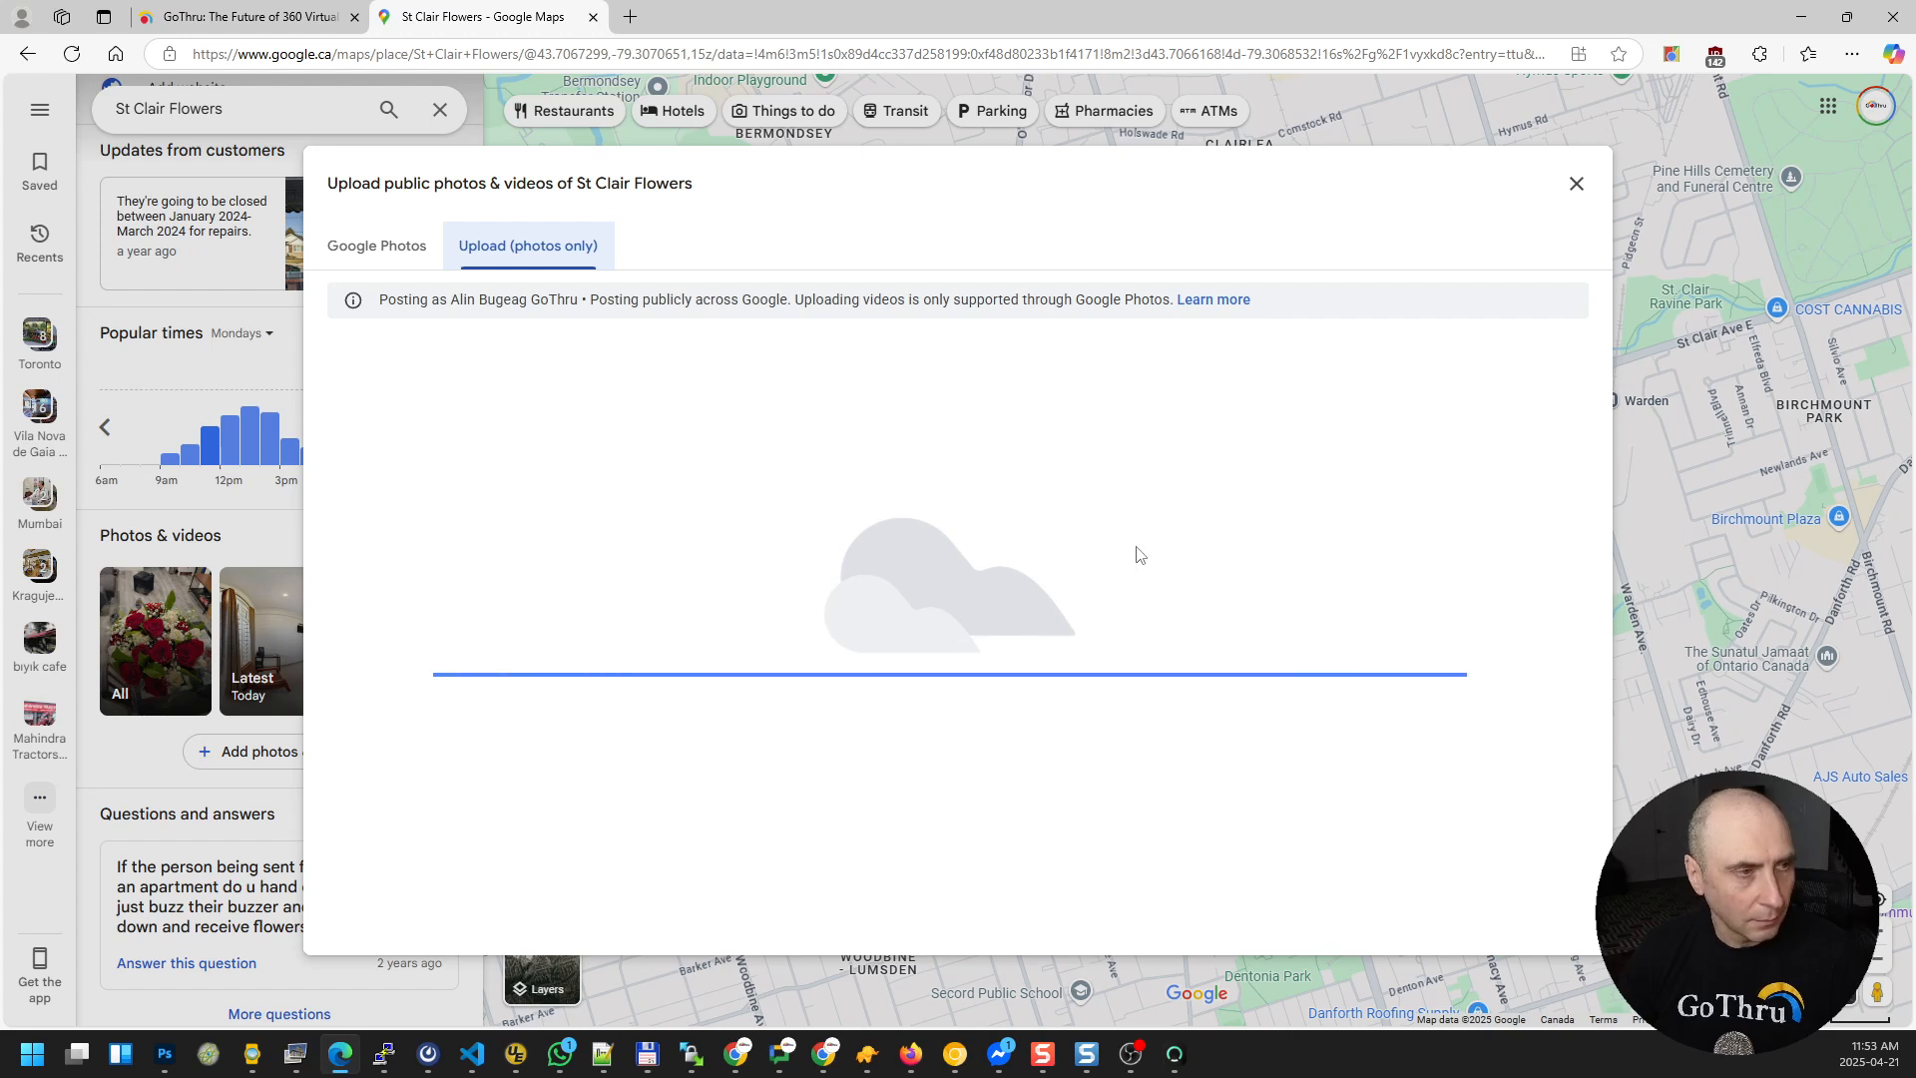
pyautogui.click(1576, 184)
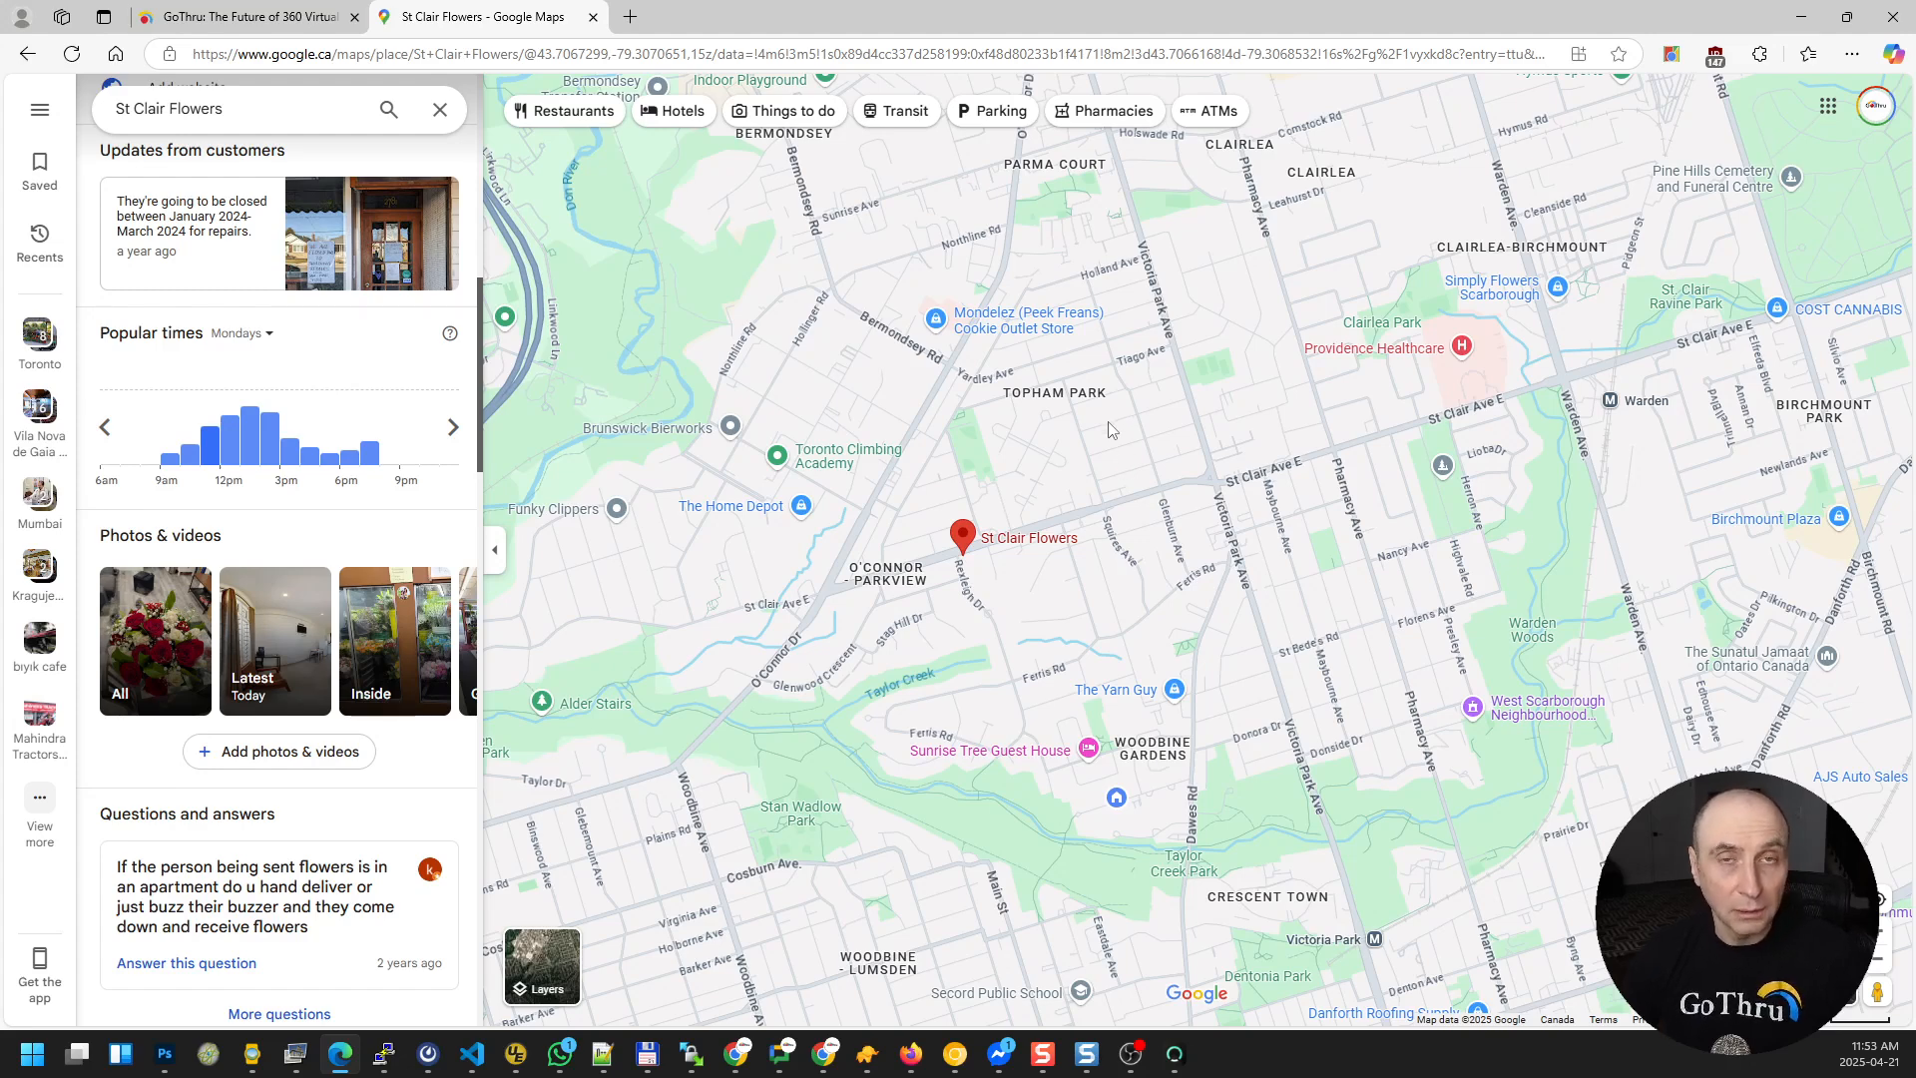
pyautogui.moveTo(1055, 413)
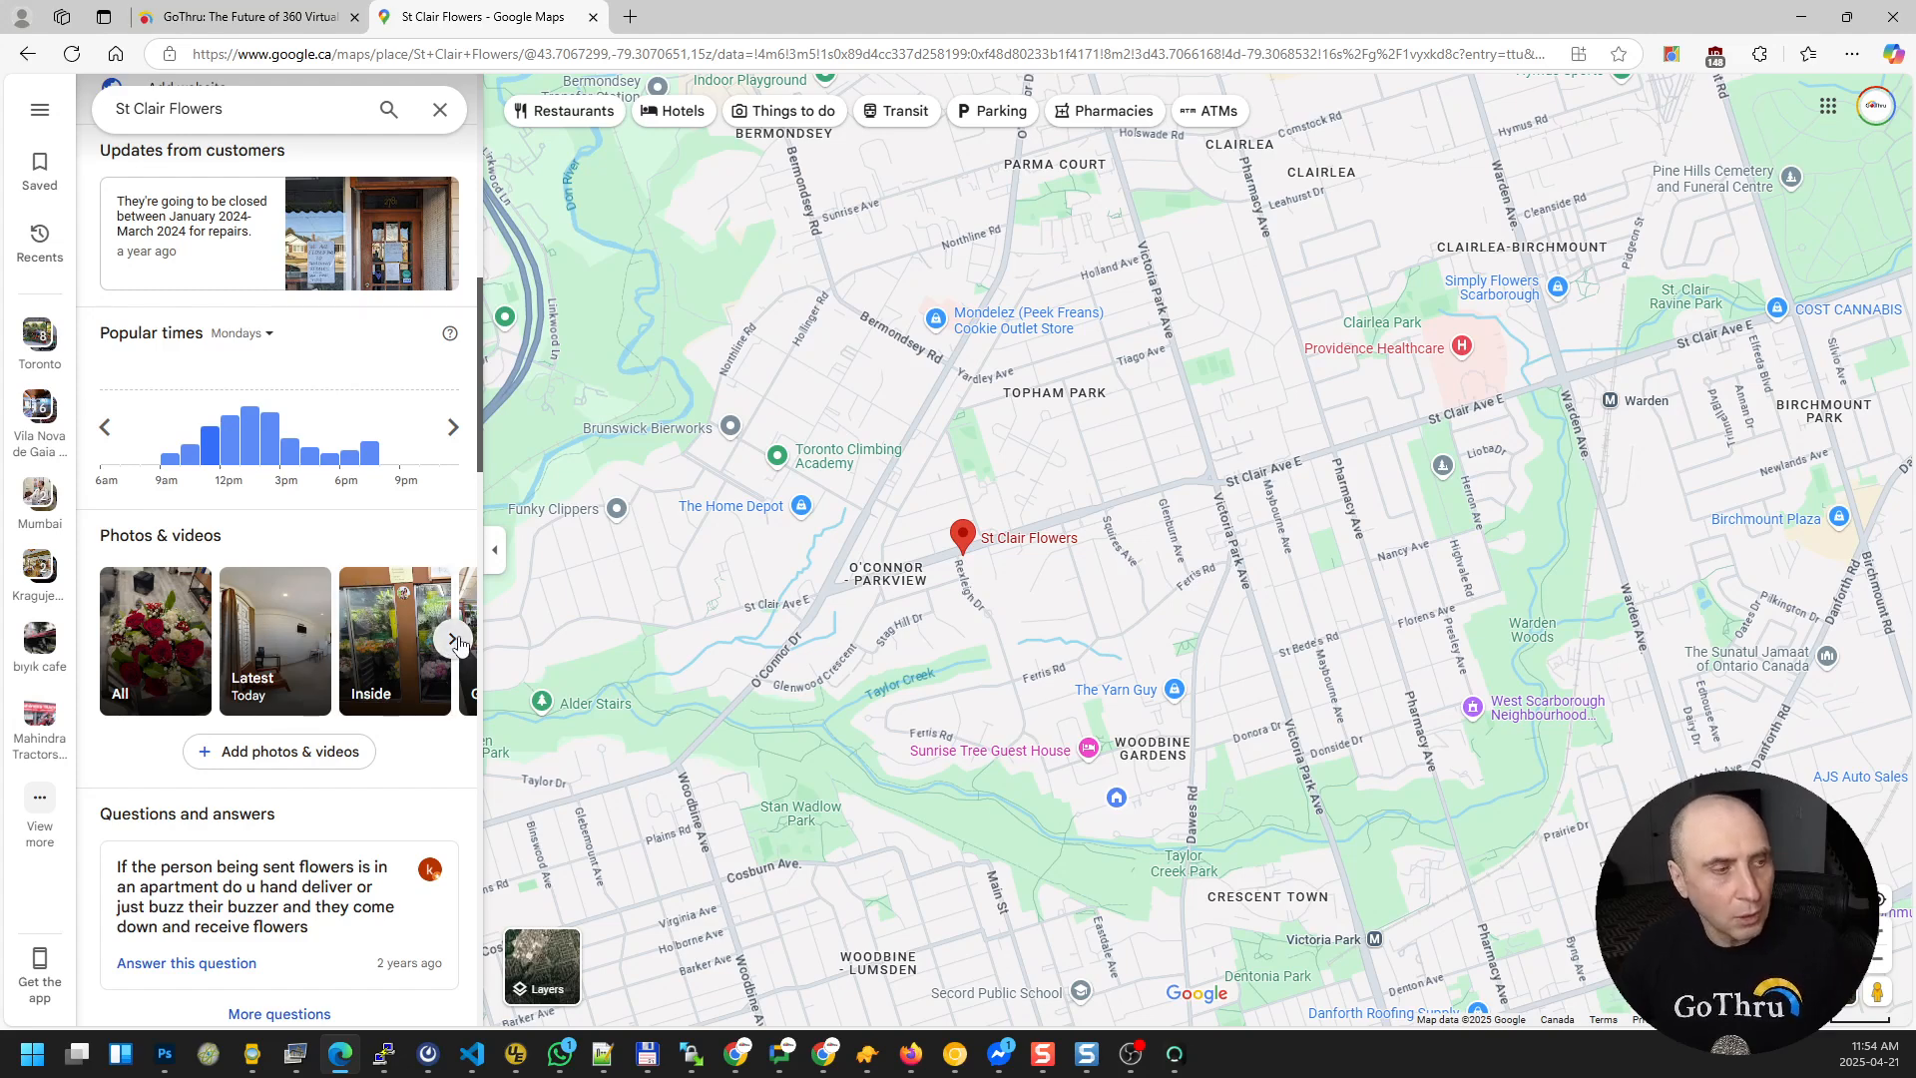
# Advance the photo carousel to reveal the Garden, Rose and Street View & 360° categories
pyautogui.click(455, 641)
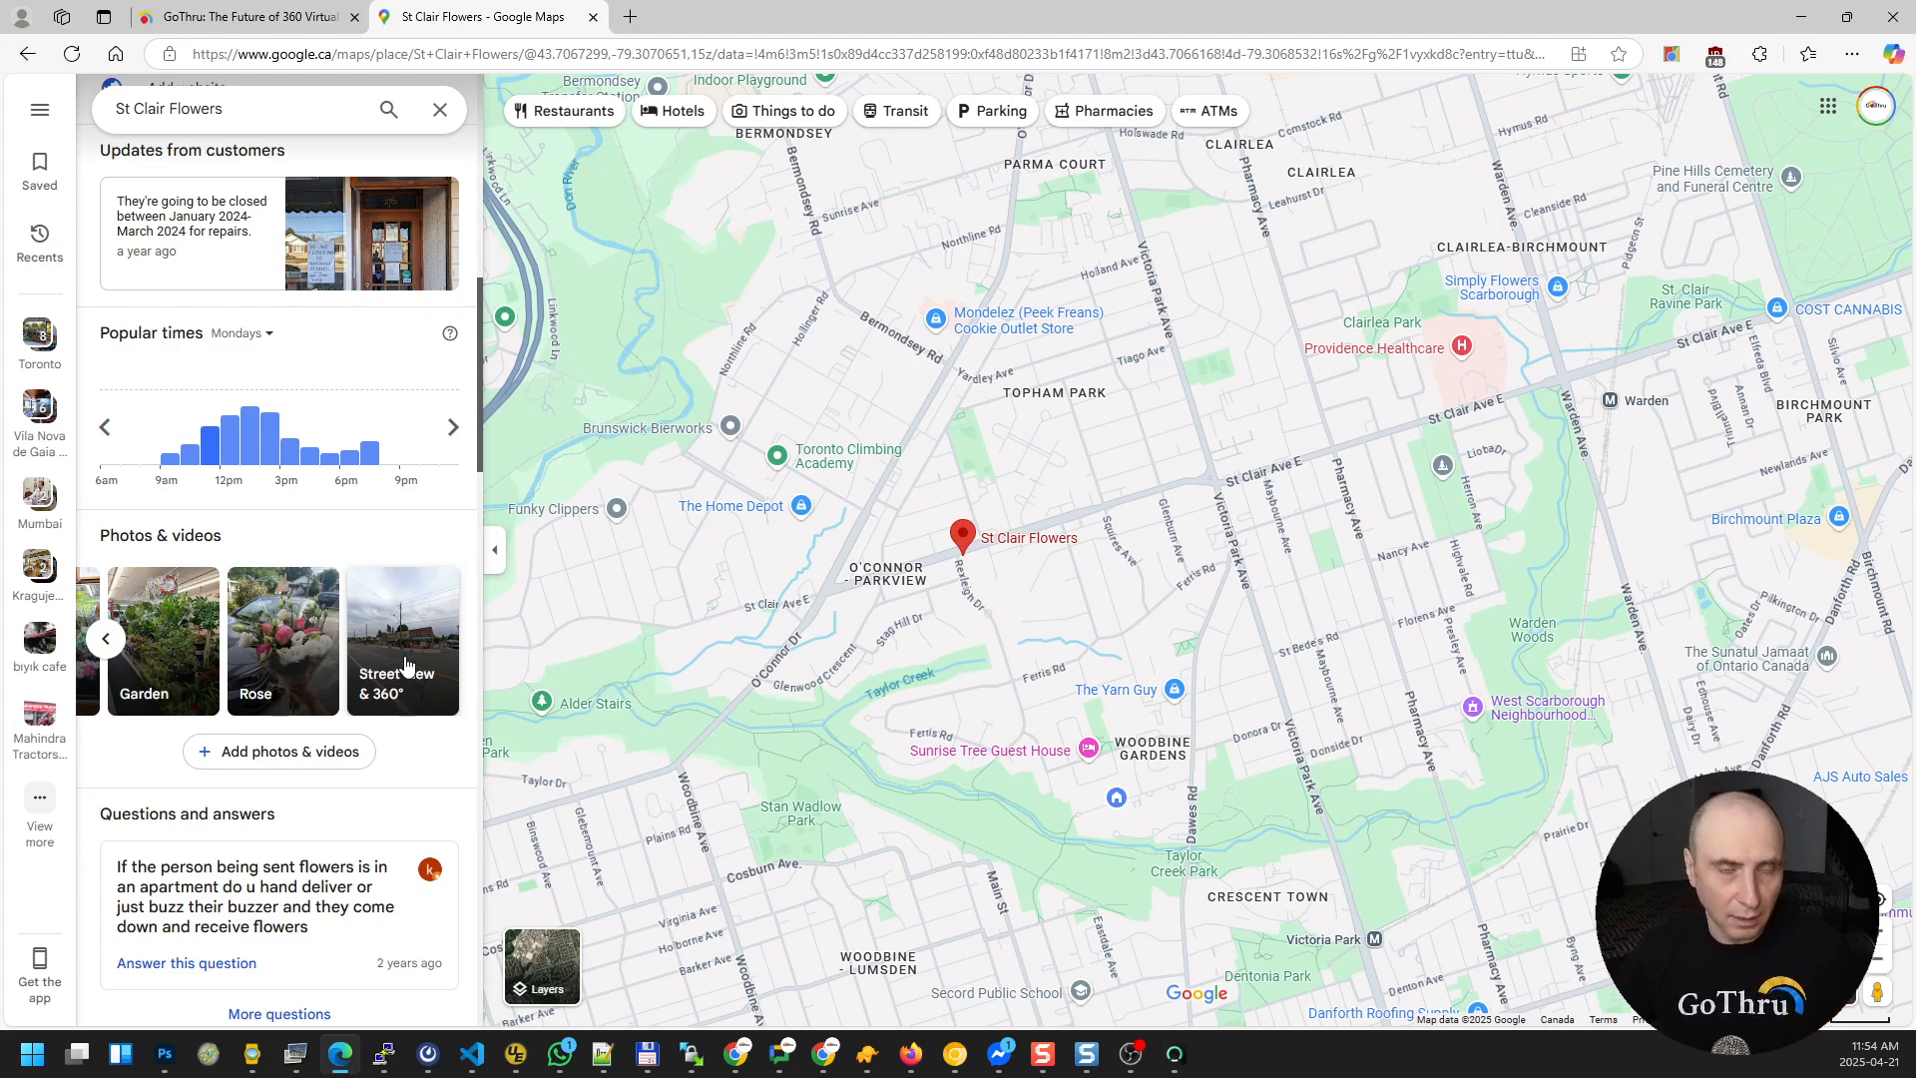
pyautogui.click(403, 641)
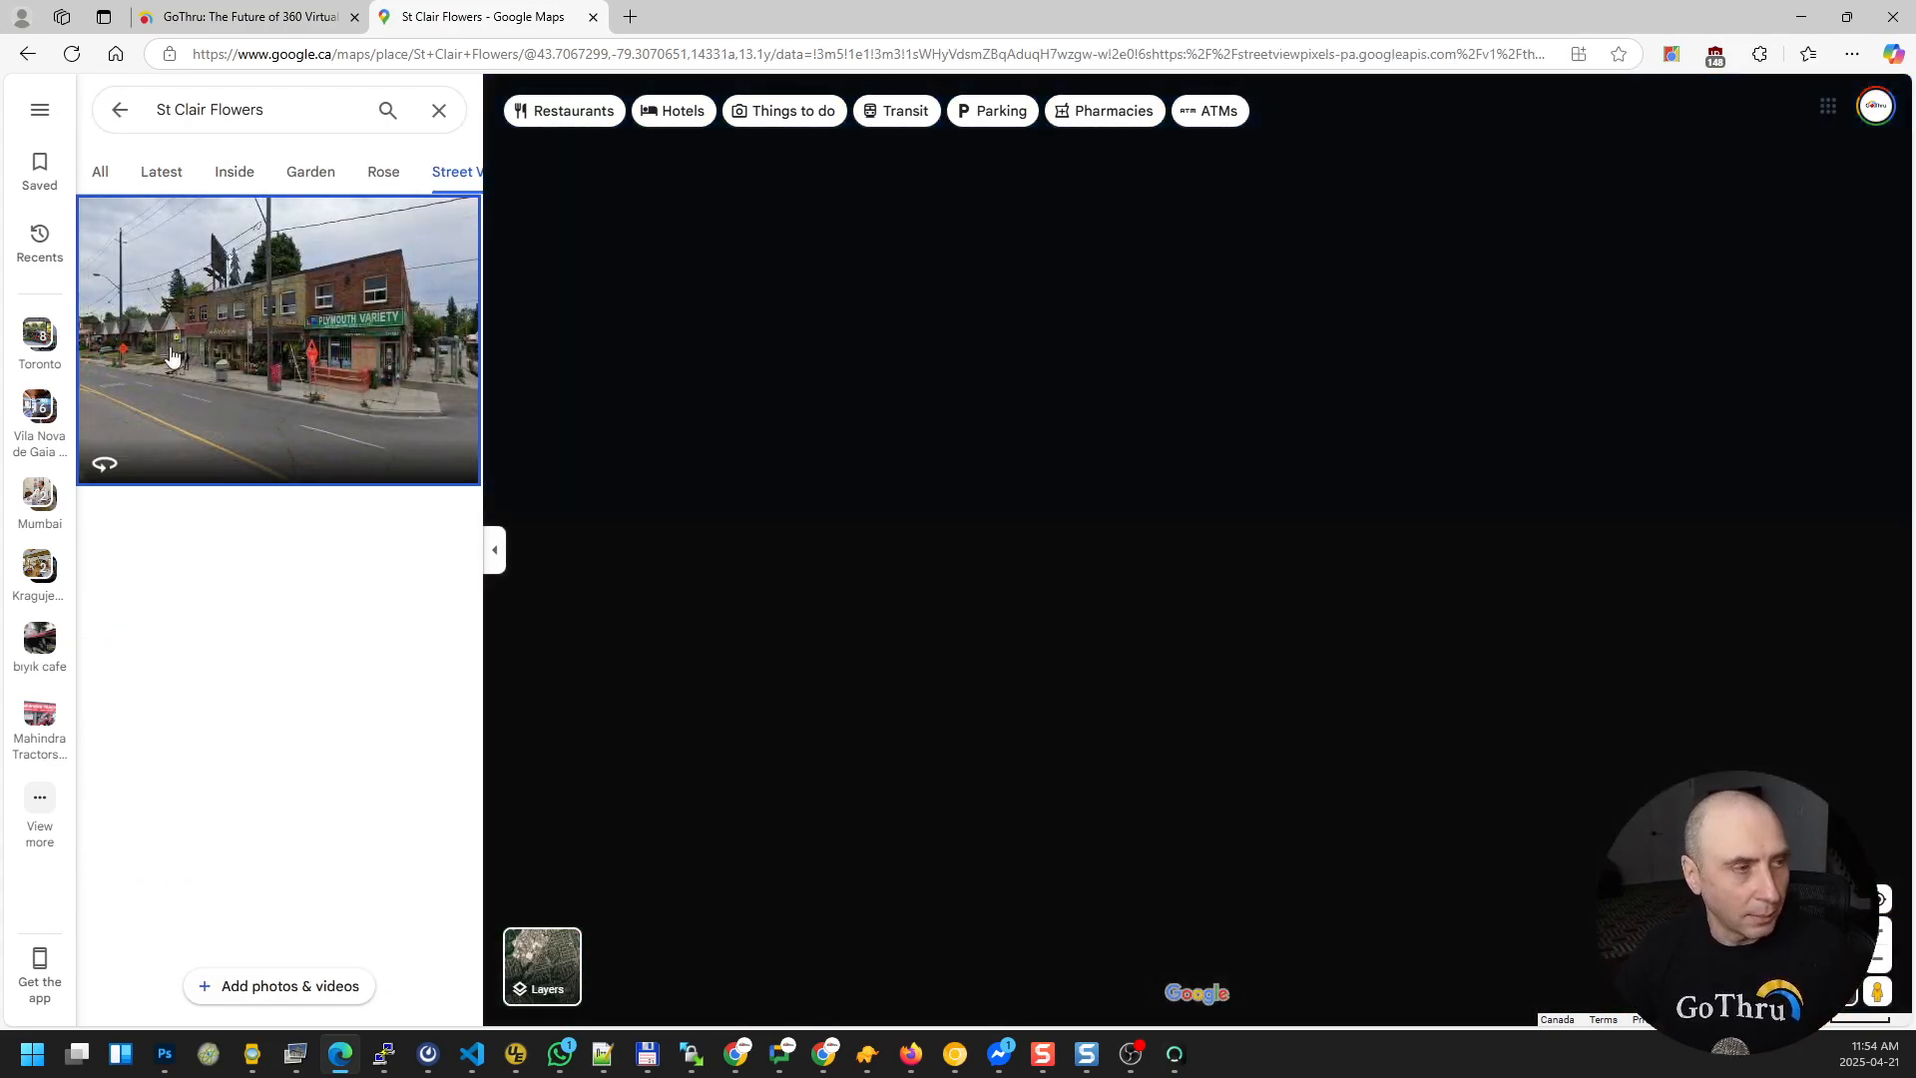
pyautogui.click(280, 341)
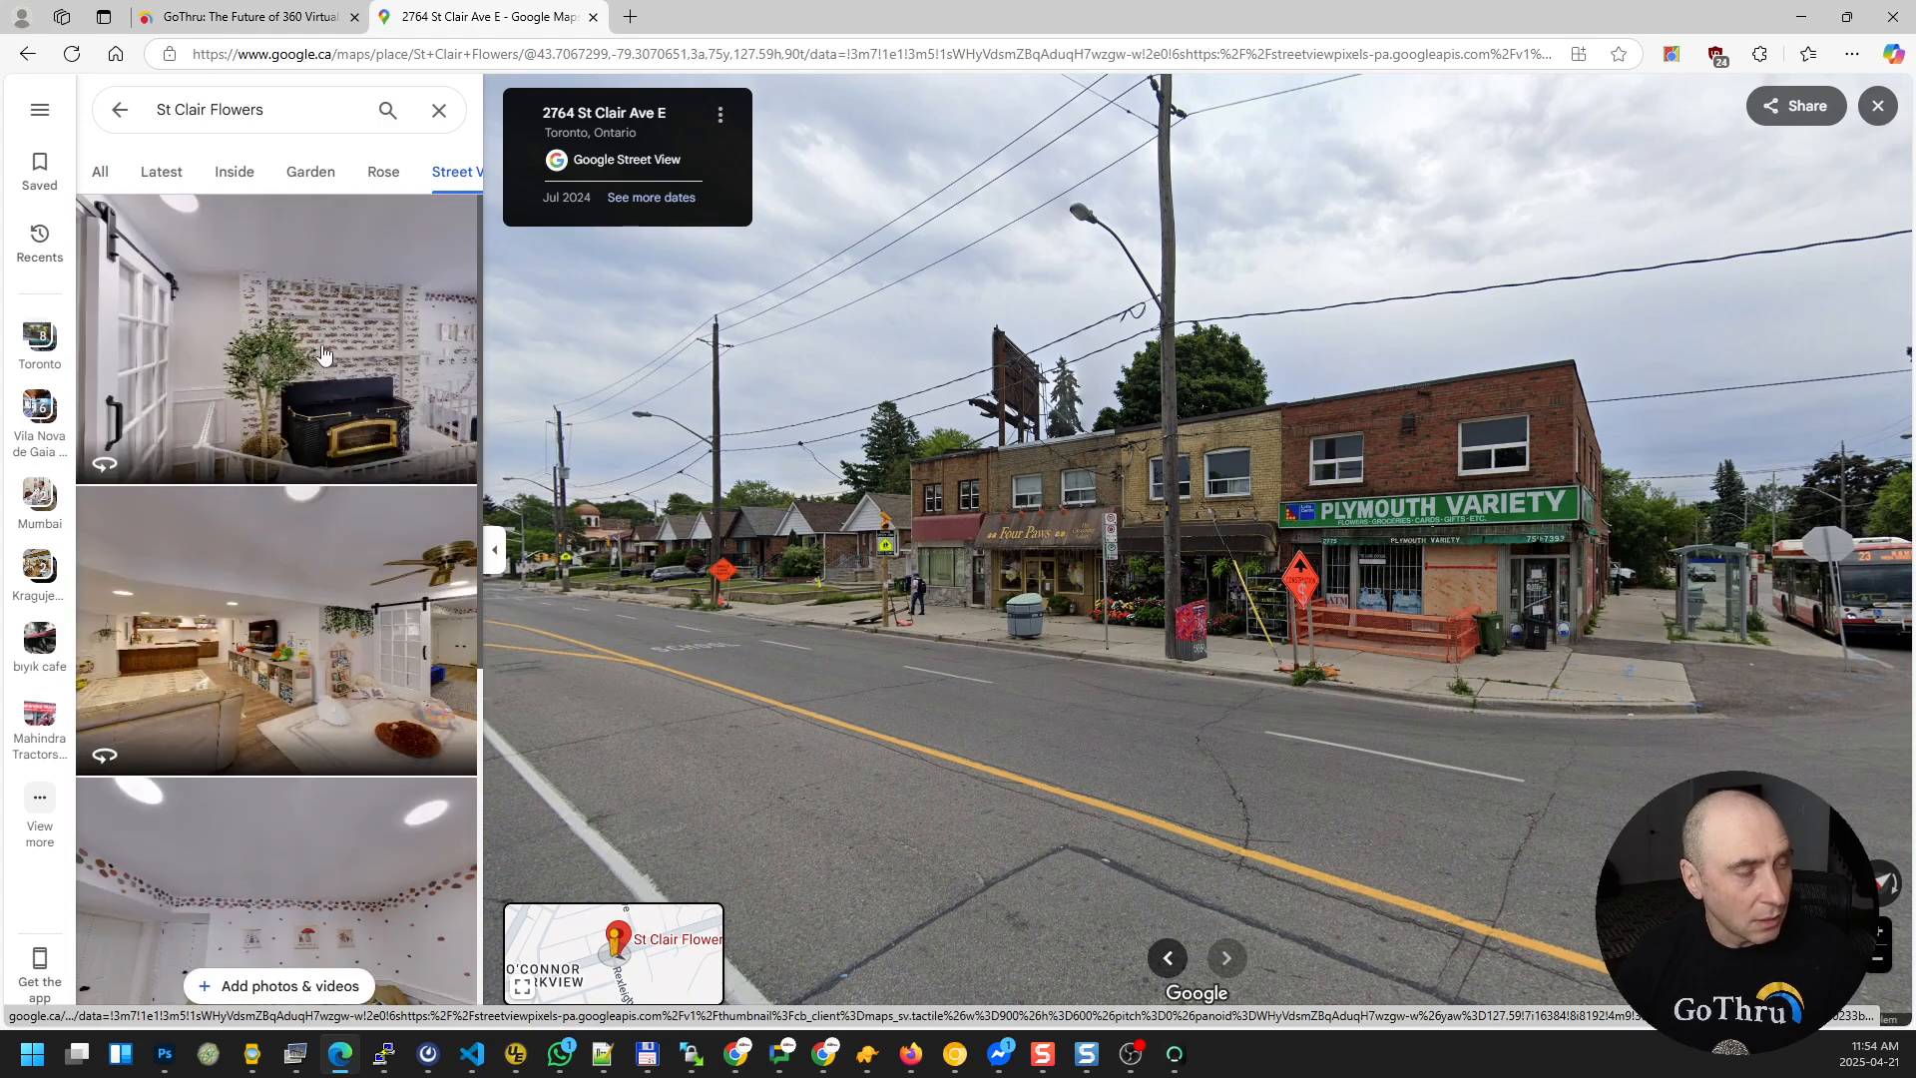
pyautogui.click(1876, 106)
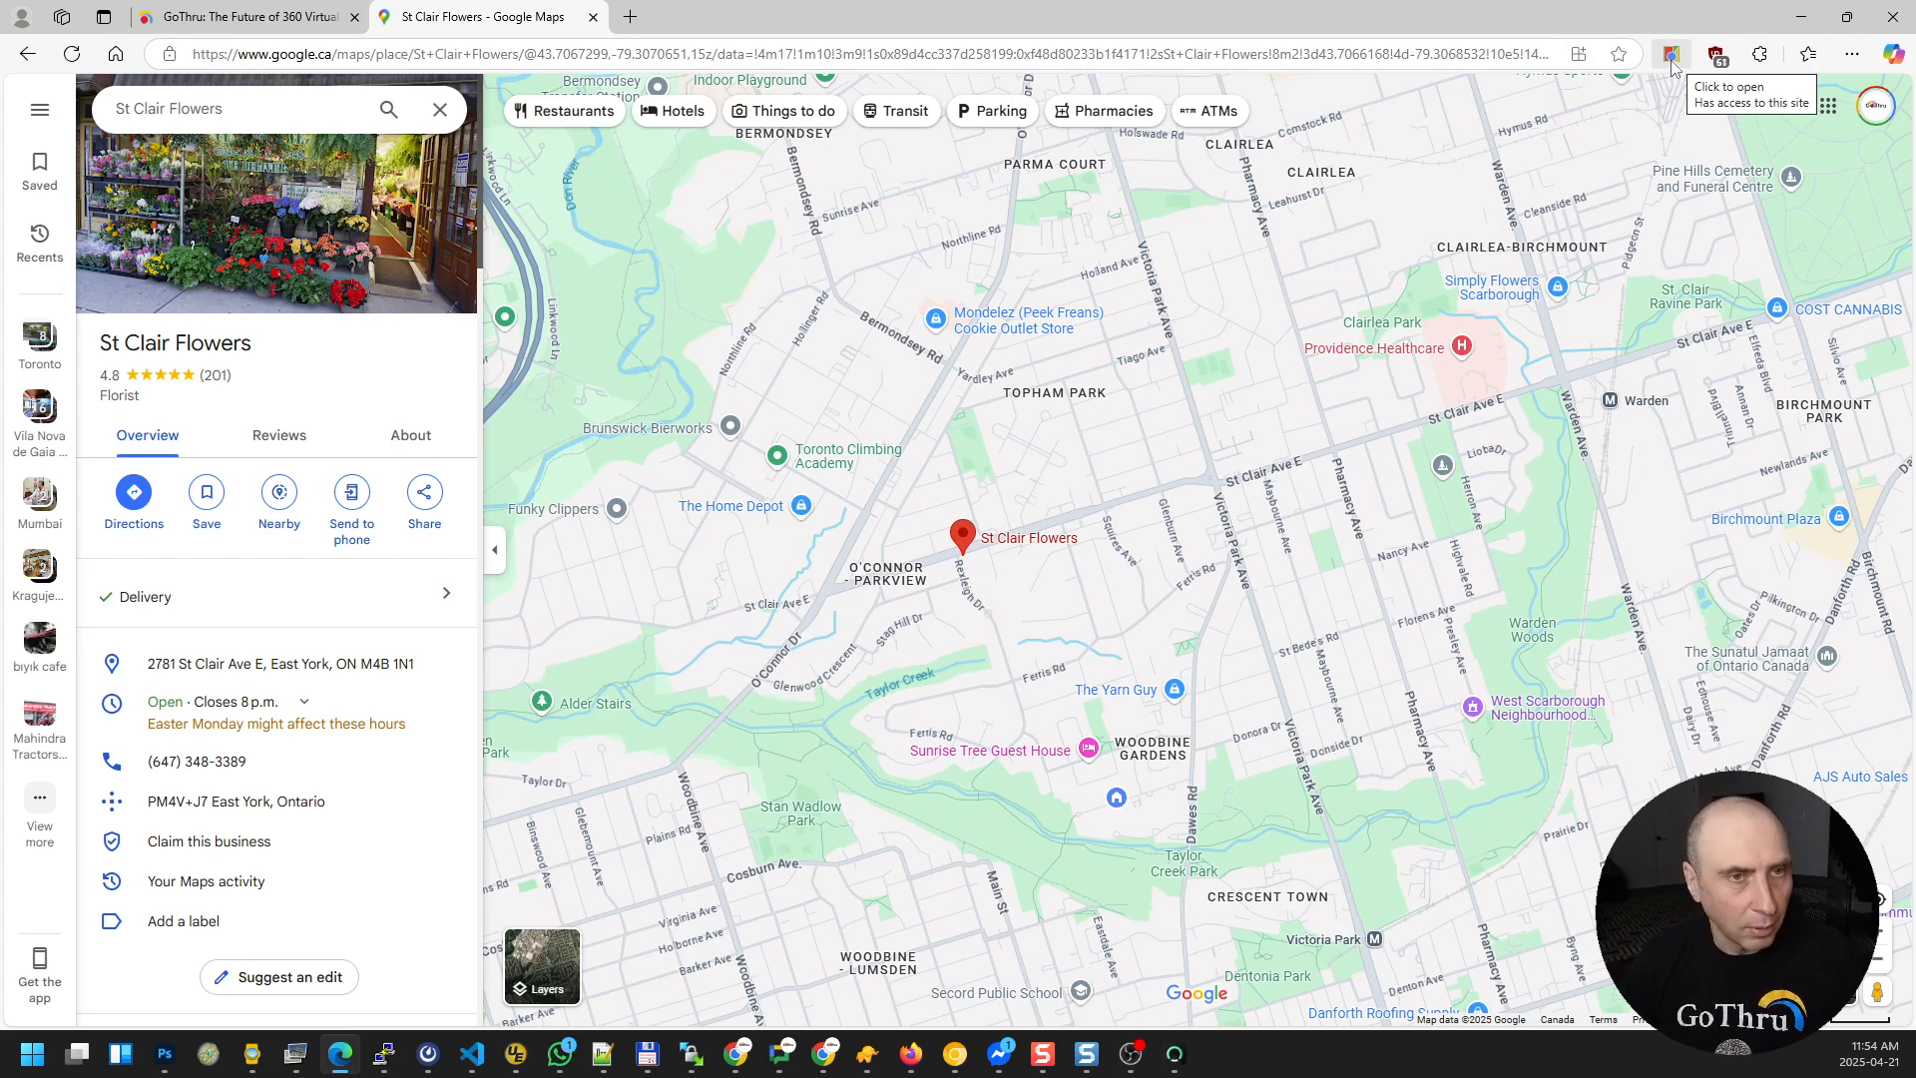
# Return to the GoThru site and log in with the suggested Google account
pyautogui.click(1670, 54)
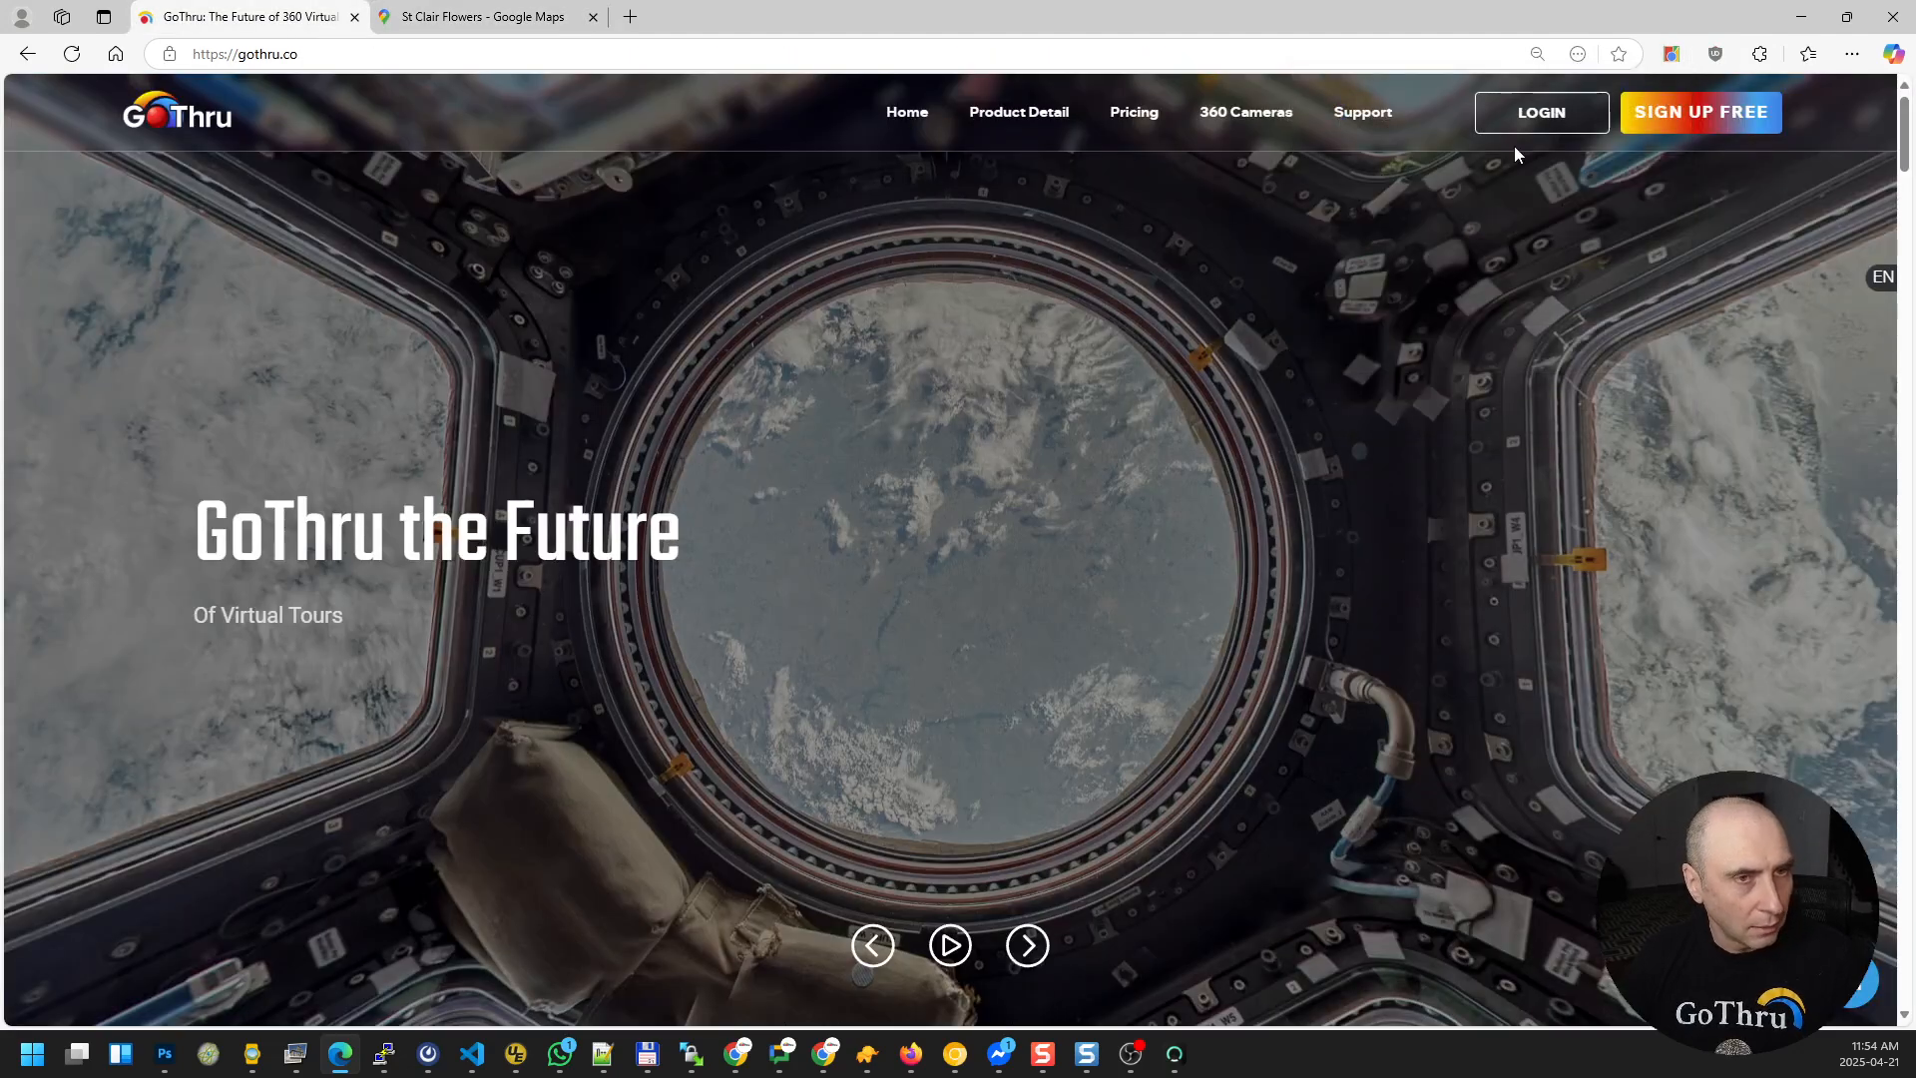
pyautogui.click(1541, 112)
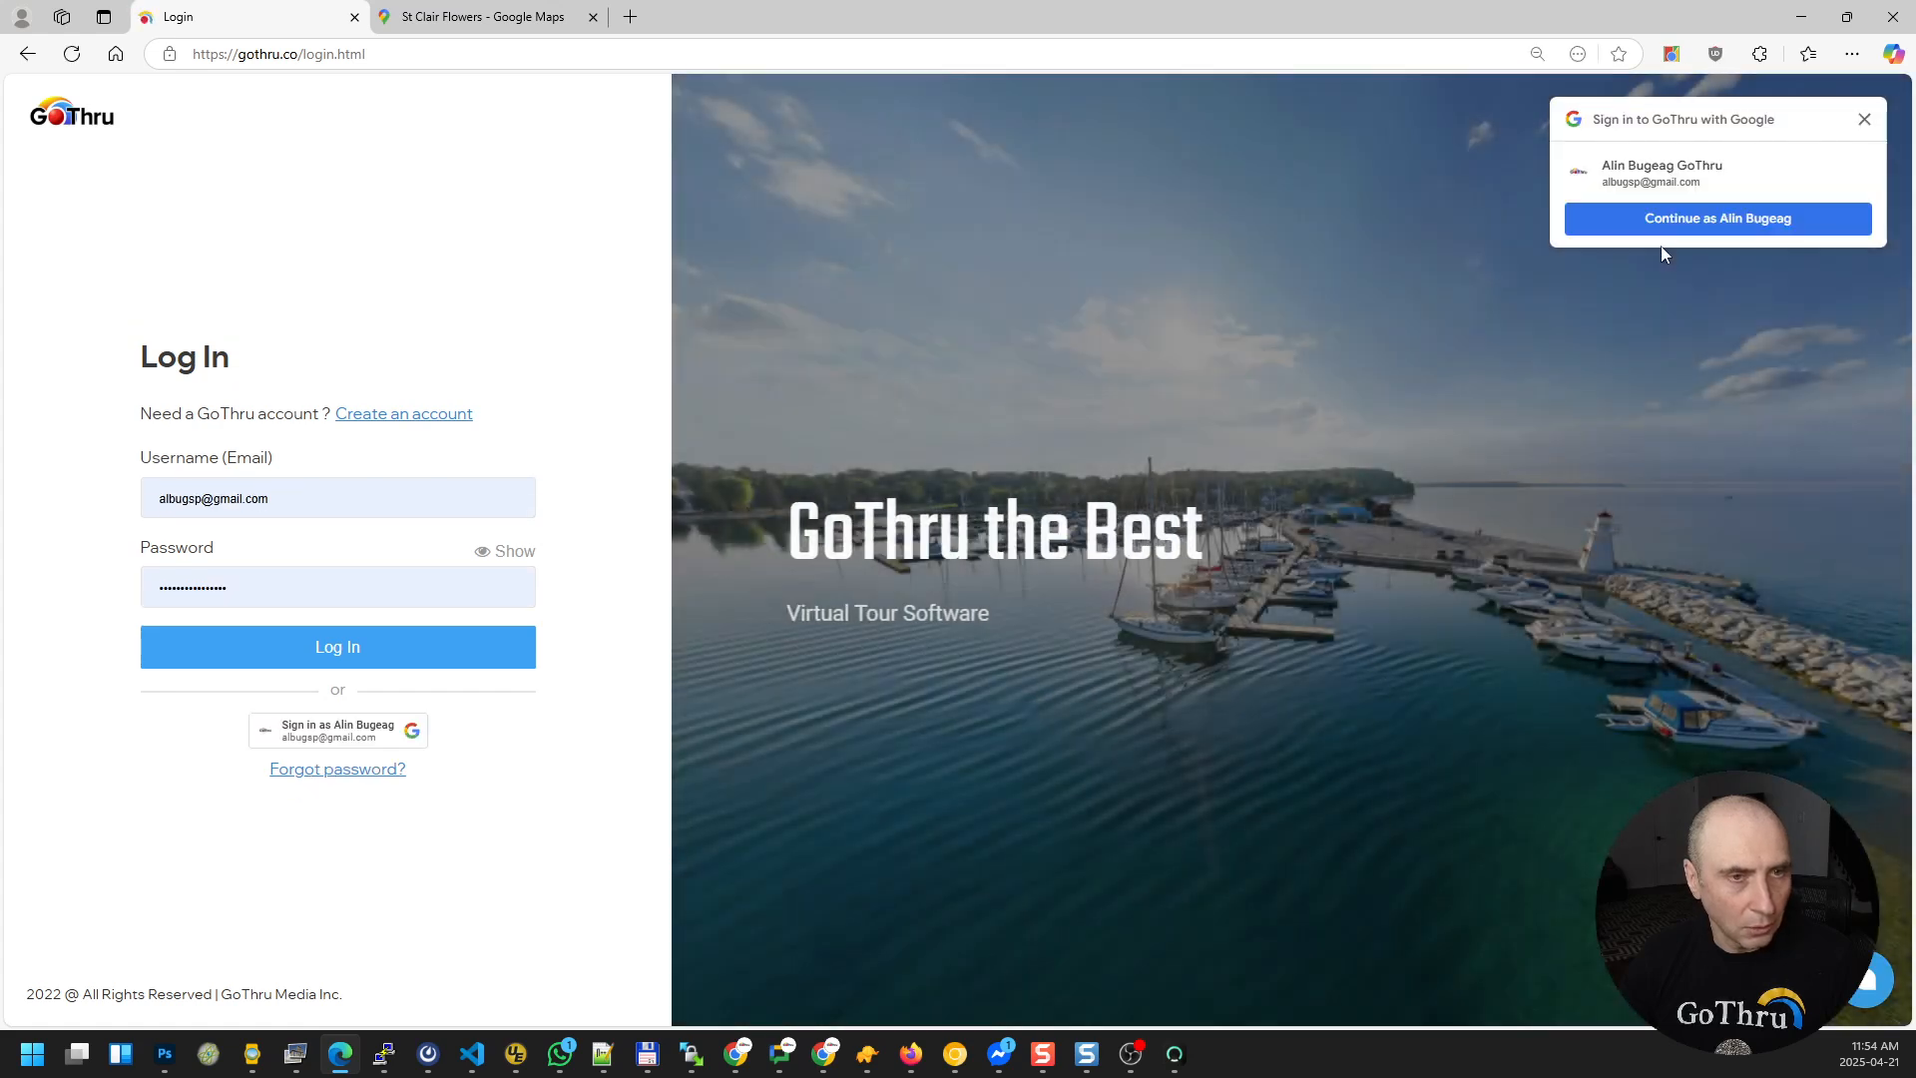
pyautogui.click(1716, 218)
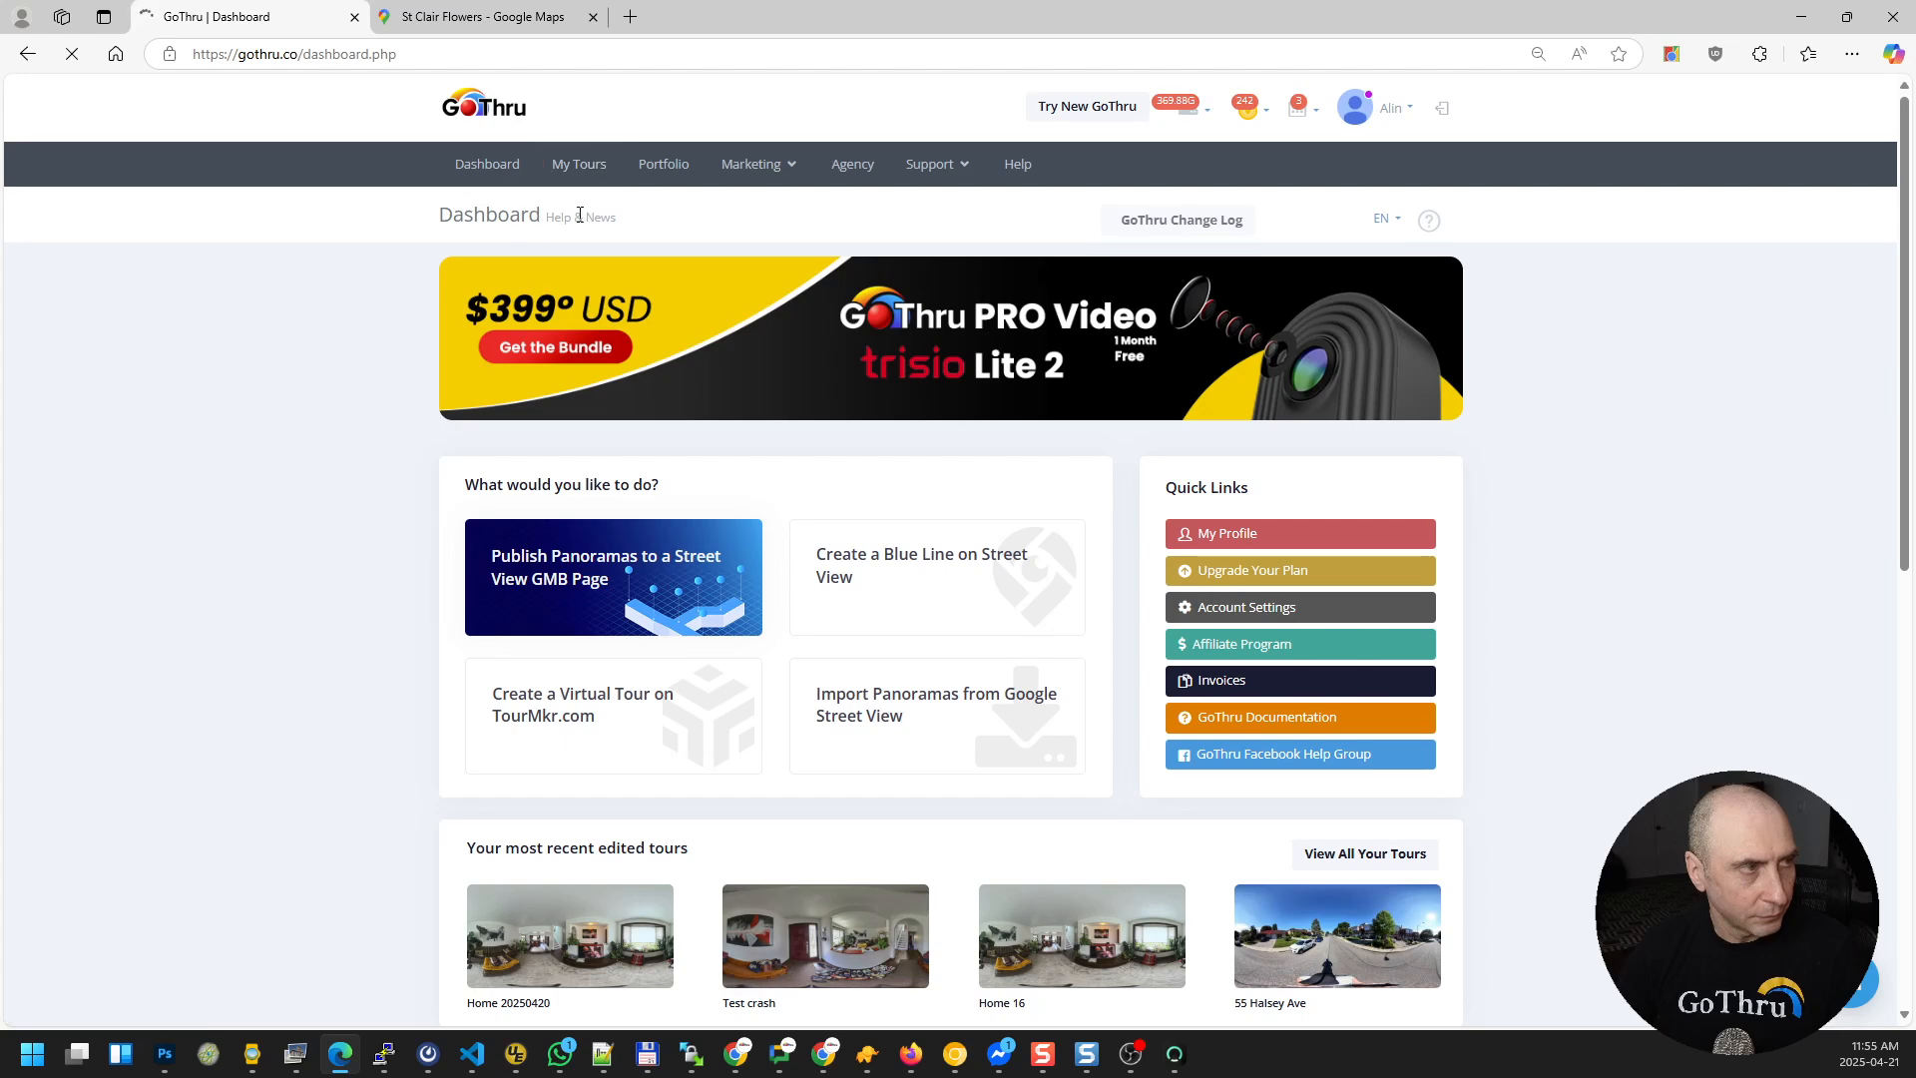
pyautogui.click(579, 163)
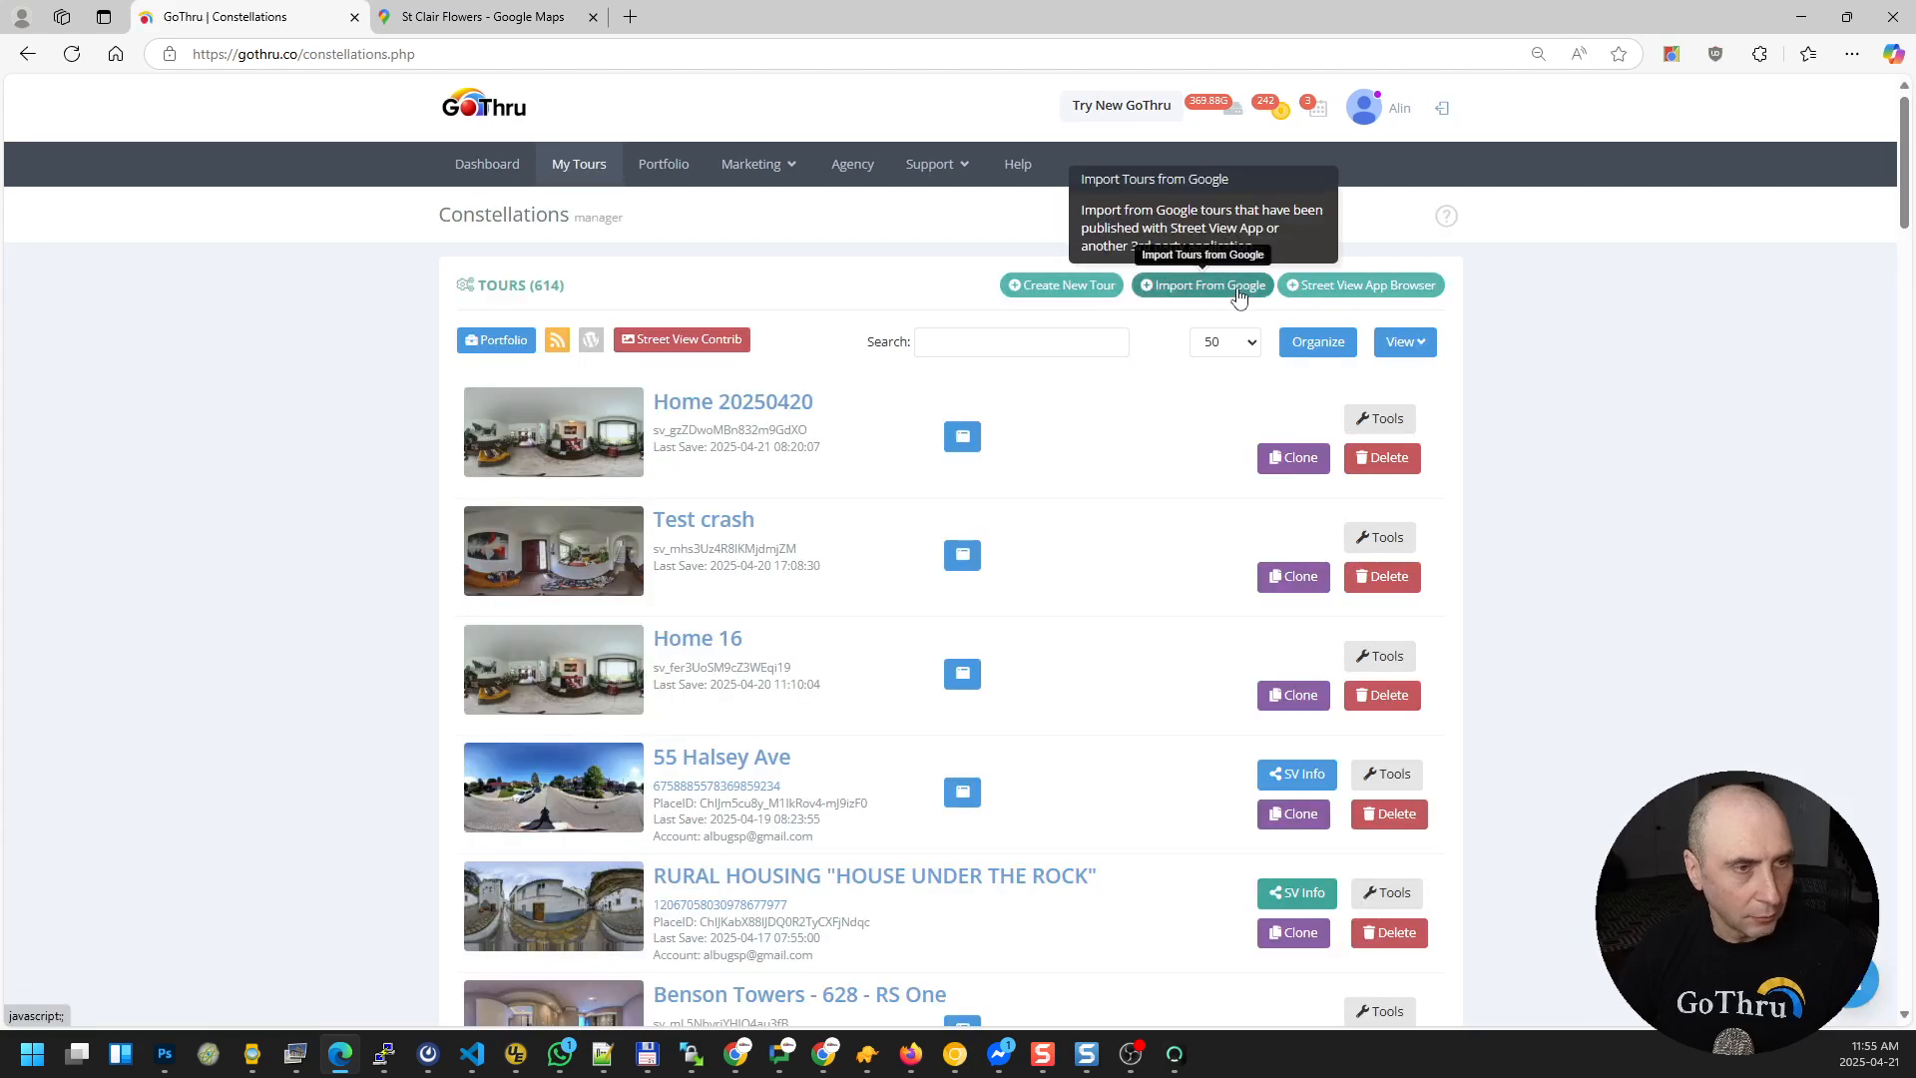
pyautogui.click(1202, 286)
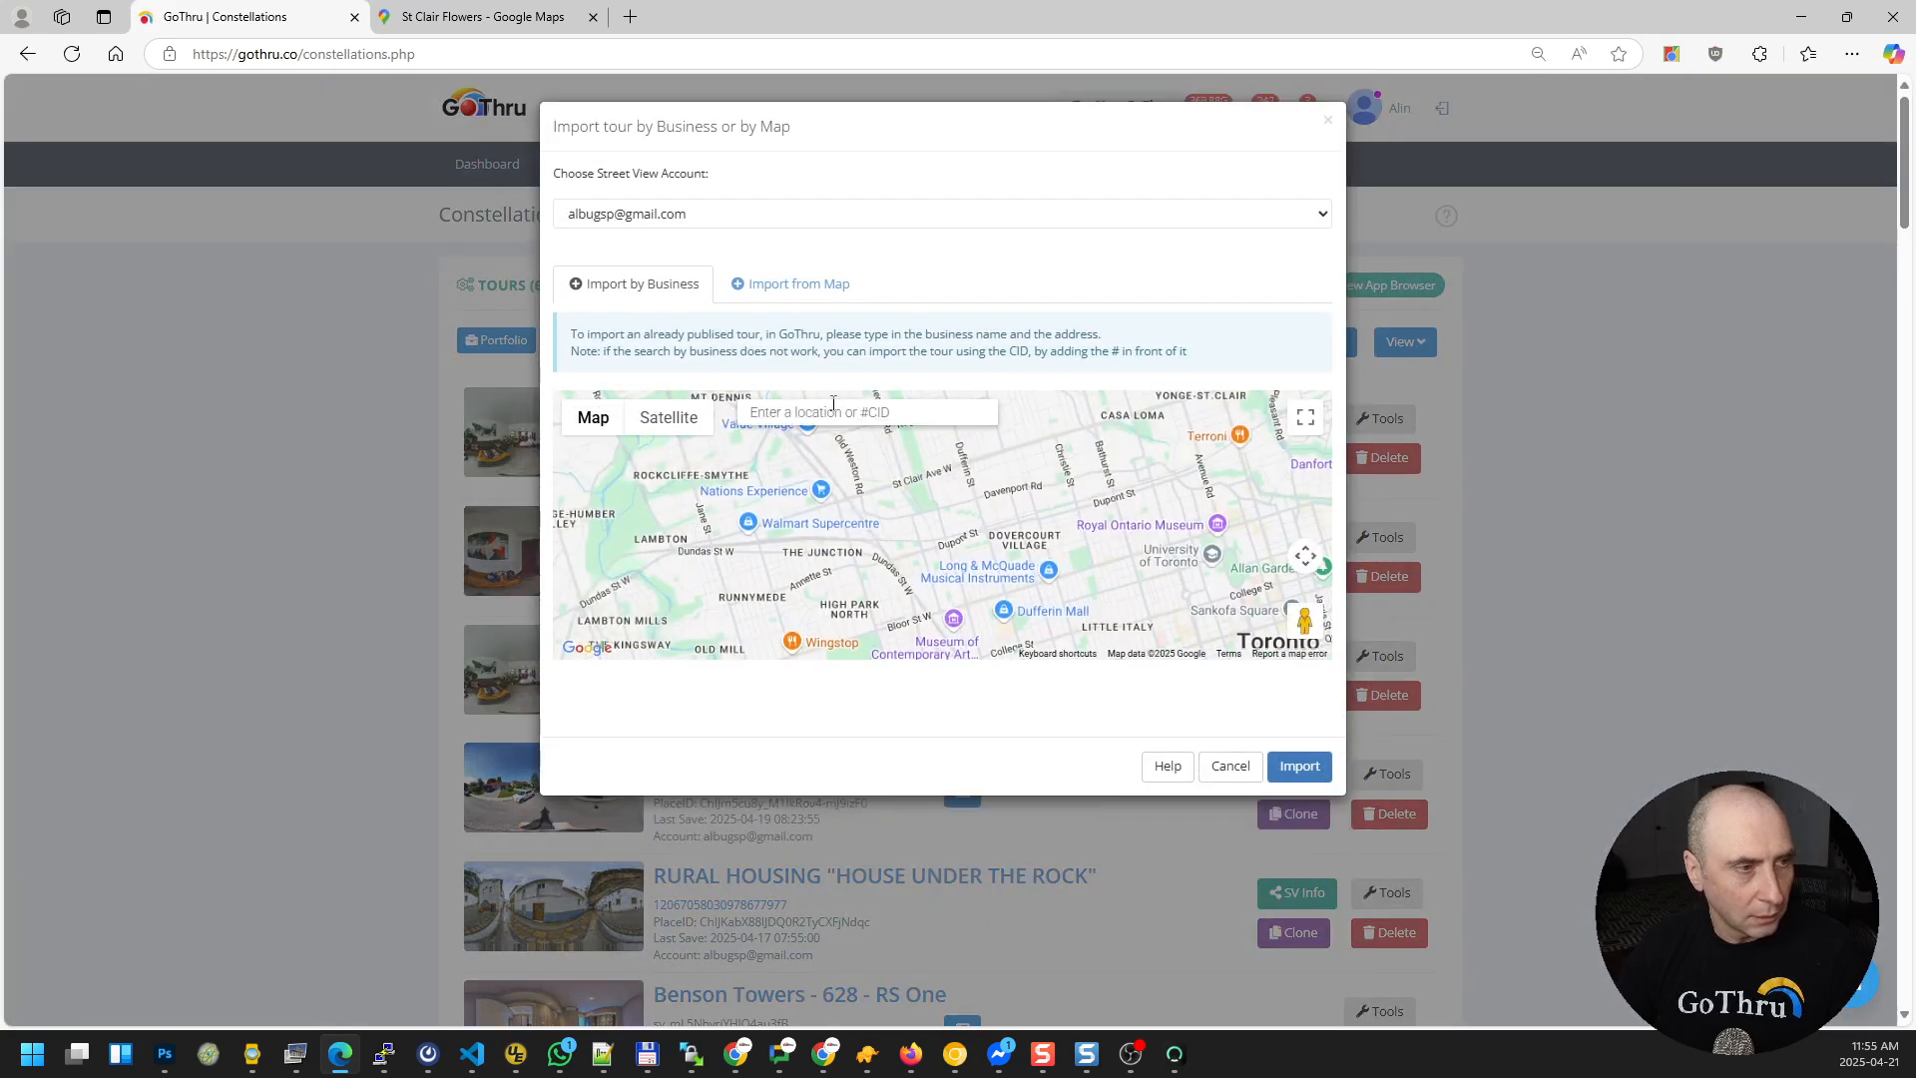
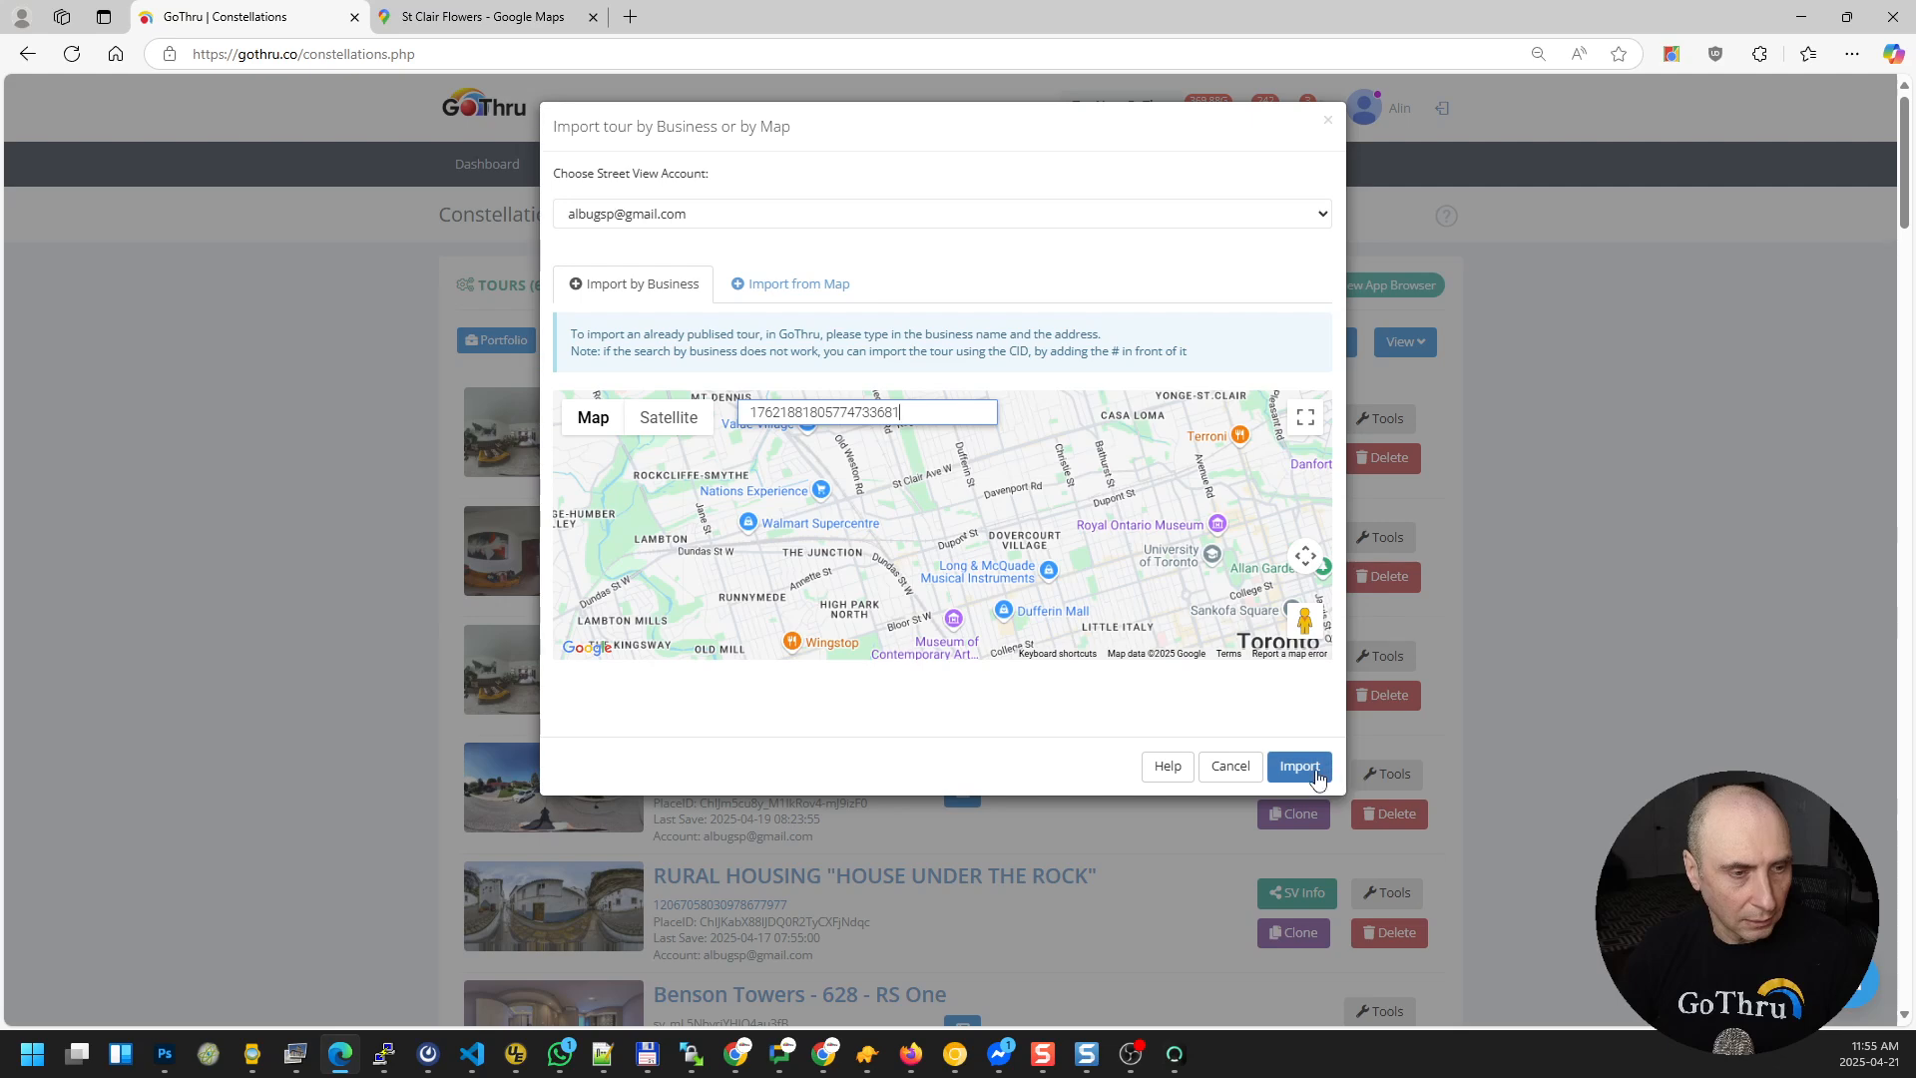
pyautogui.click(1298, 766)
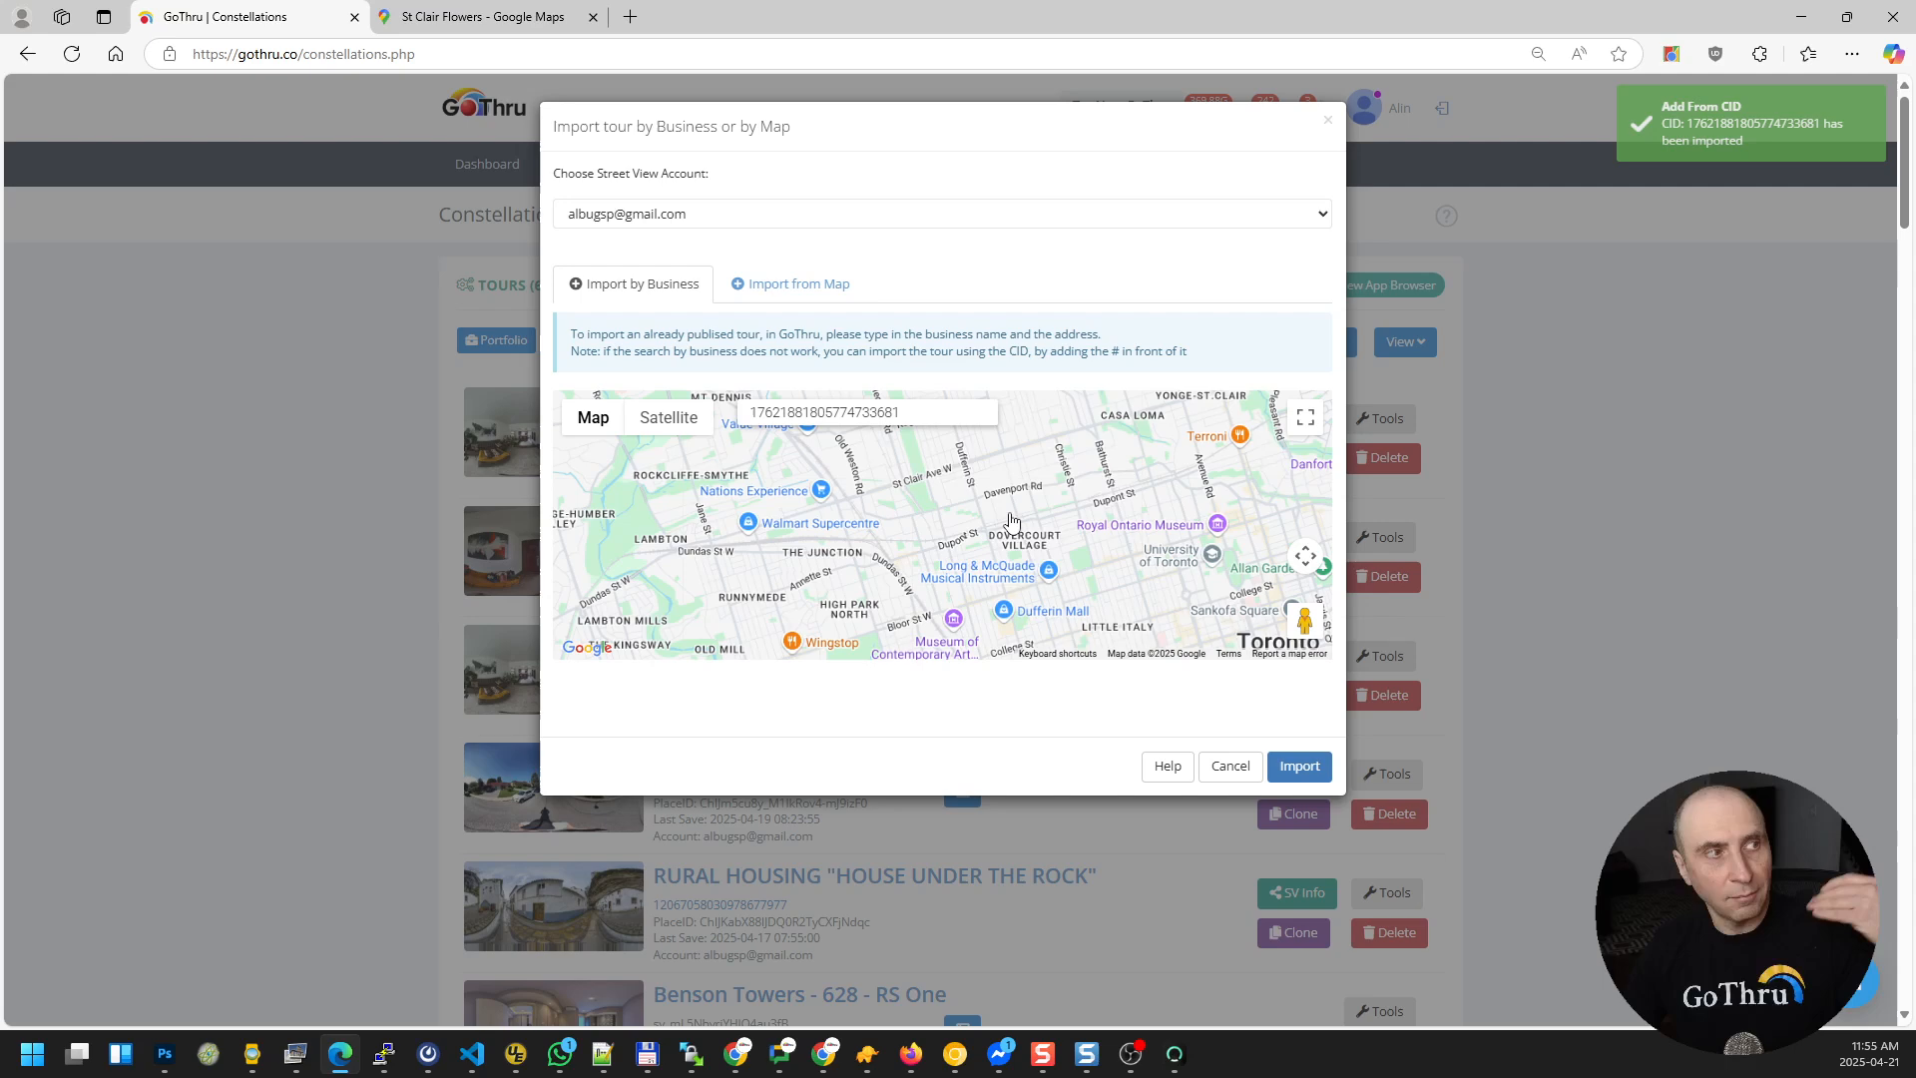
pyautogui.click(483, 16)
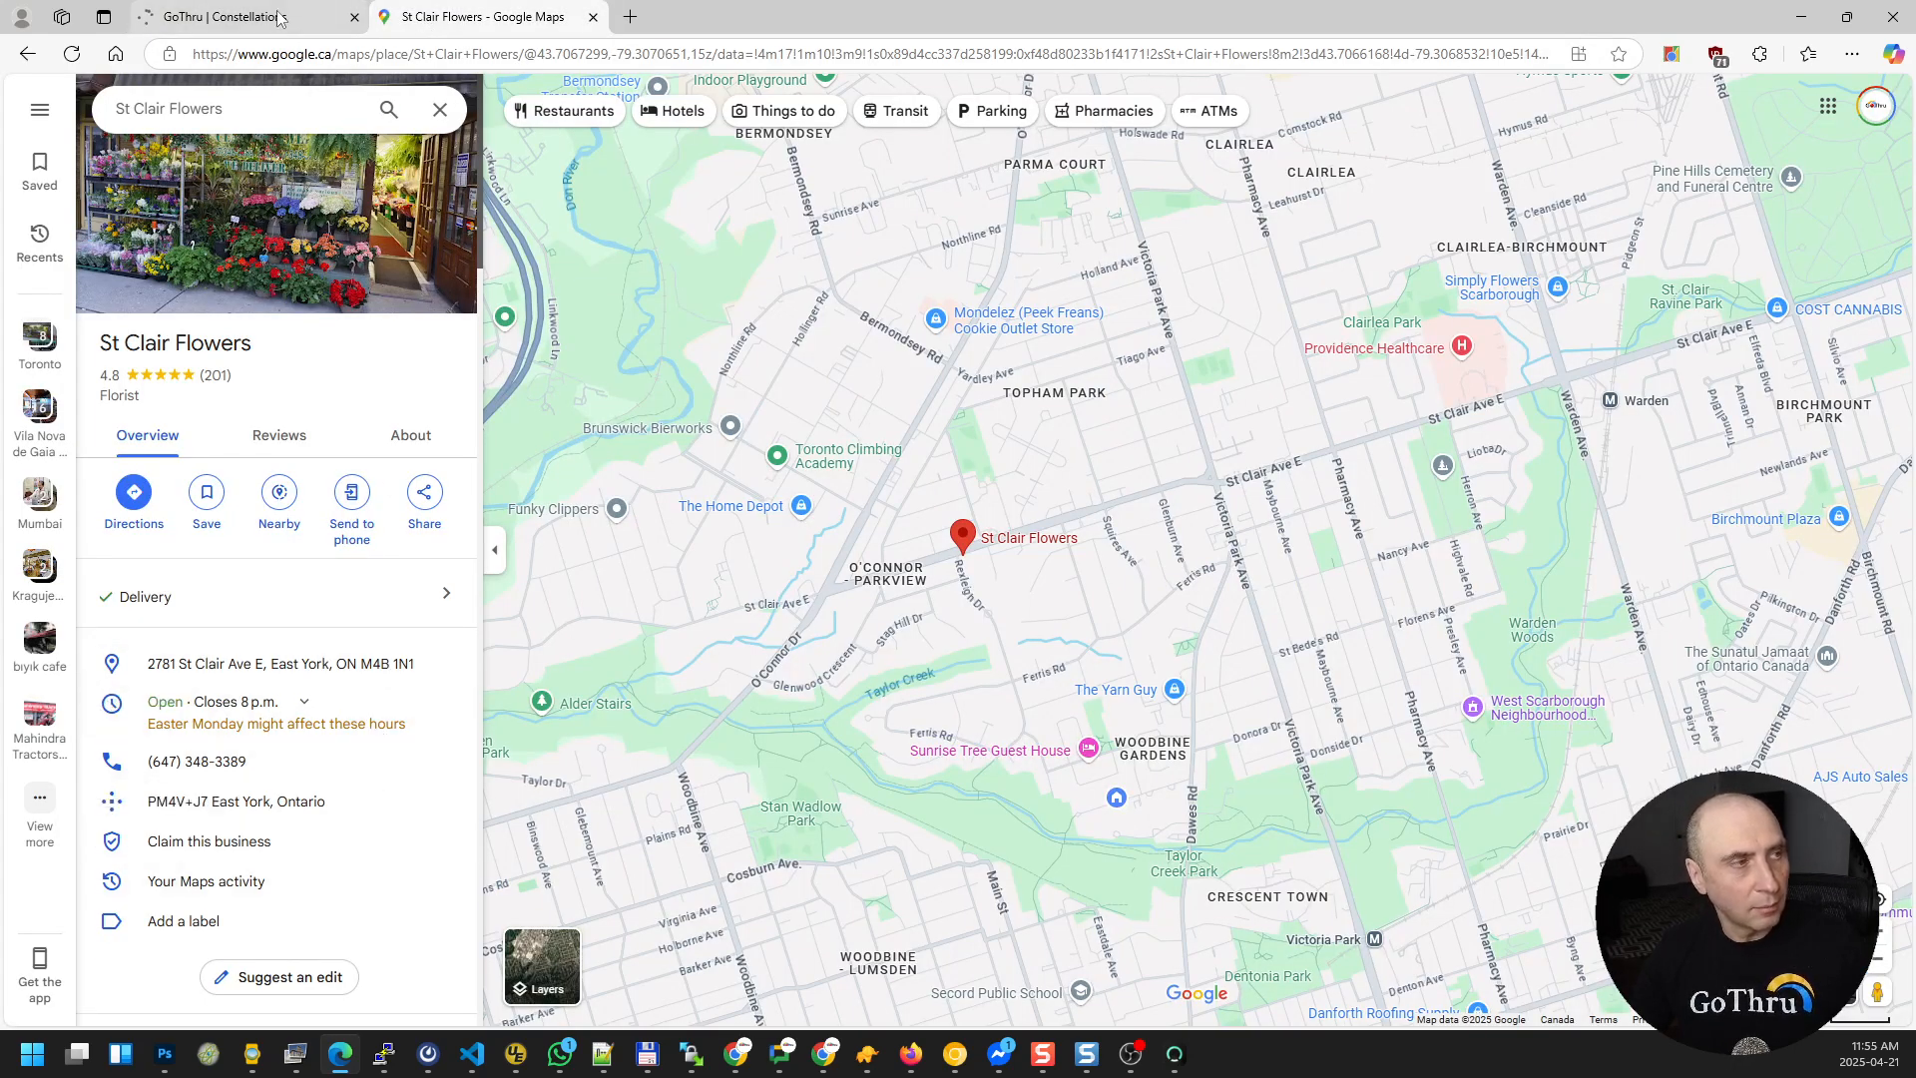
# Start importing the St Clair Flowers tour's panoramas from Google in its Tools page
pyautogui.click(244, 16)
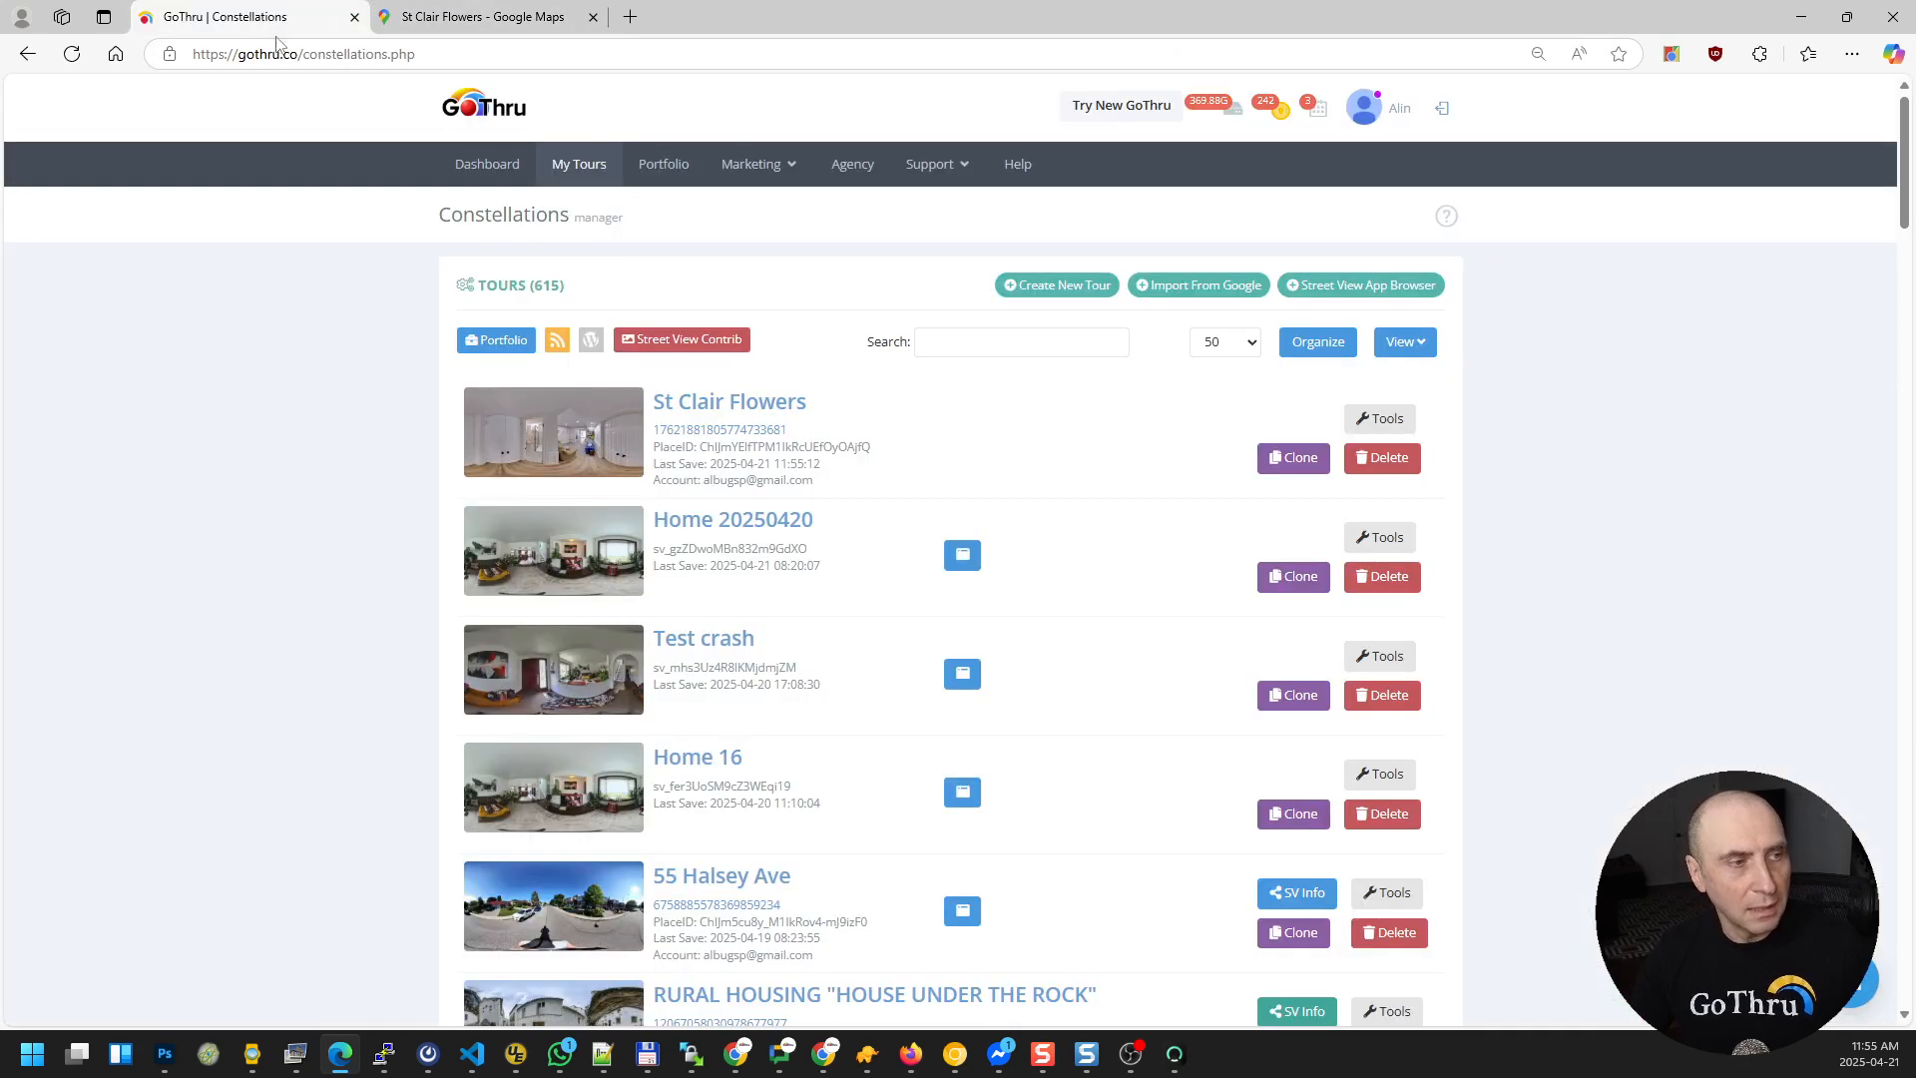
pyautogui.click(1379, 417)
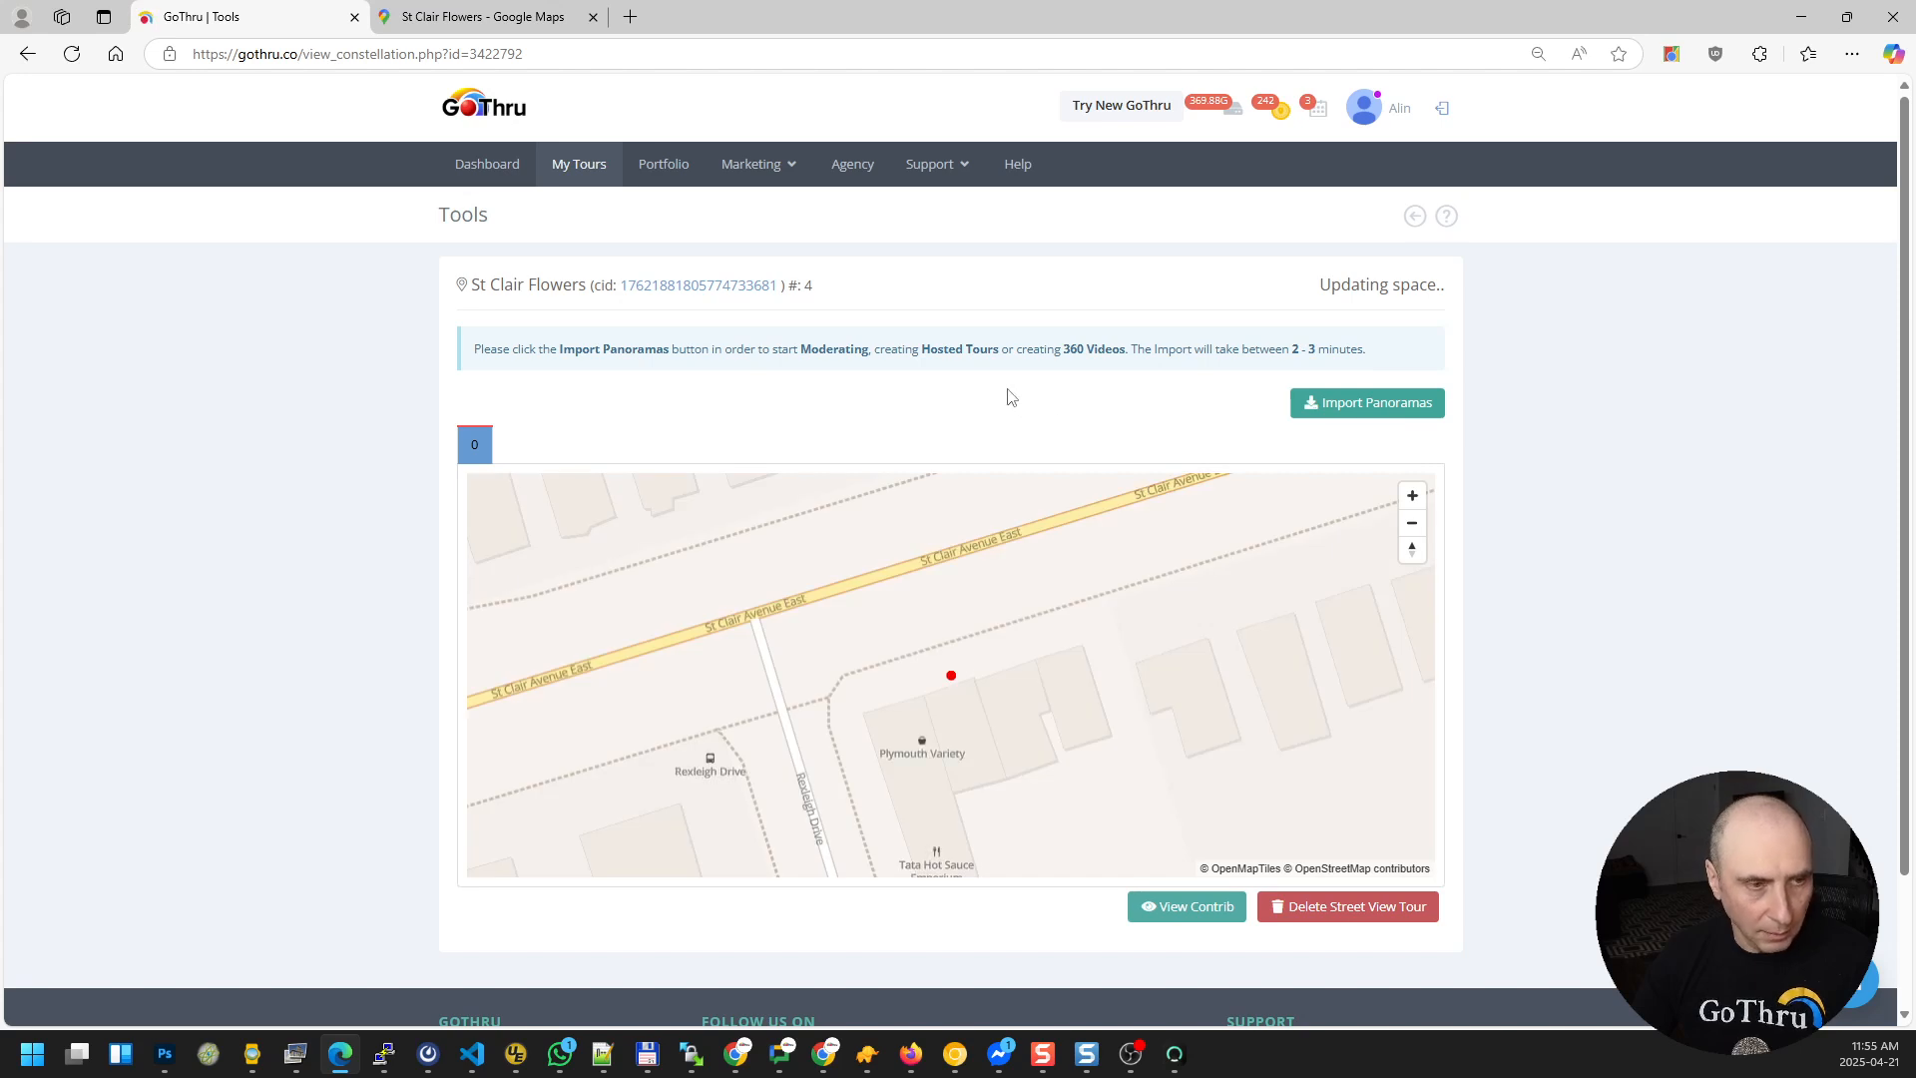
pyautogui.moveTo(1387, 427)
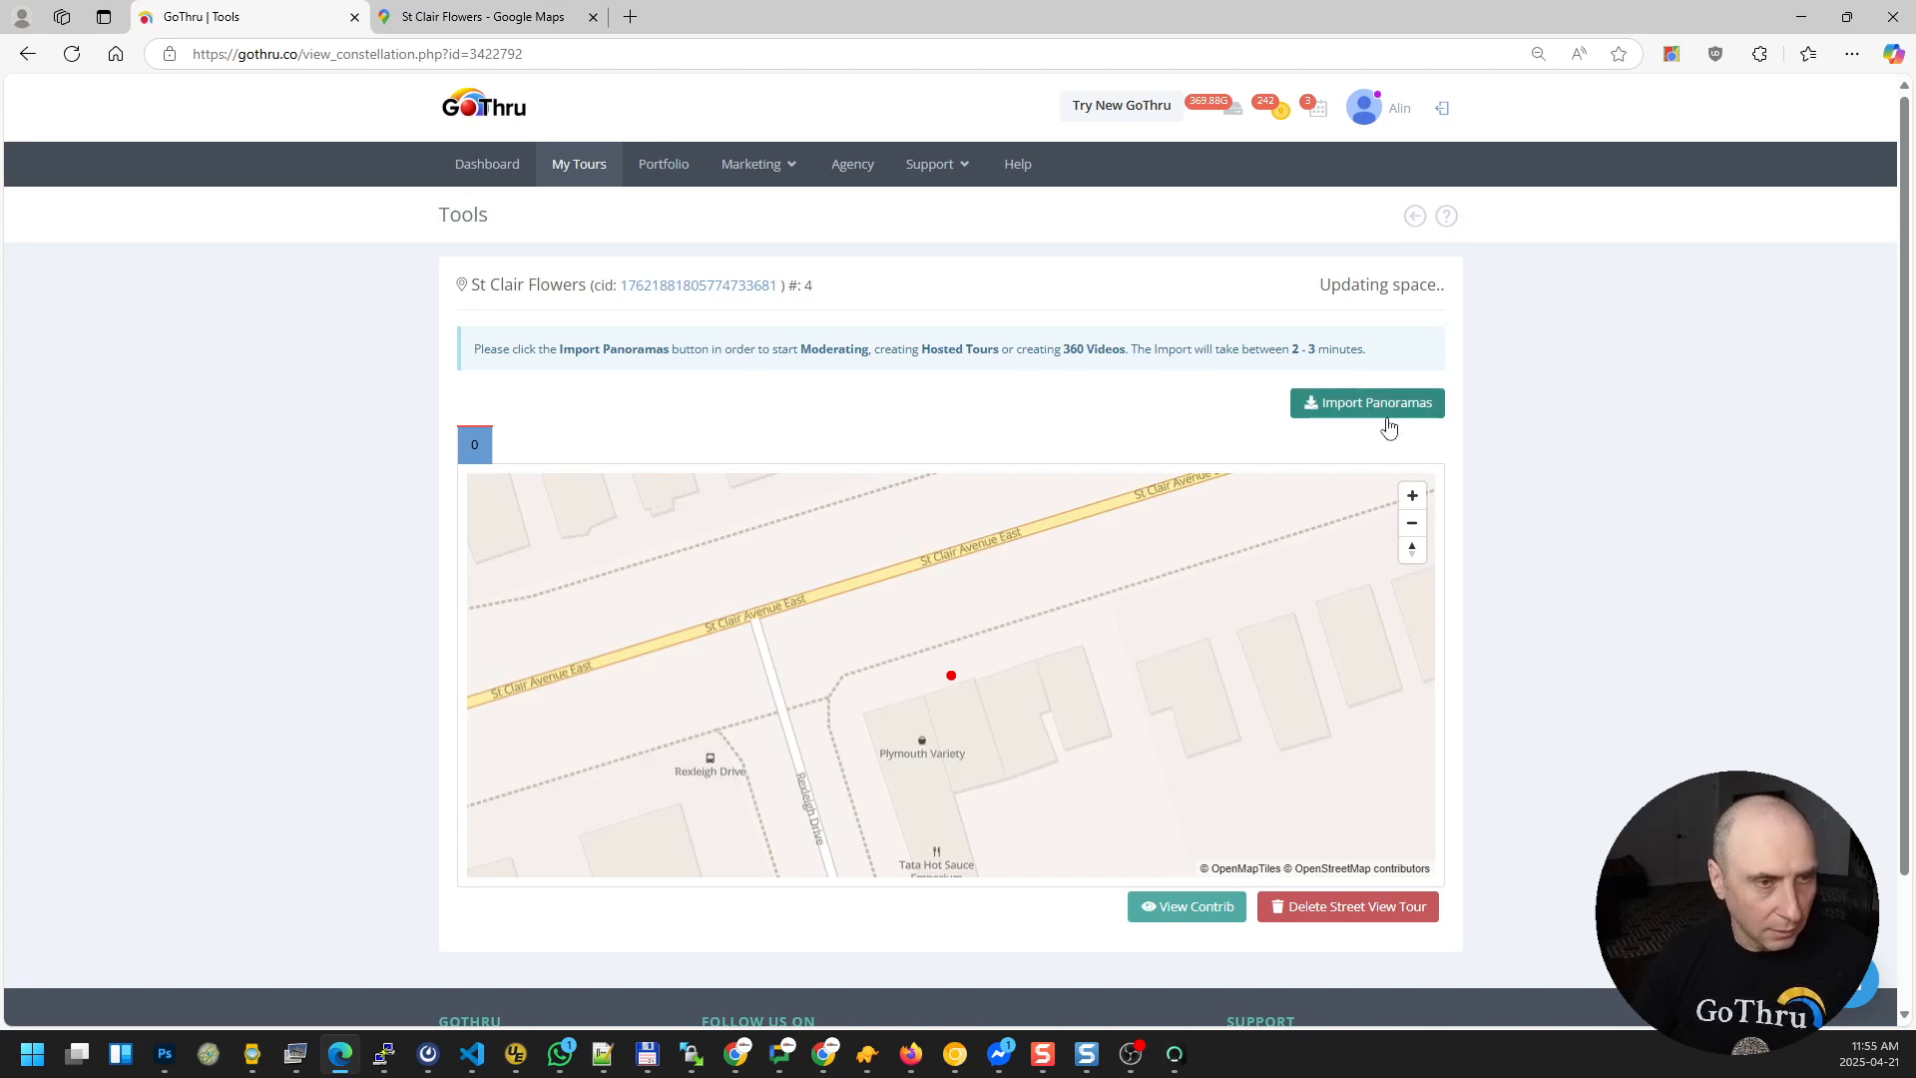
pyautogui.moveTo(1377, 413)
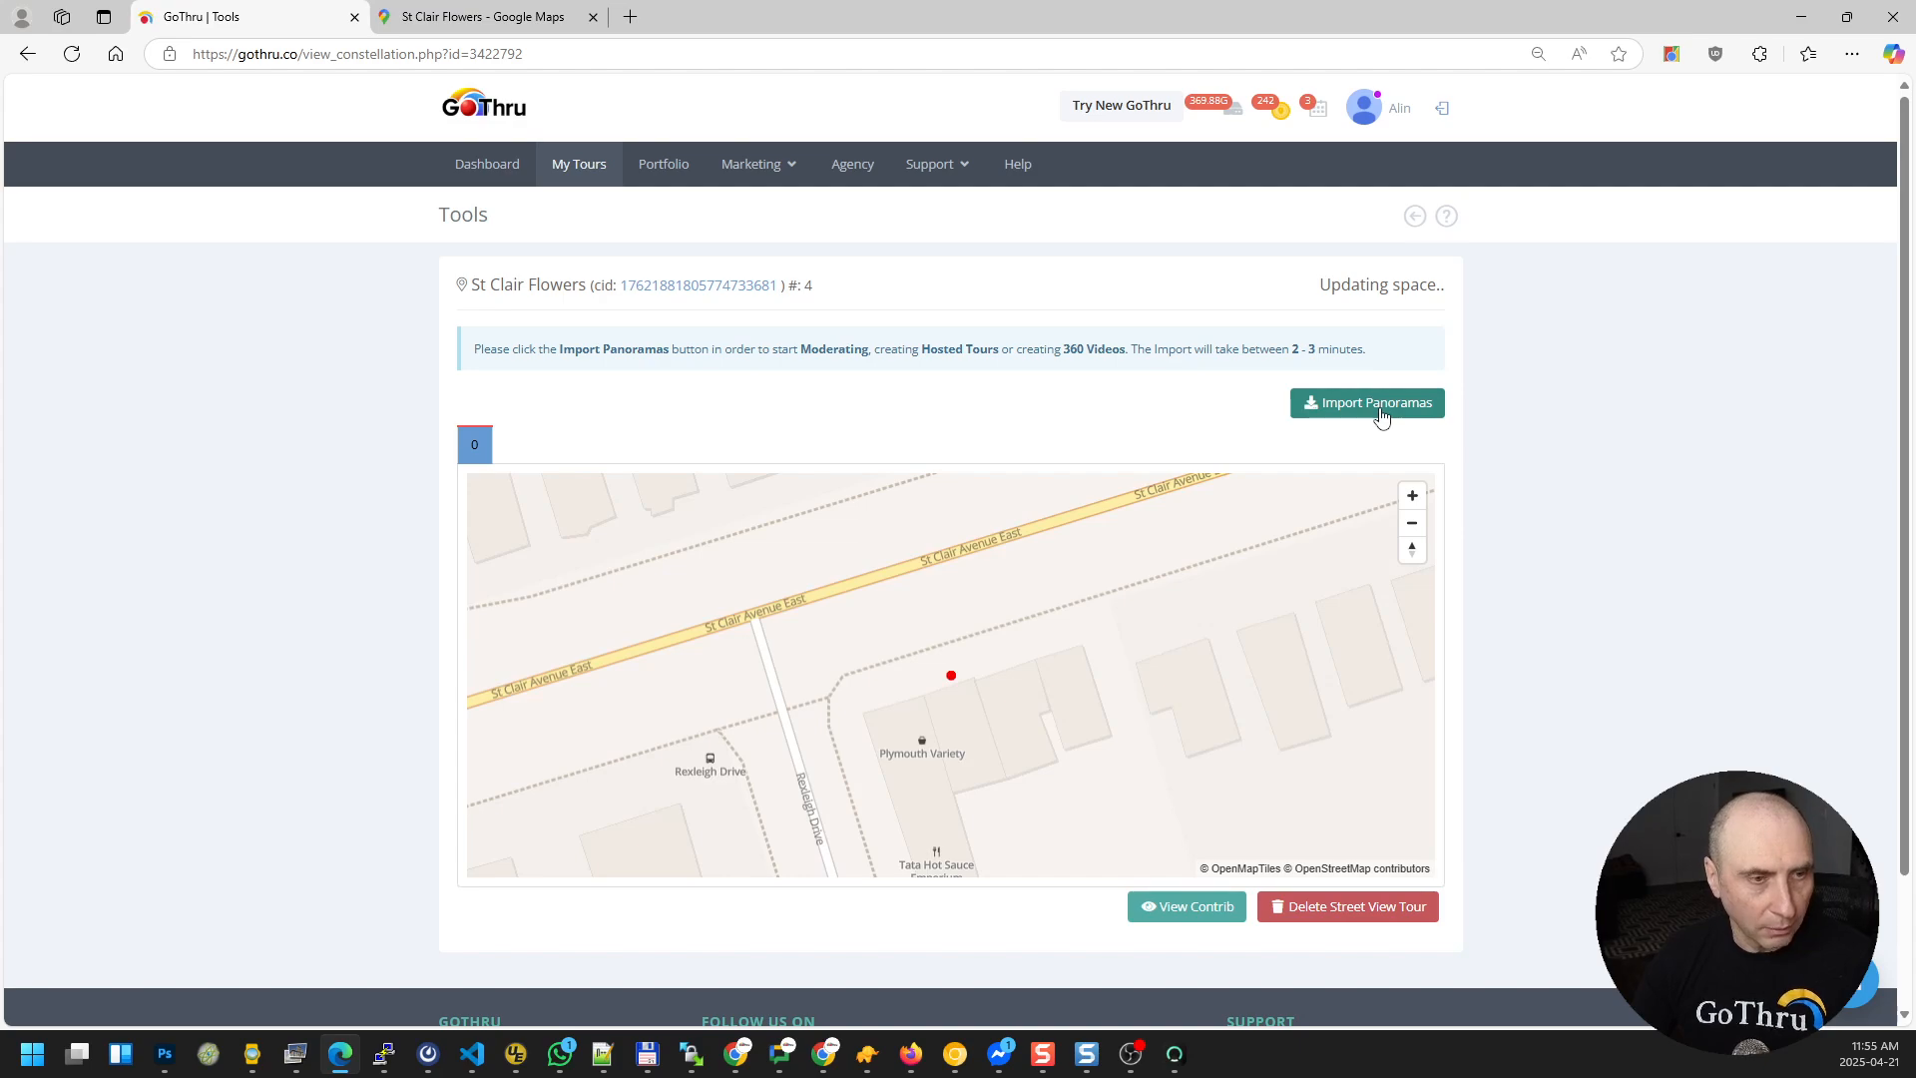
pyautogui.click(1365, 402)
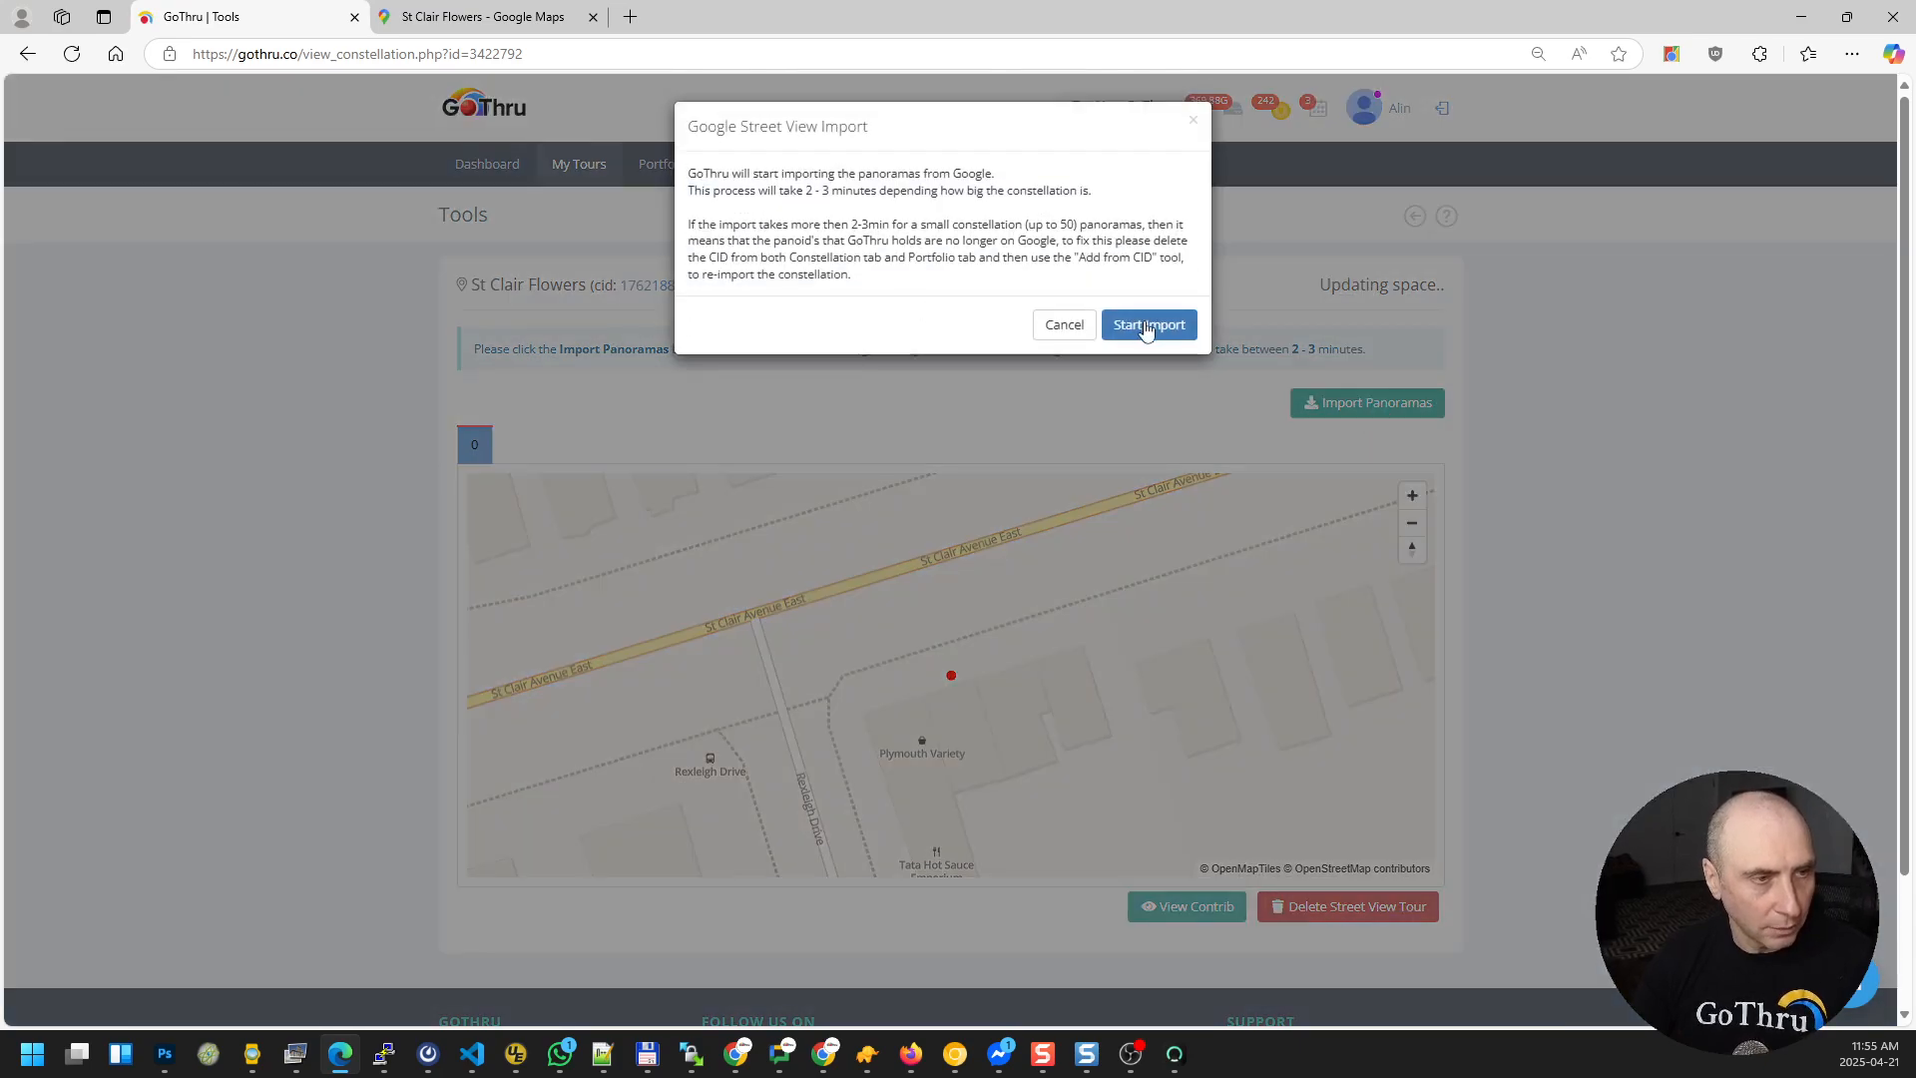
pyautogui.click(1147, 323)
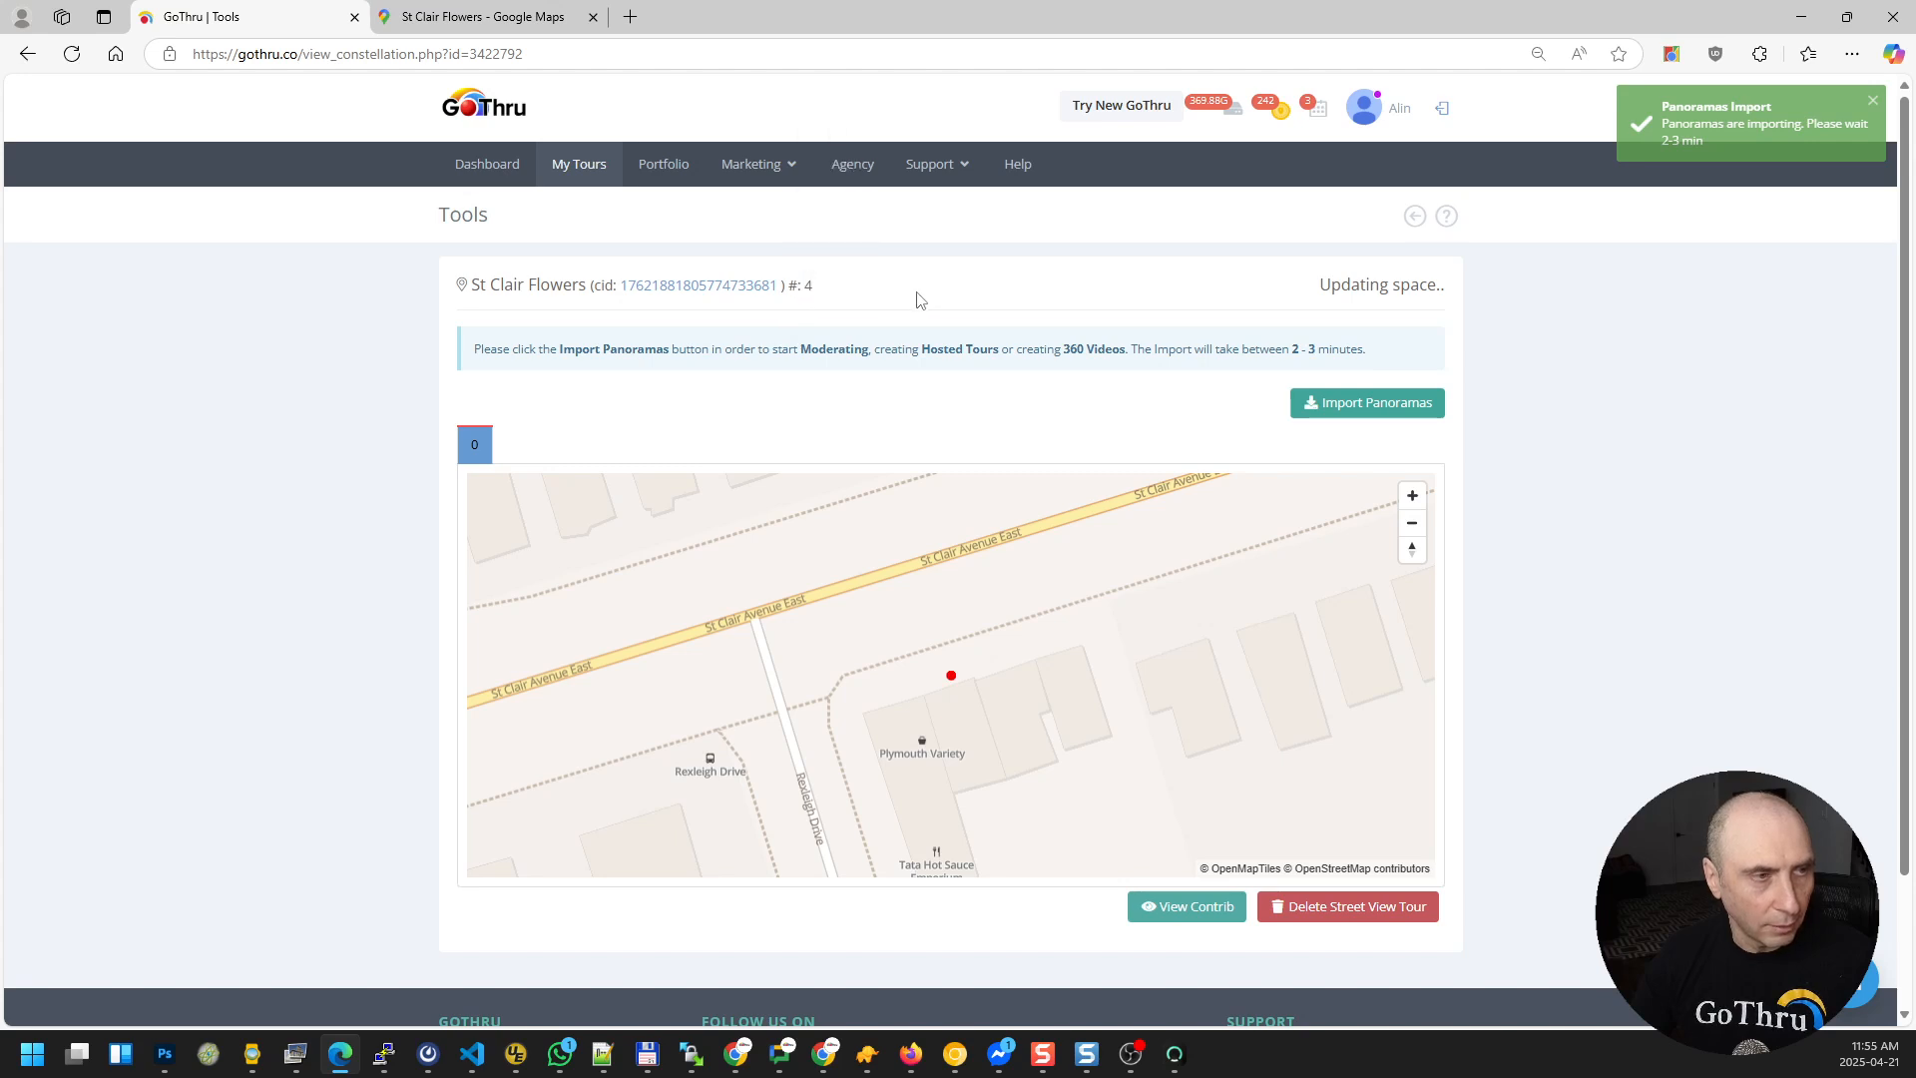
pyautogui.moveTo(862, 373)
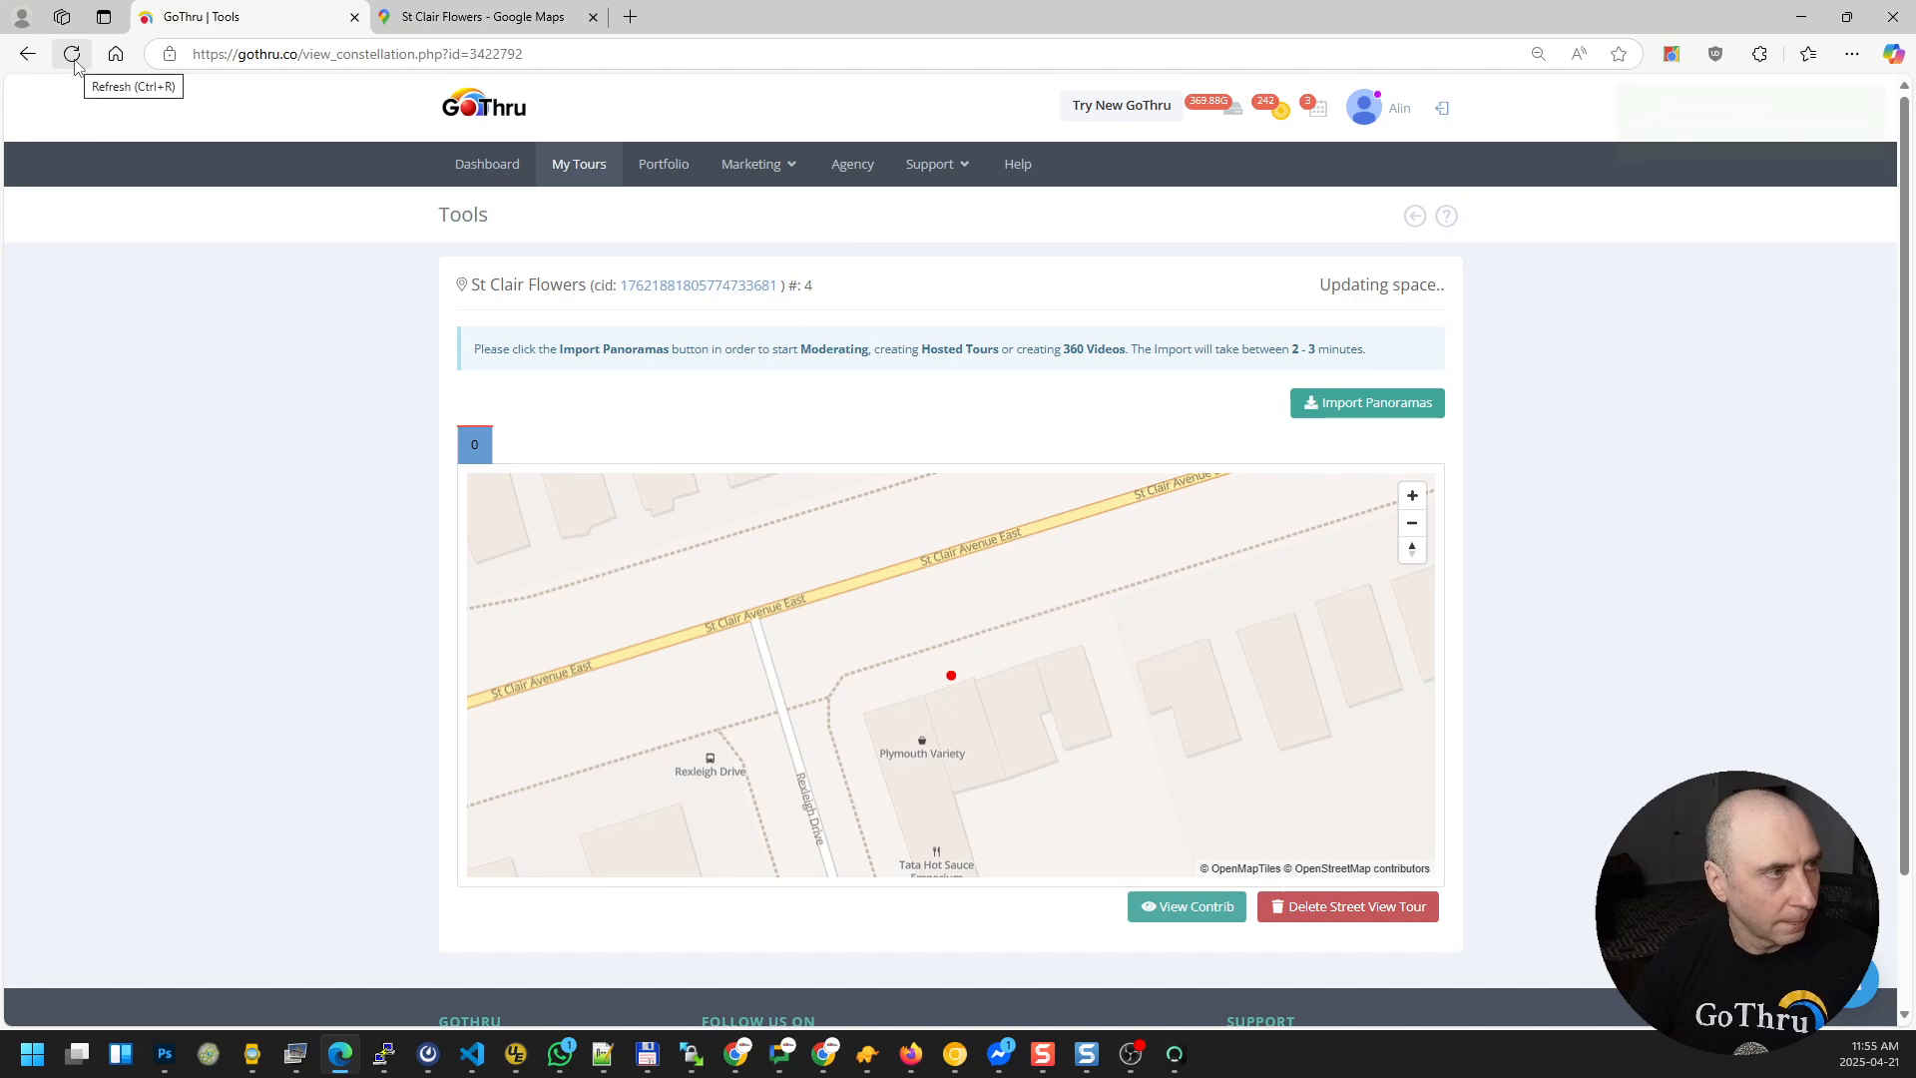
# Reload the Tools page until the import finishes and the tool buttons appear
pyautogui.click(72, 52)
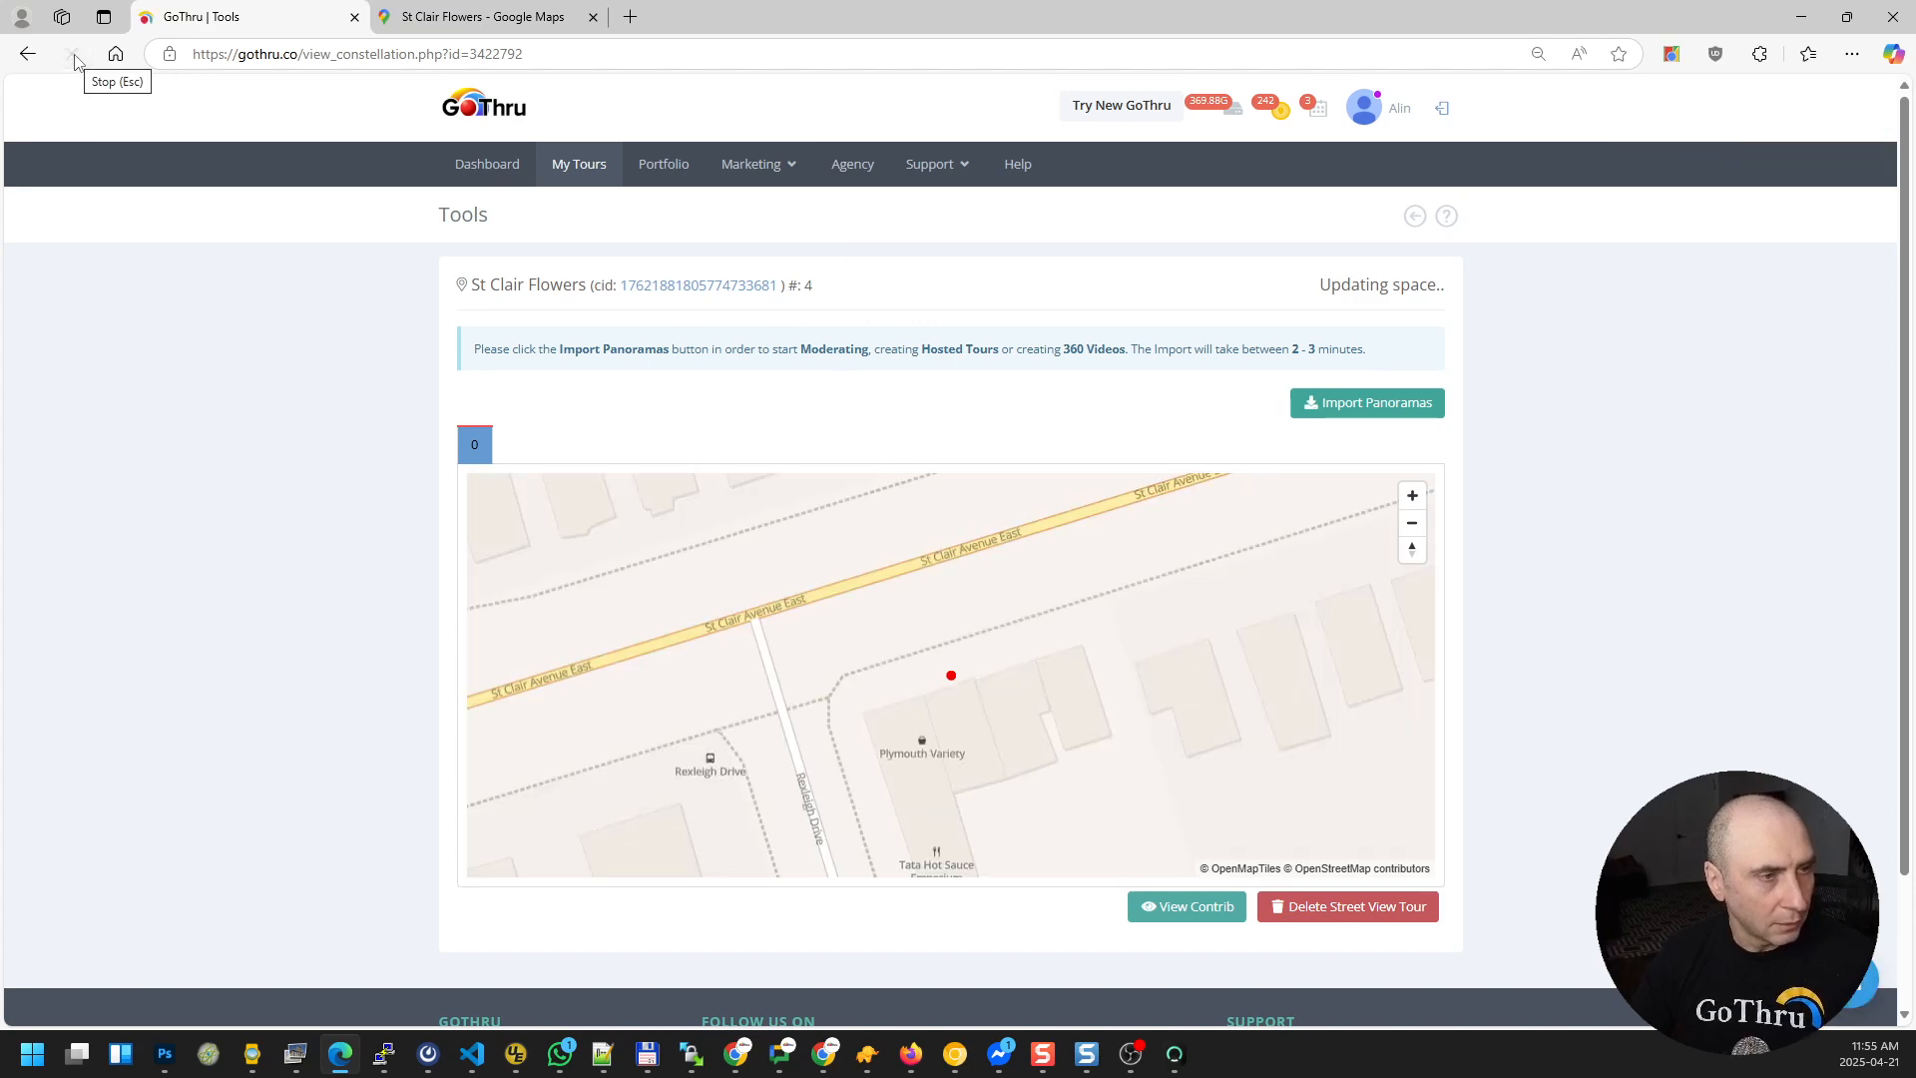
pyautogui.moveTo(74, 53)
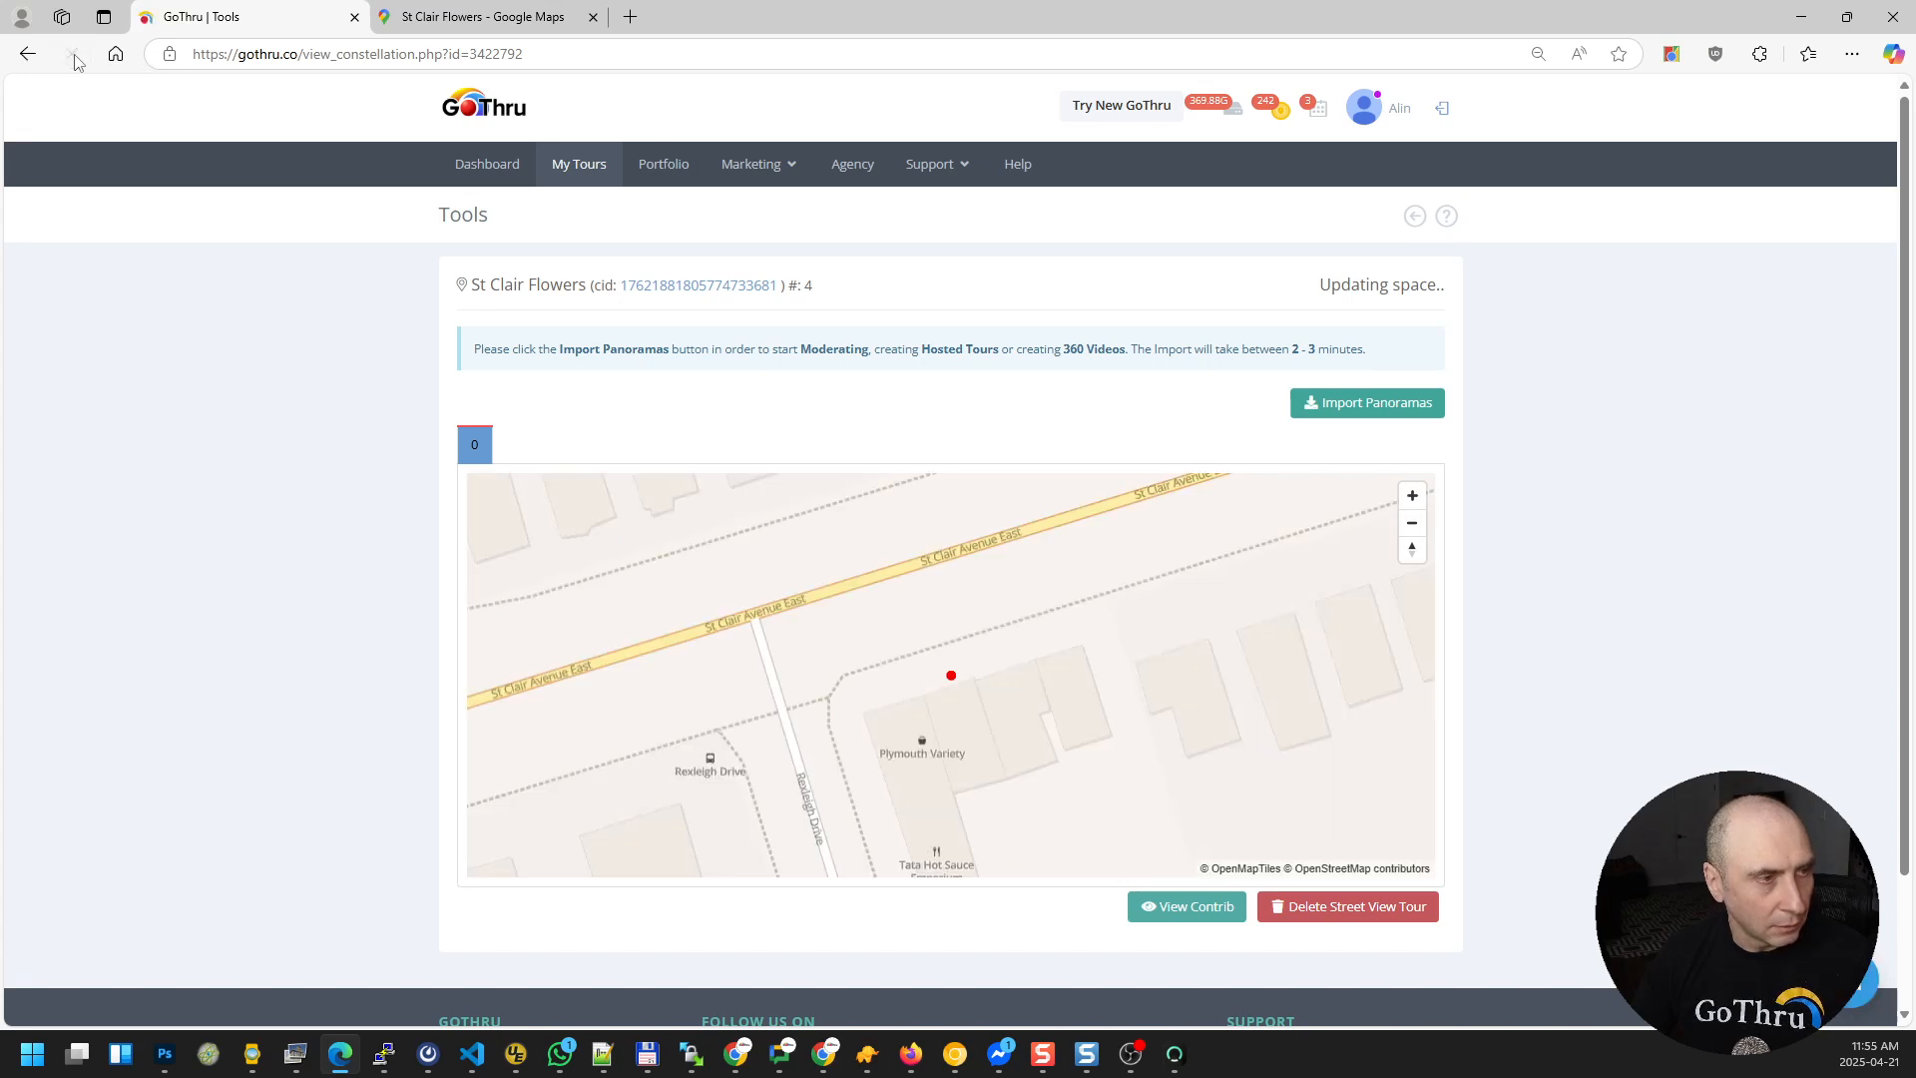
pyautogui.click(72, 54)
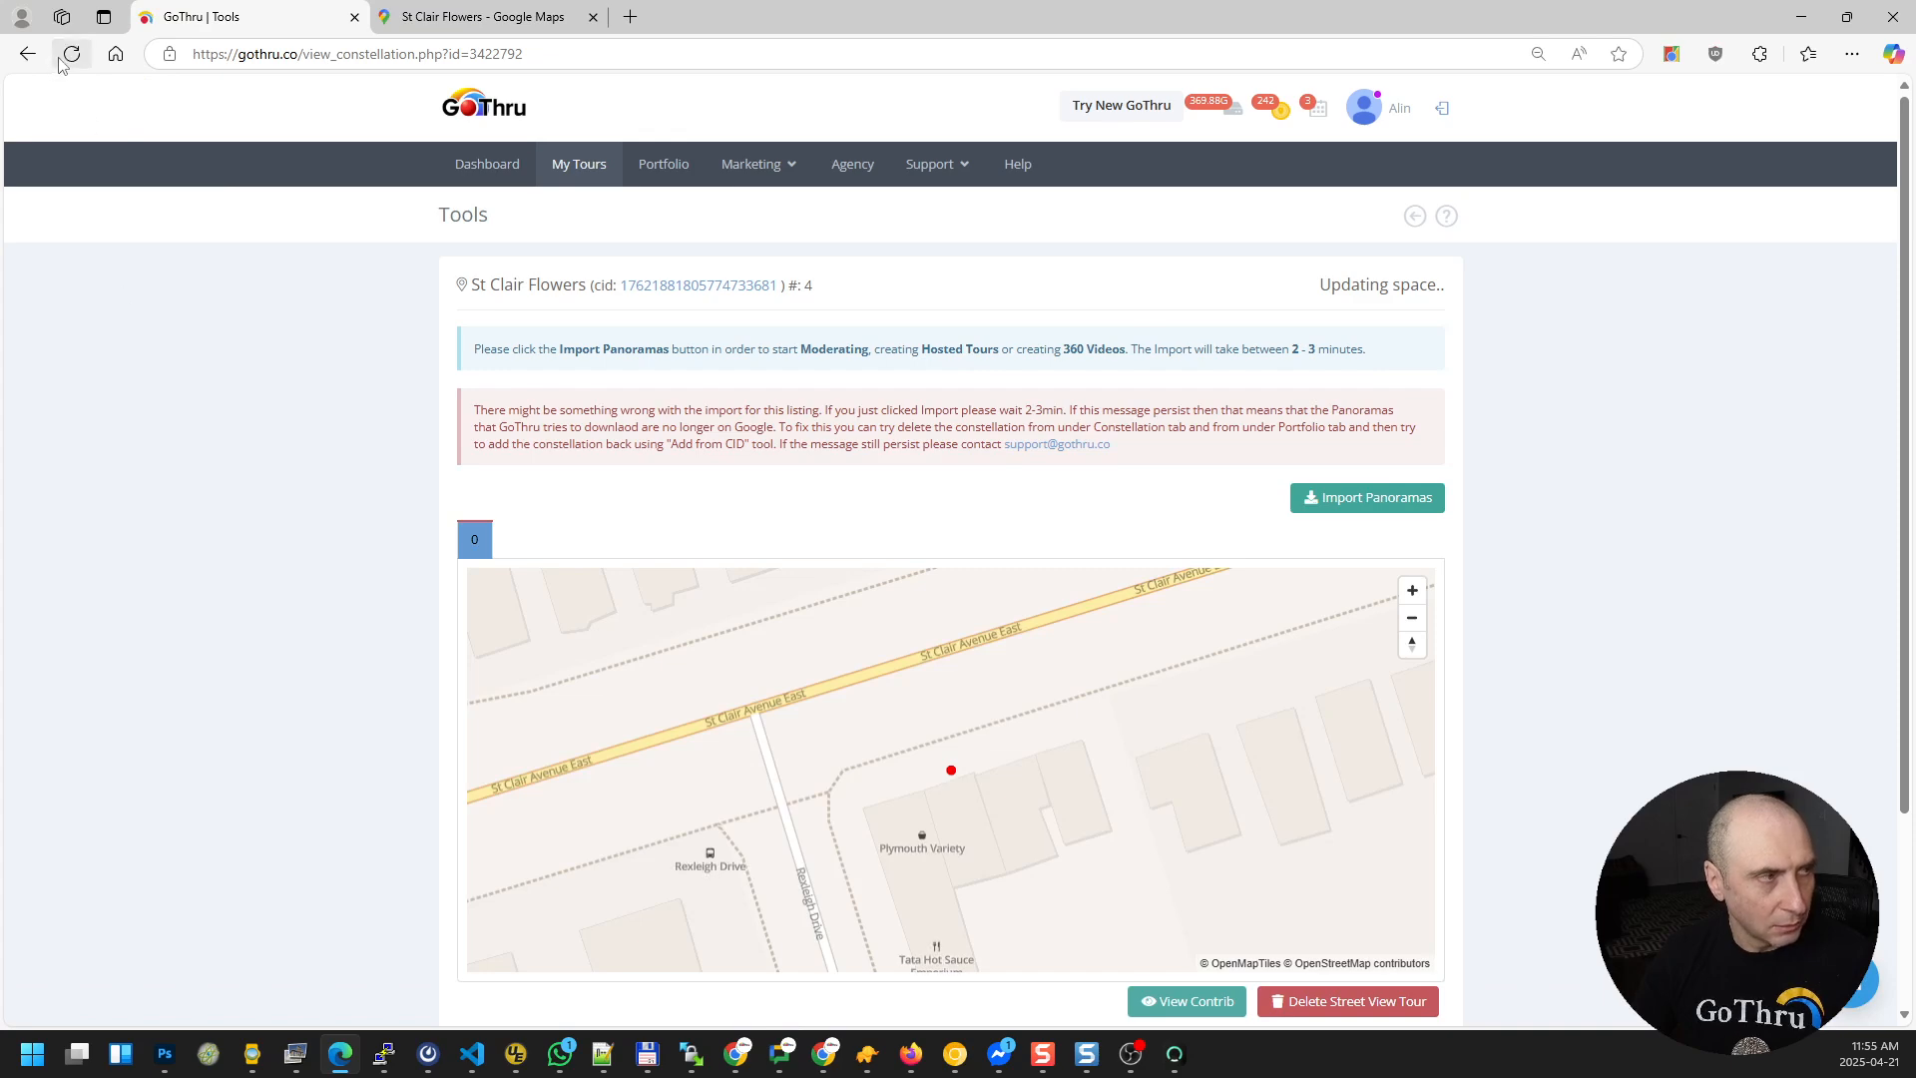
pyautogui.click(896, 341)
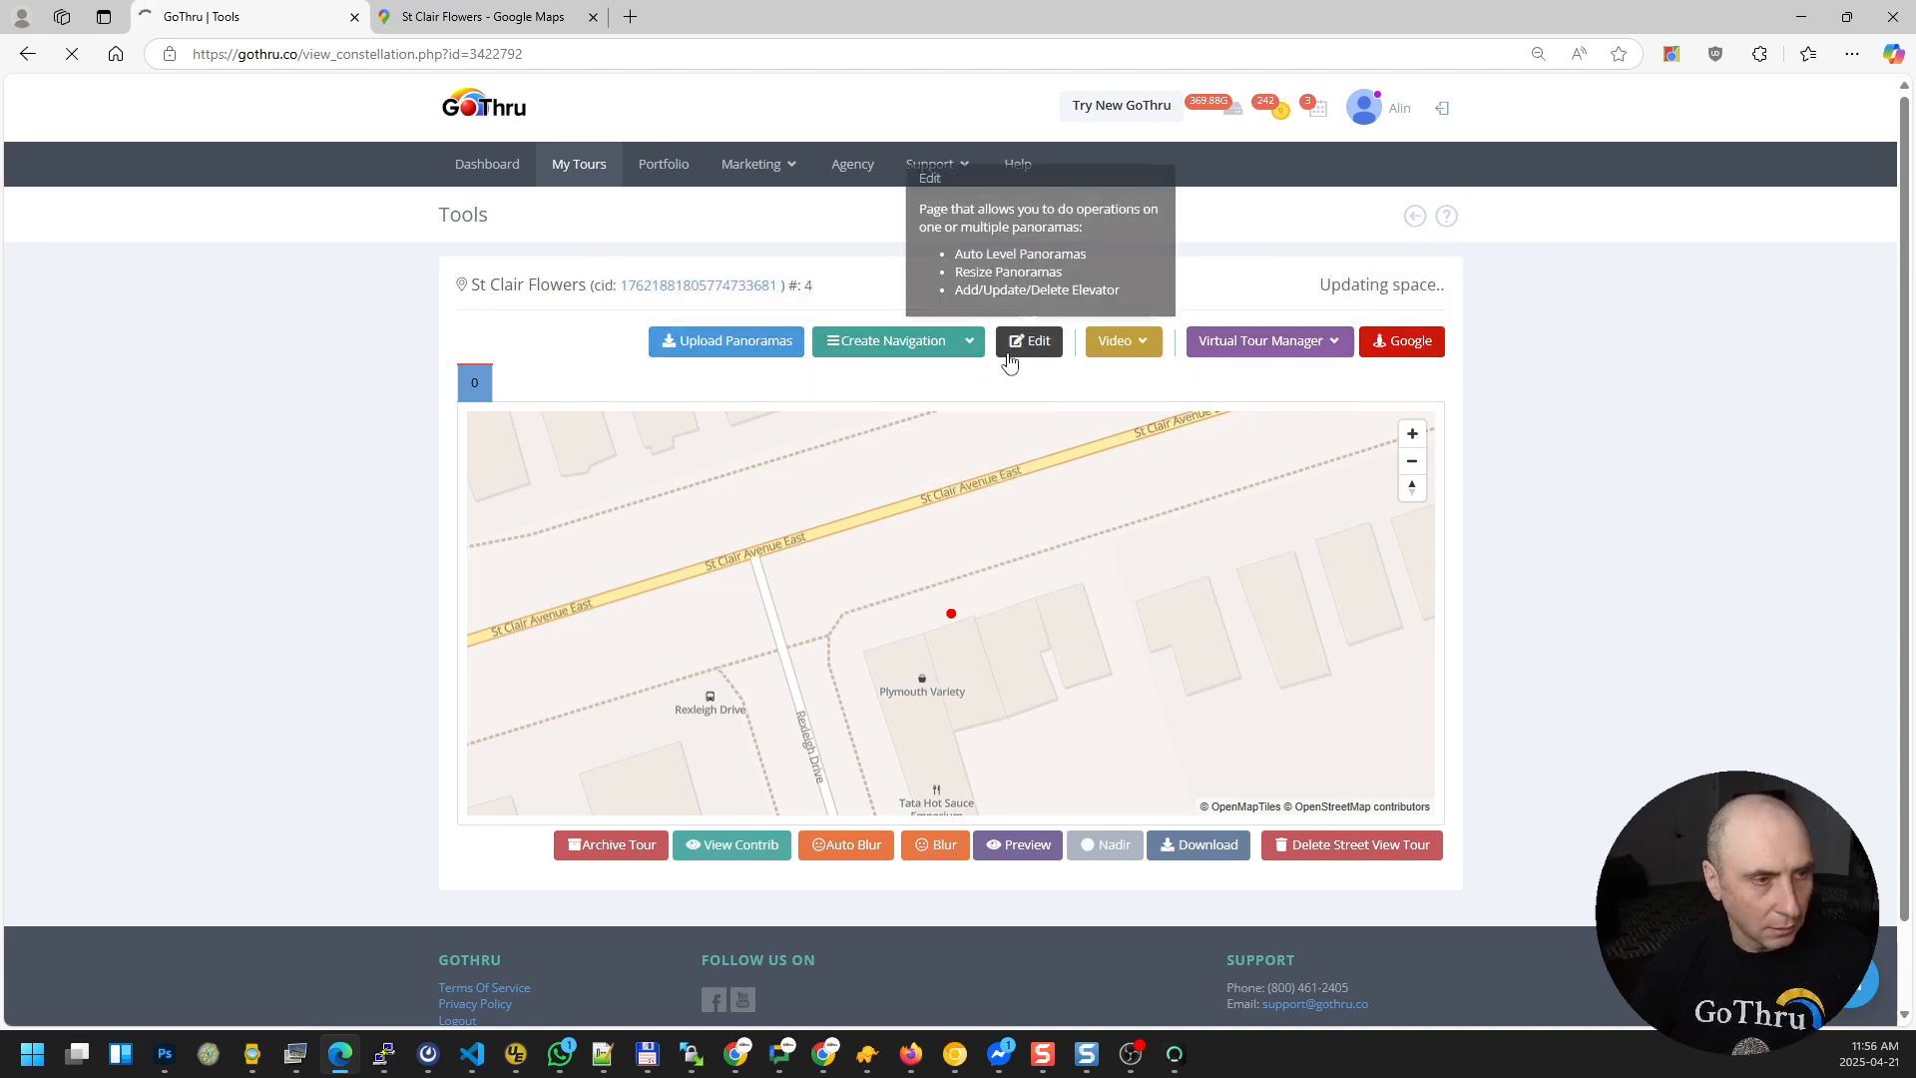
pyautogui.click(1028, 339)
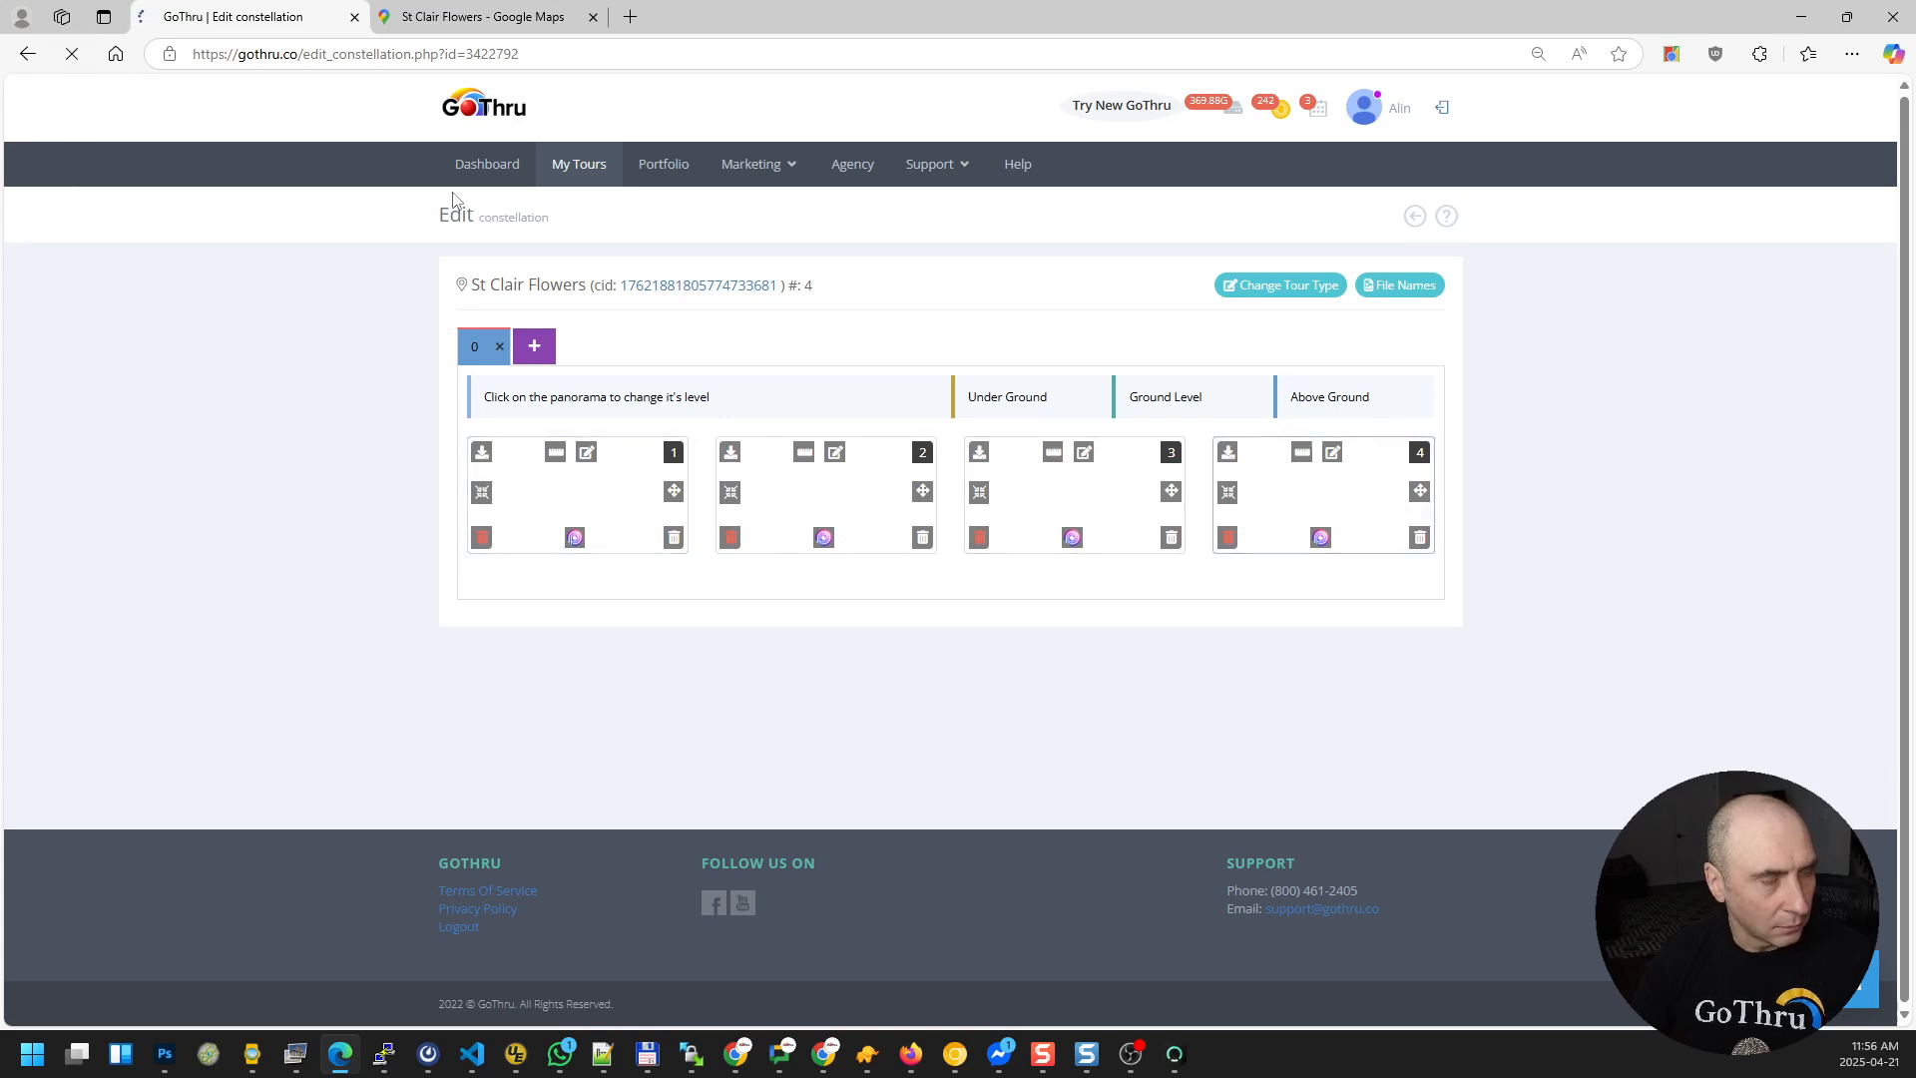
pyautogui.click(72, 52)
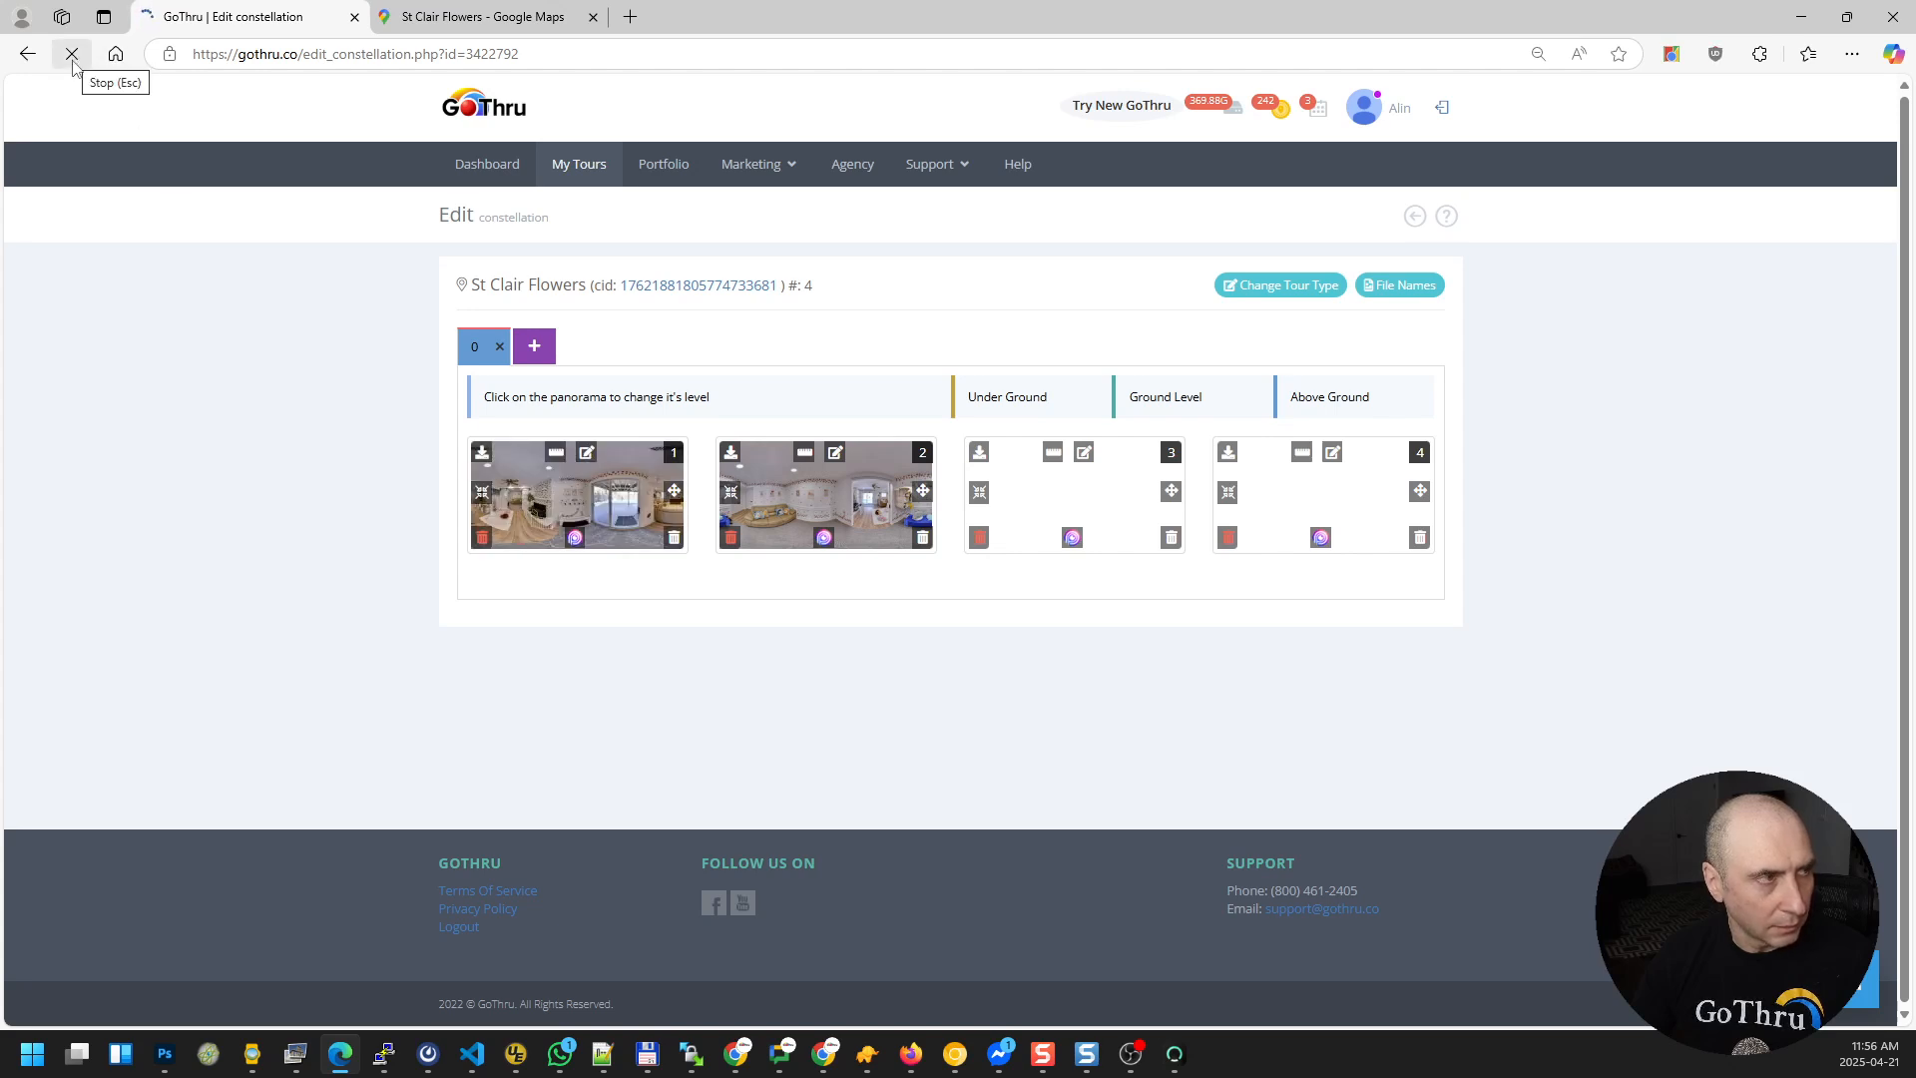
pyautogui.click(72, 53)
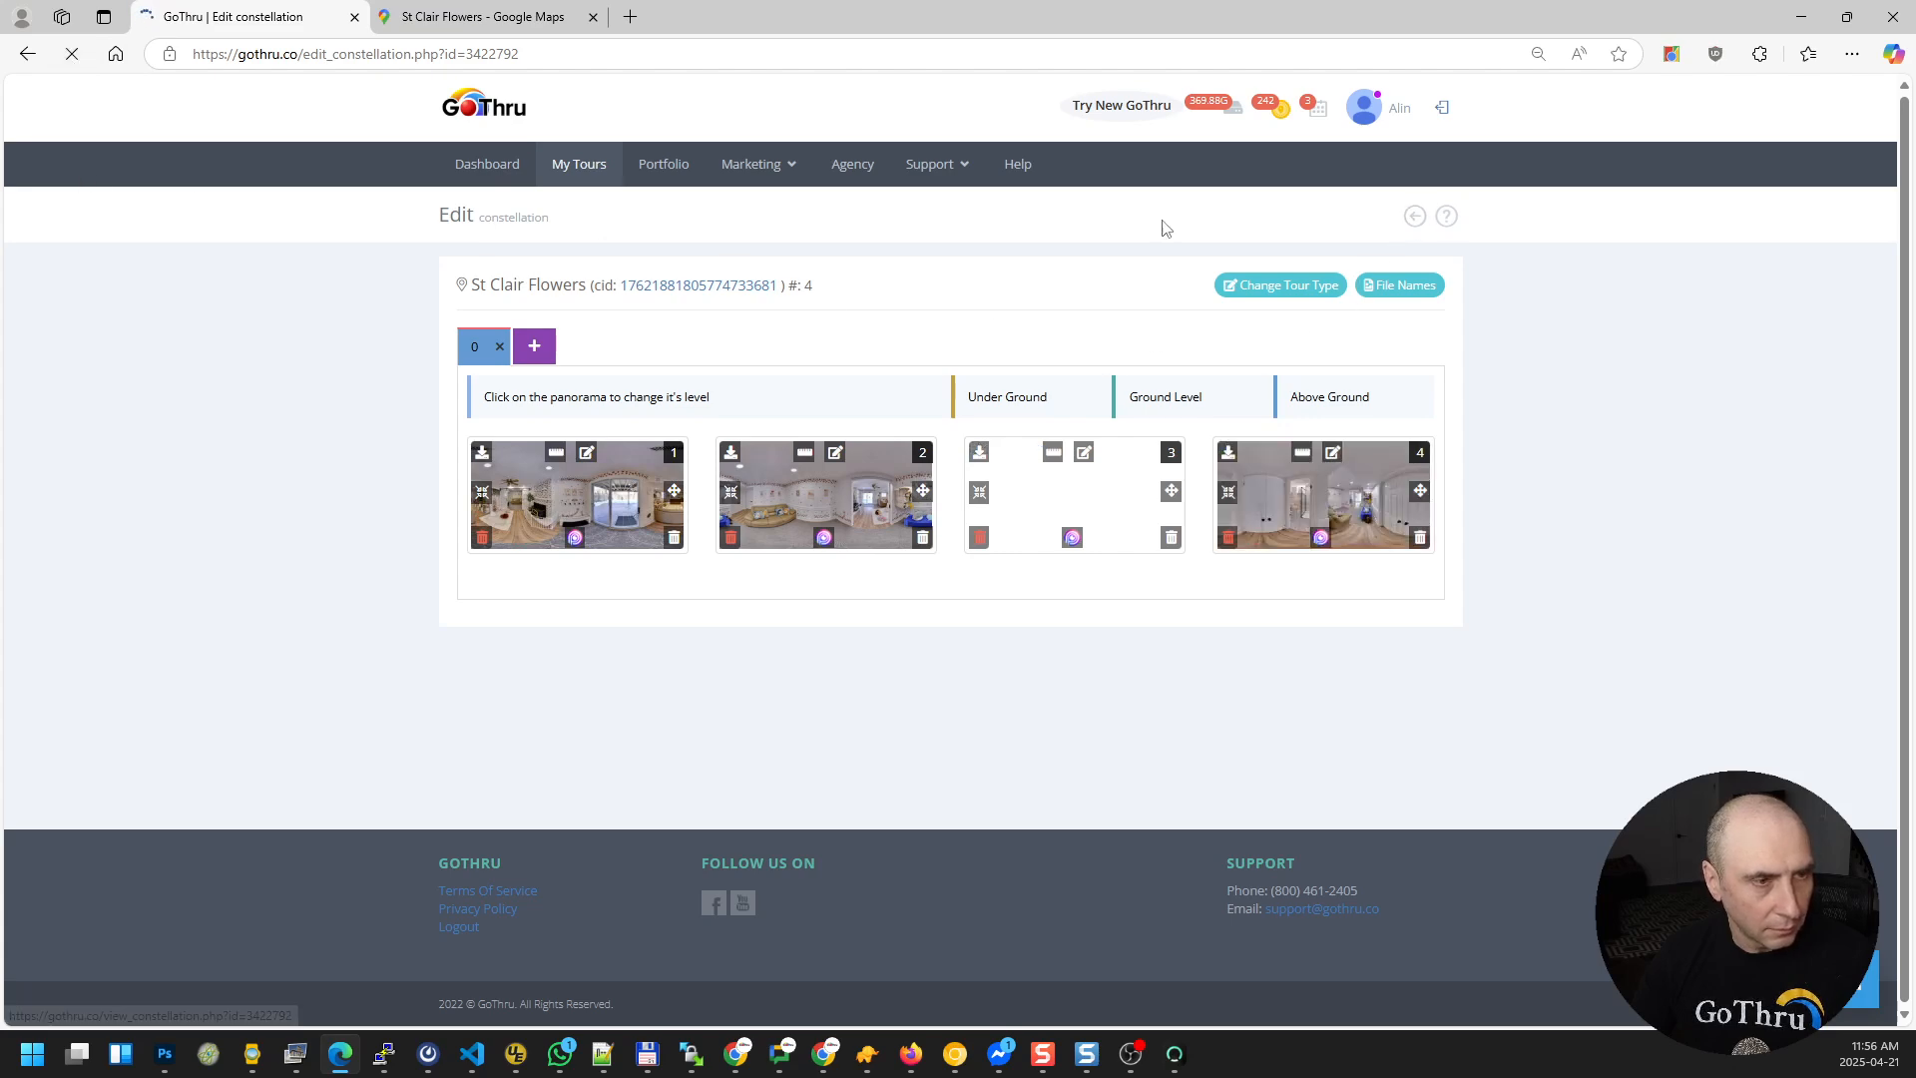
pyautogui.click(72, 52)
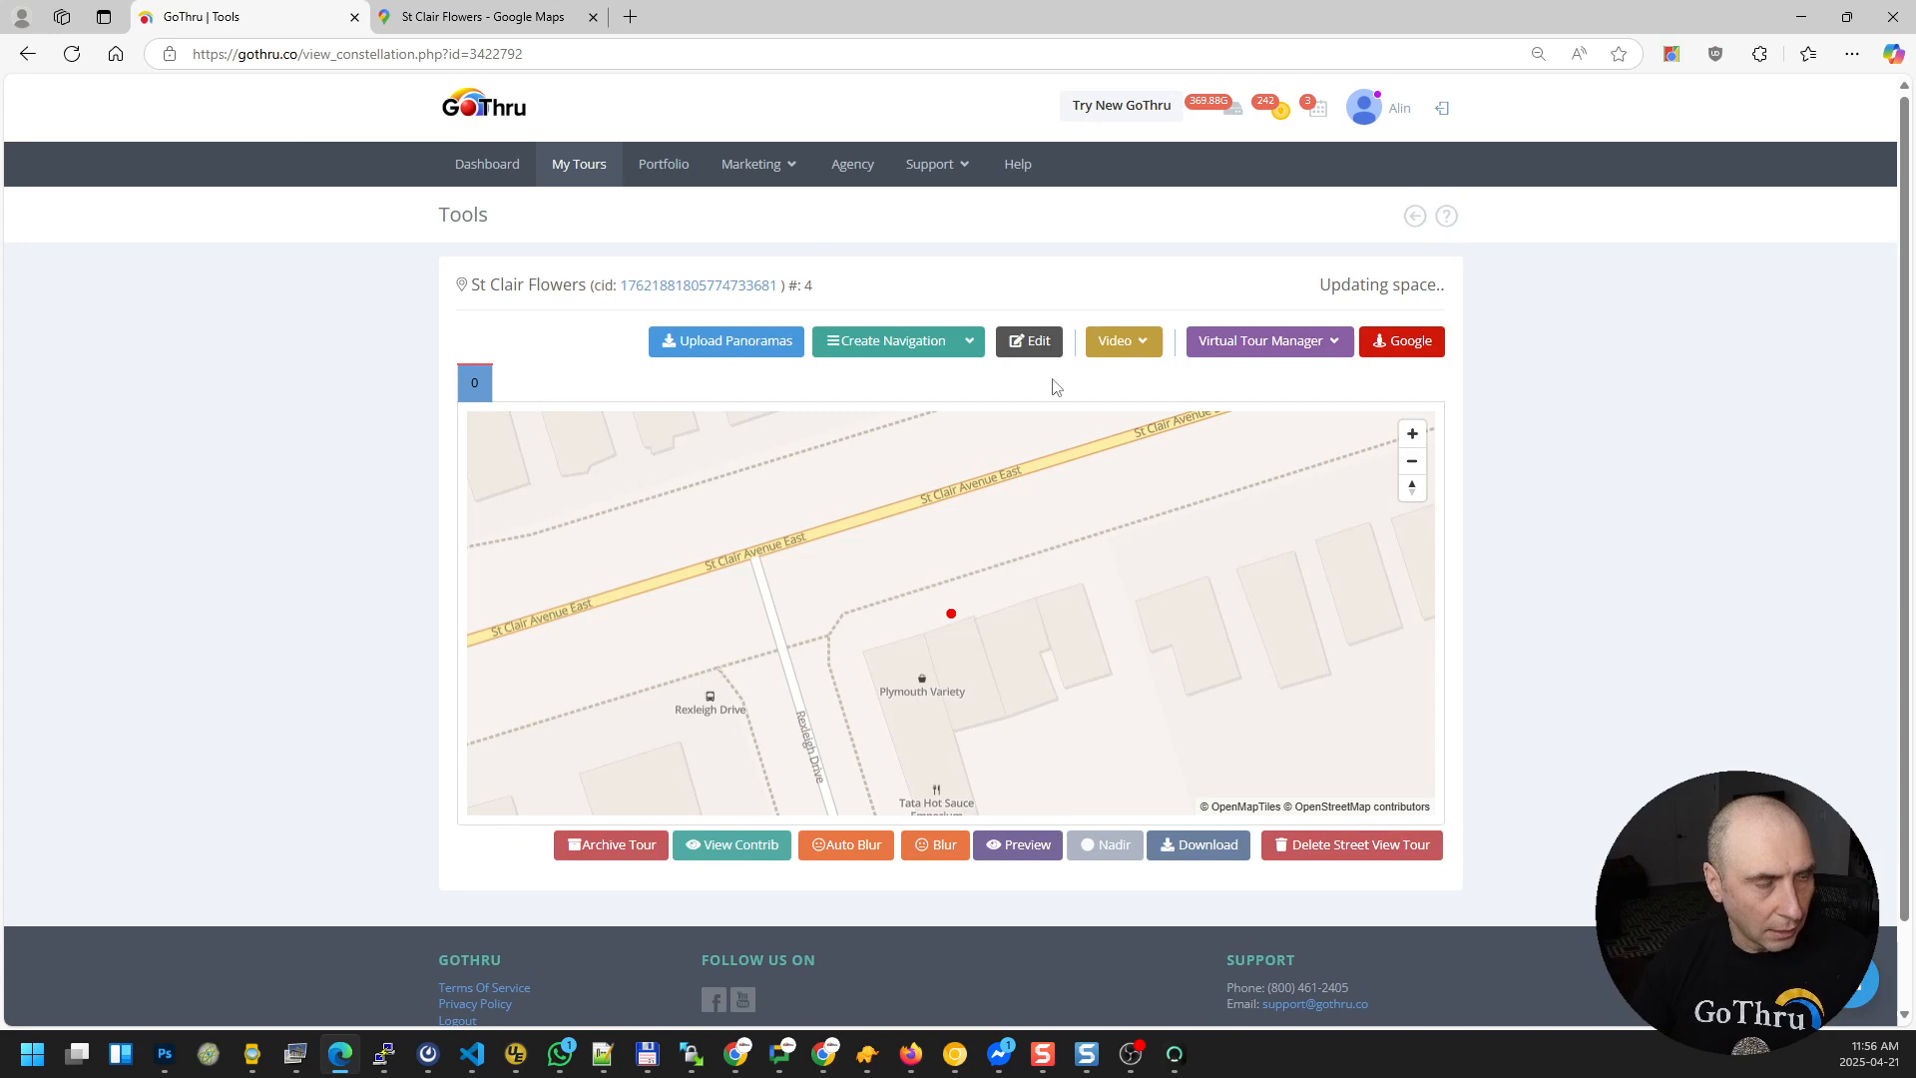
# Link the four St Clair Flowers panoramas in the Desktop Moderator and return to the Tools page
pyautogui.click(890, 342)
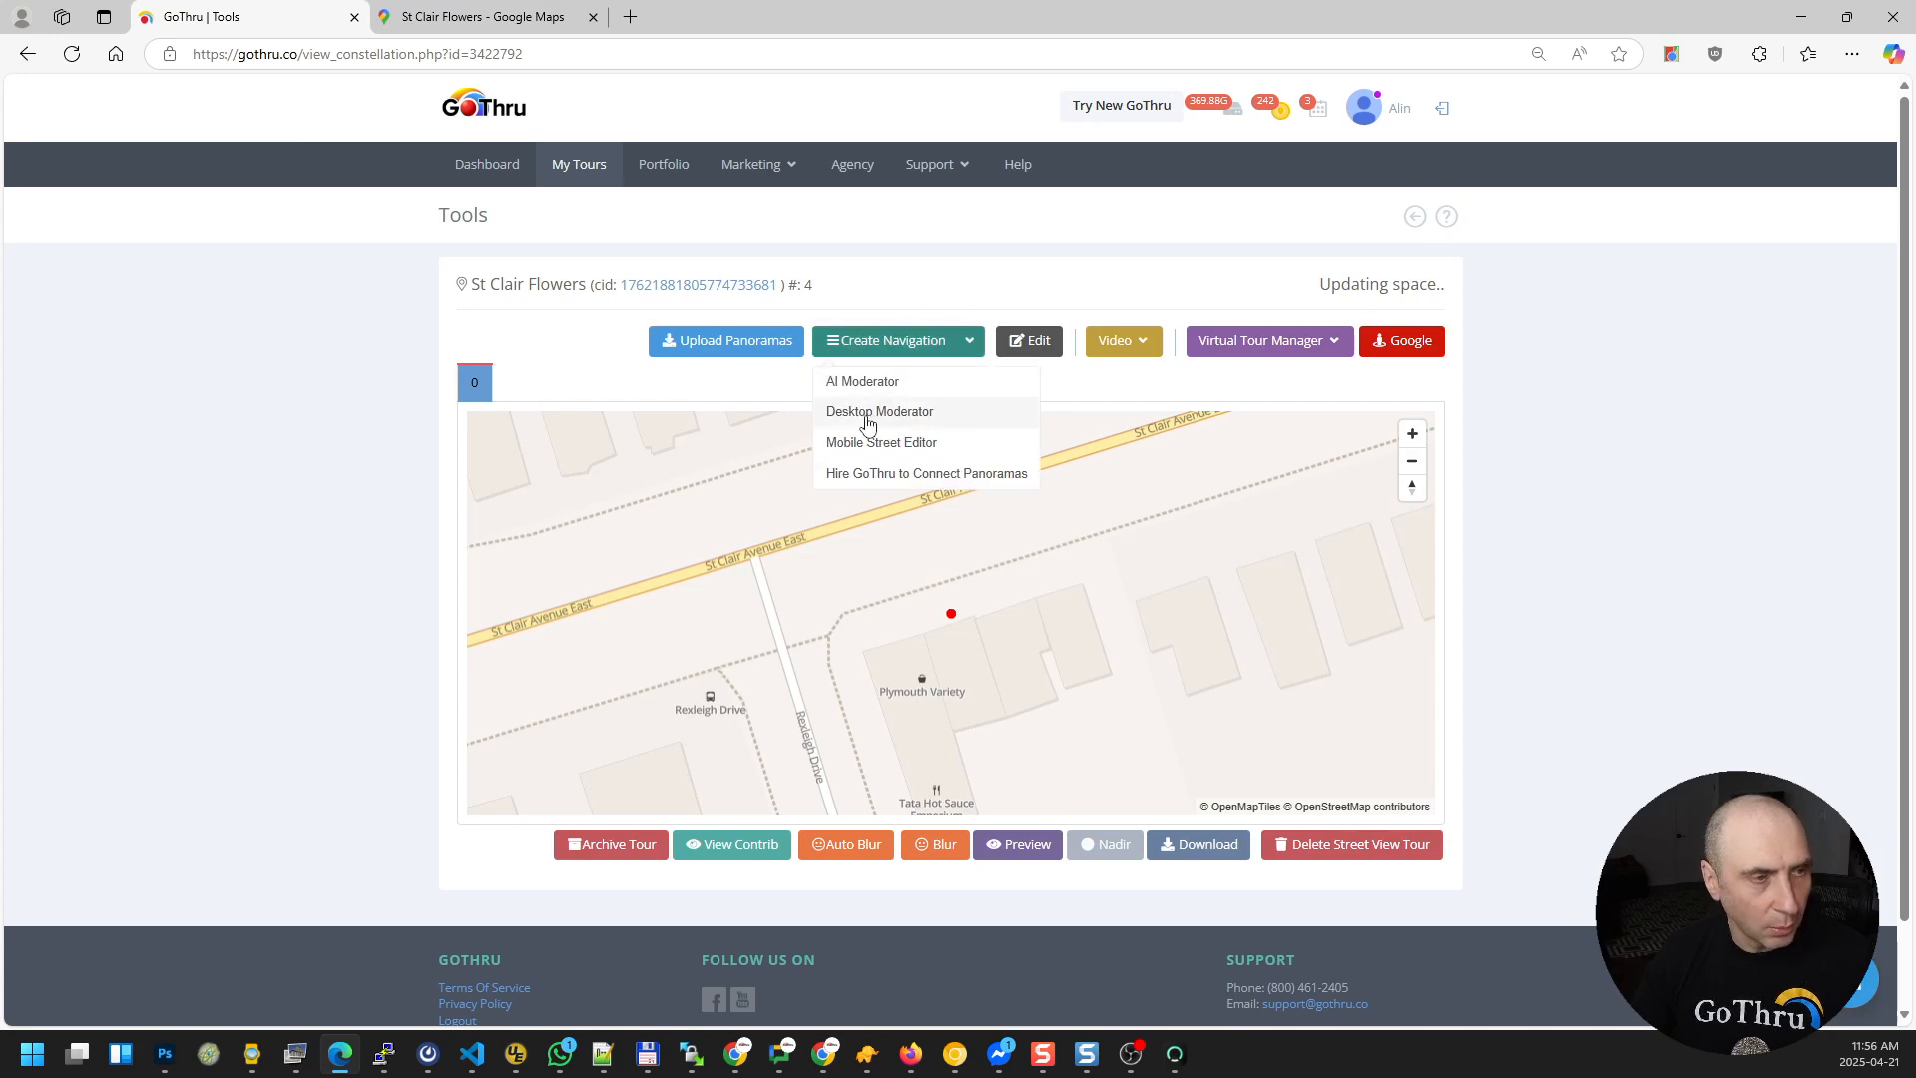
pyautogui.click(878, 411)
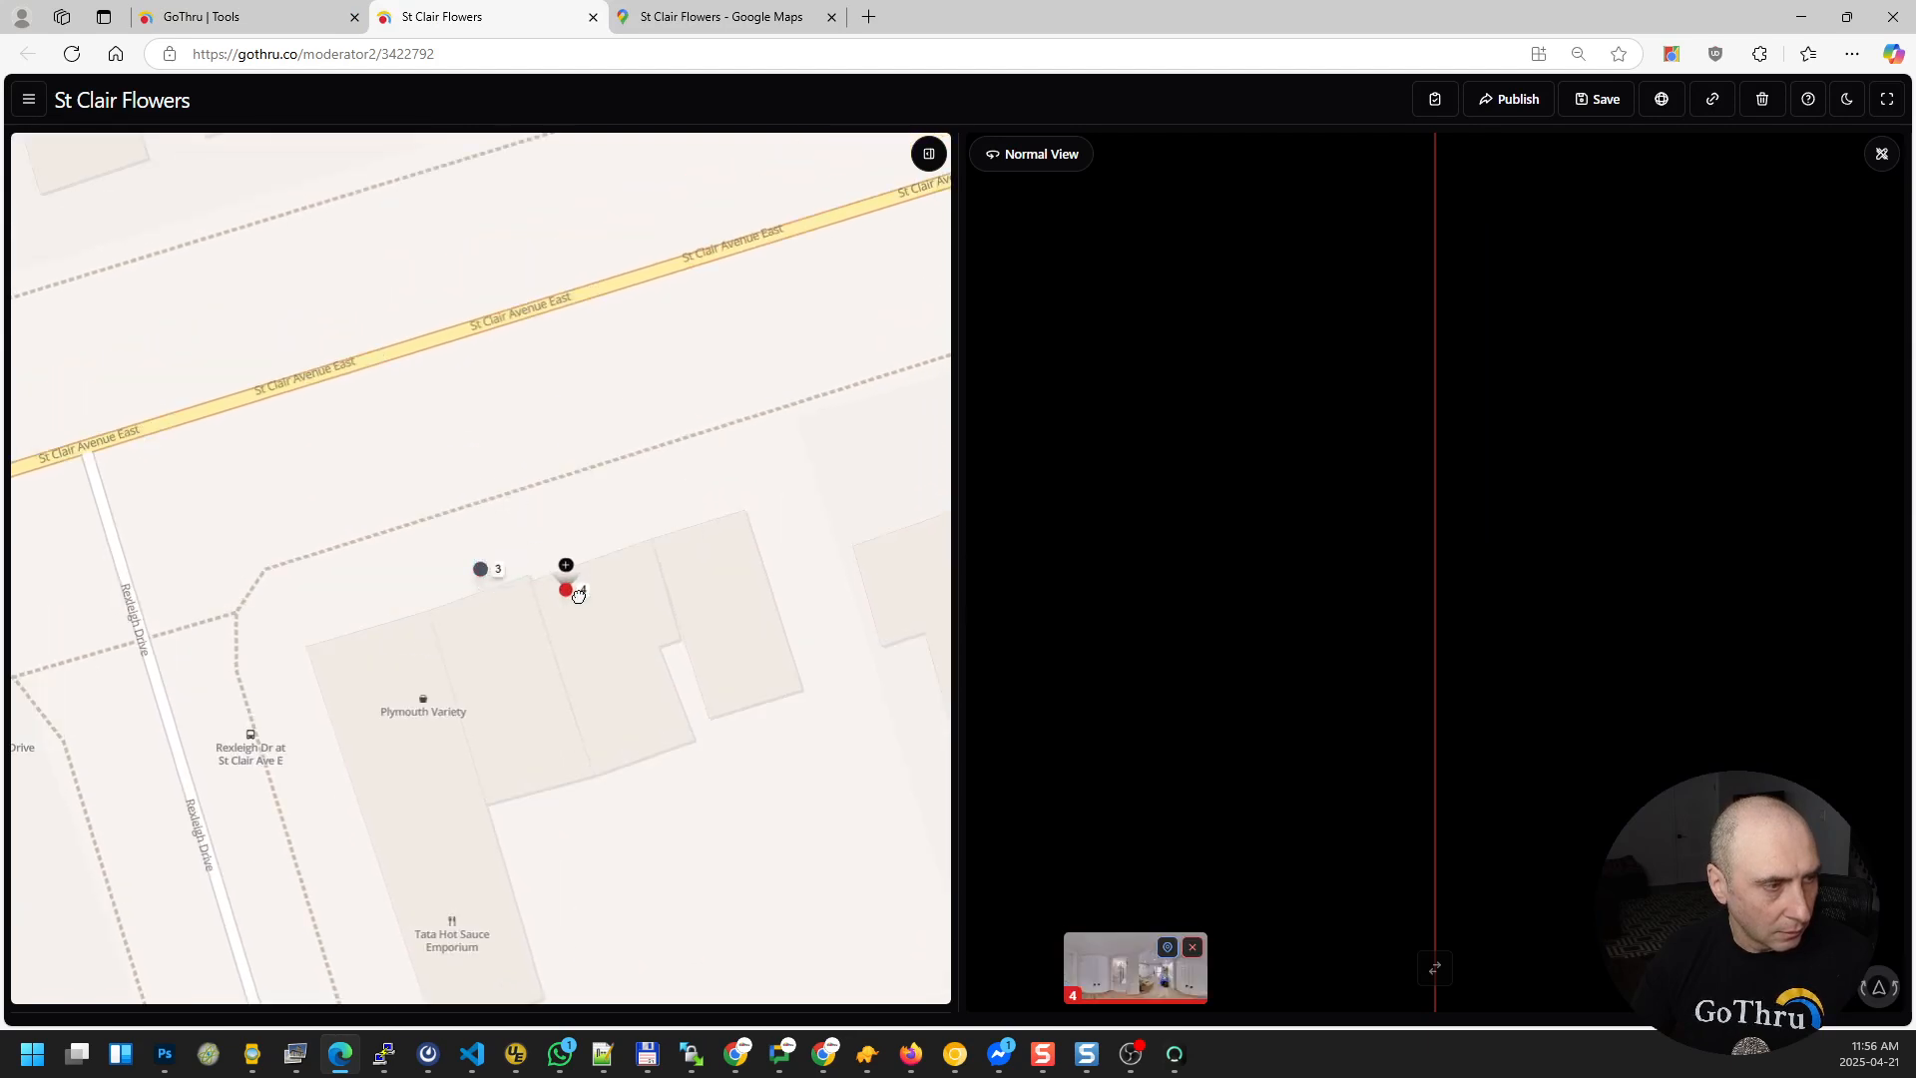
pyautogui.moveTo(565, 590); pyautogui.dragTo(597, 559)
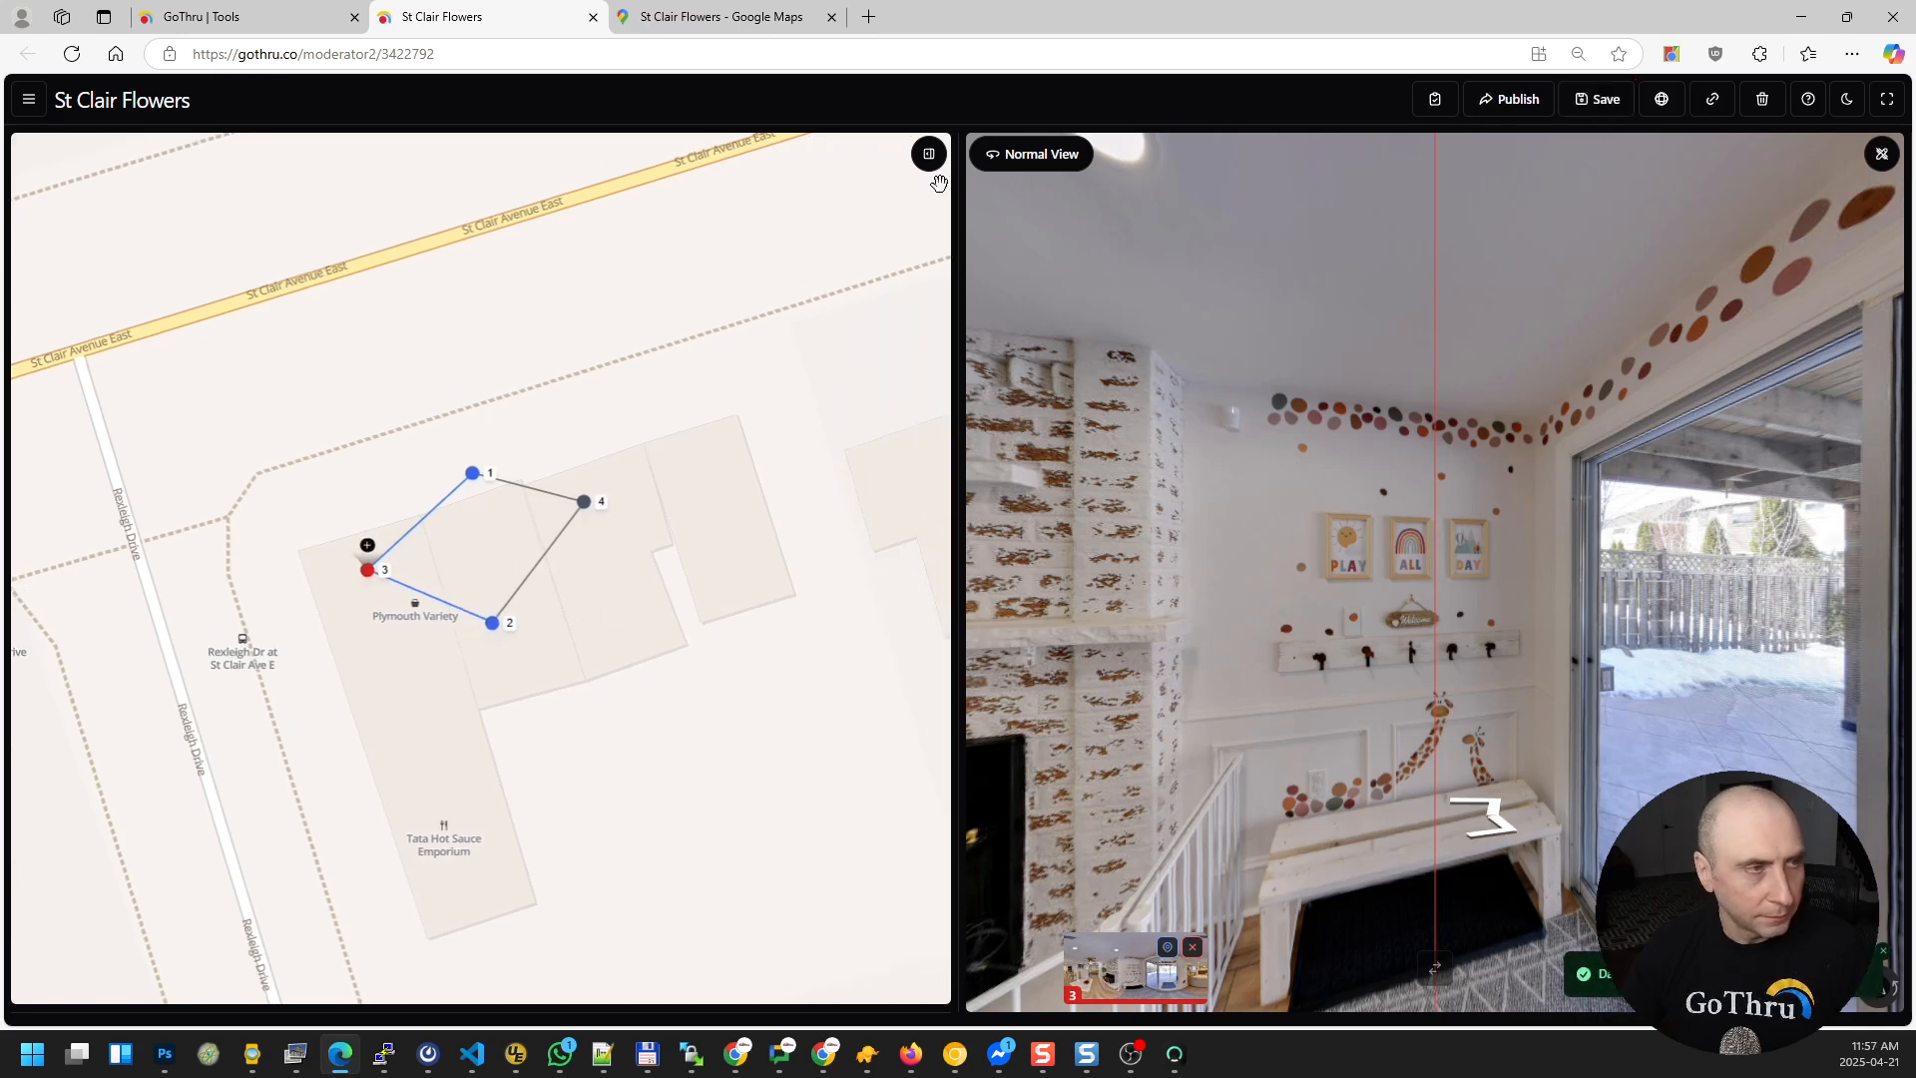
pyautogui.click(238, 16)
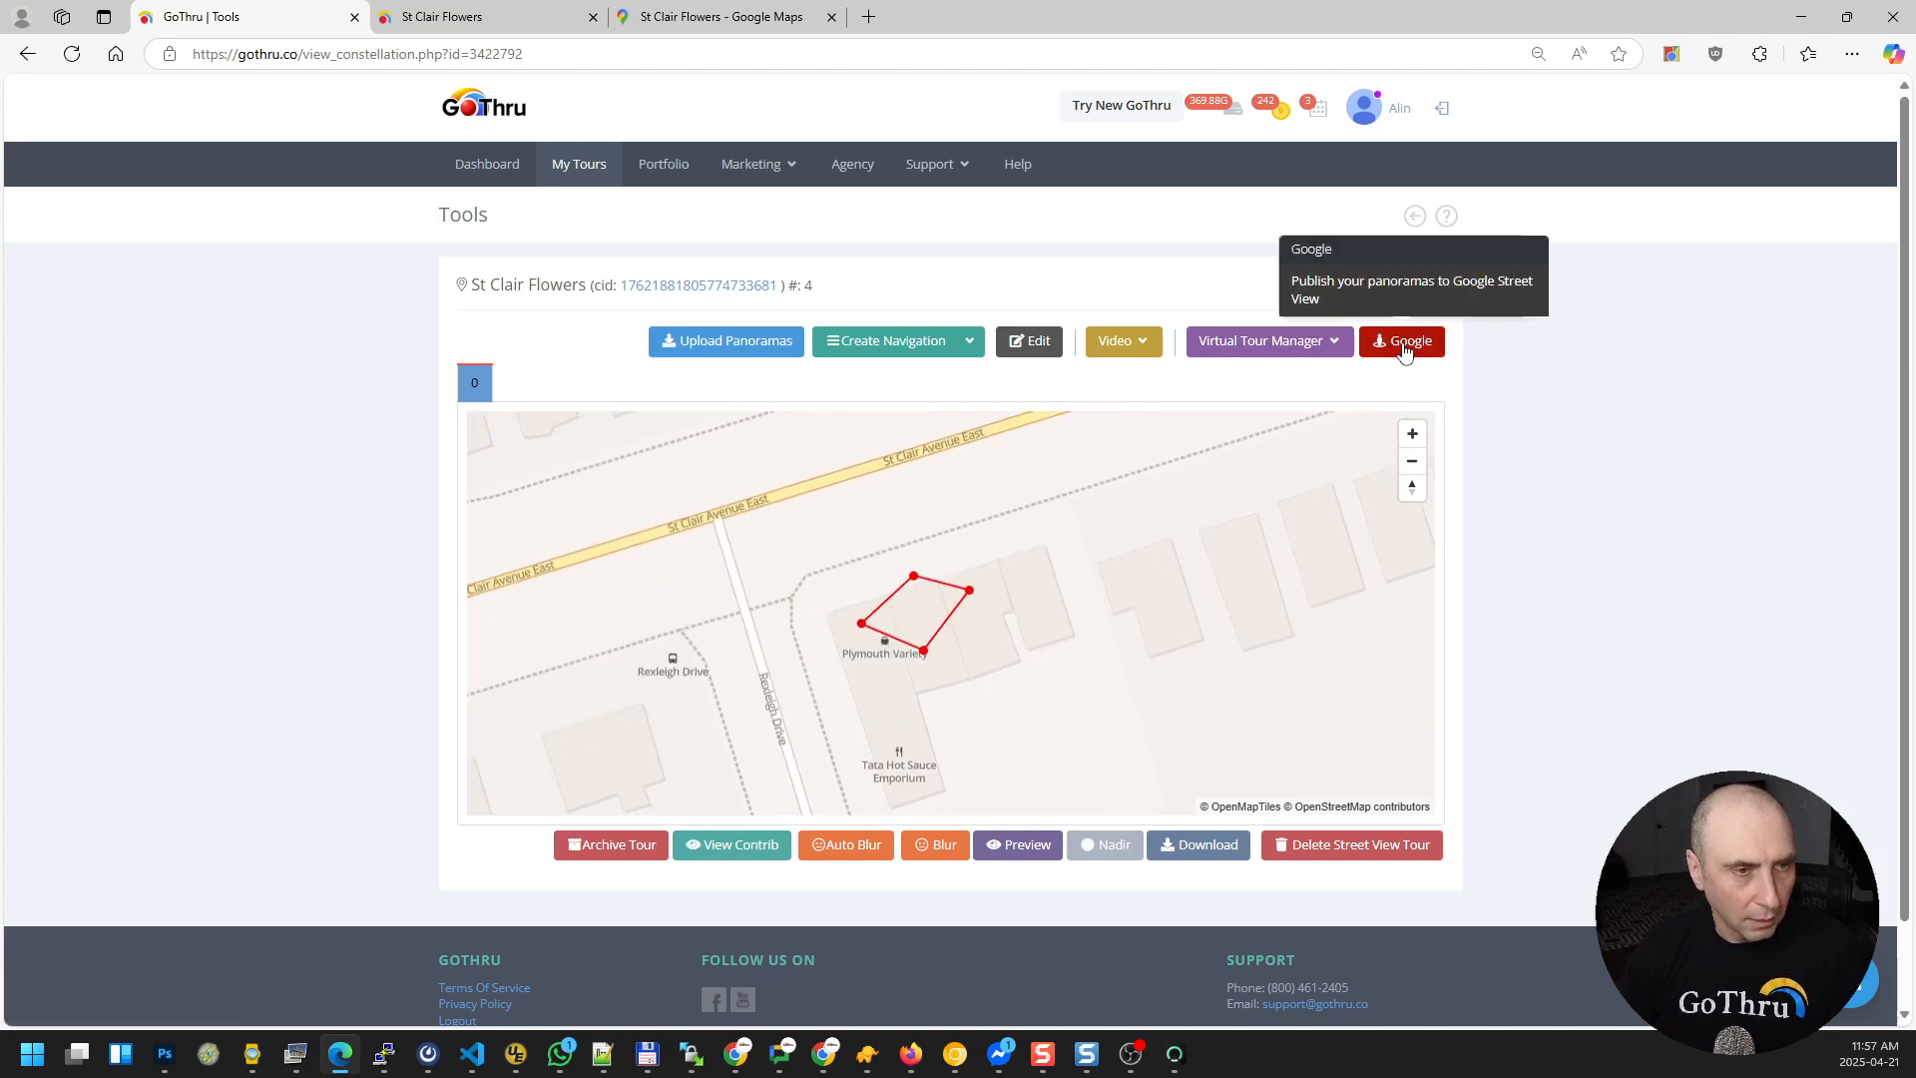
# Publish the St Clair Flowers tour to Google Street View and return to My Tours
pyautogui.click(1401, 342)
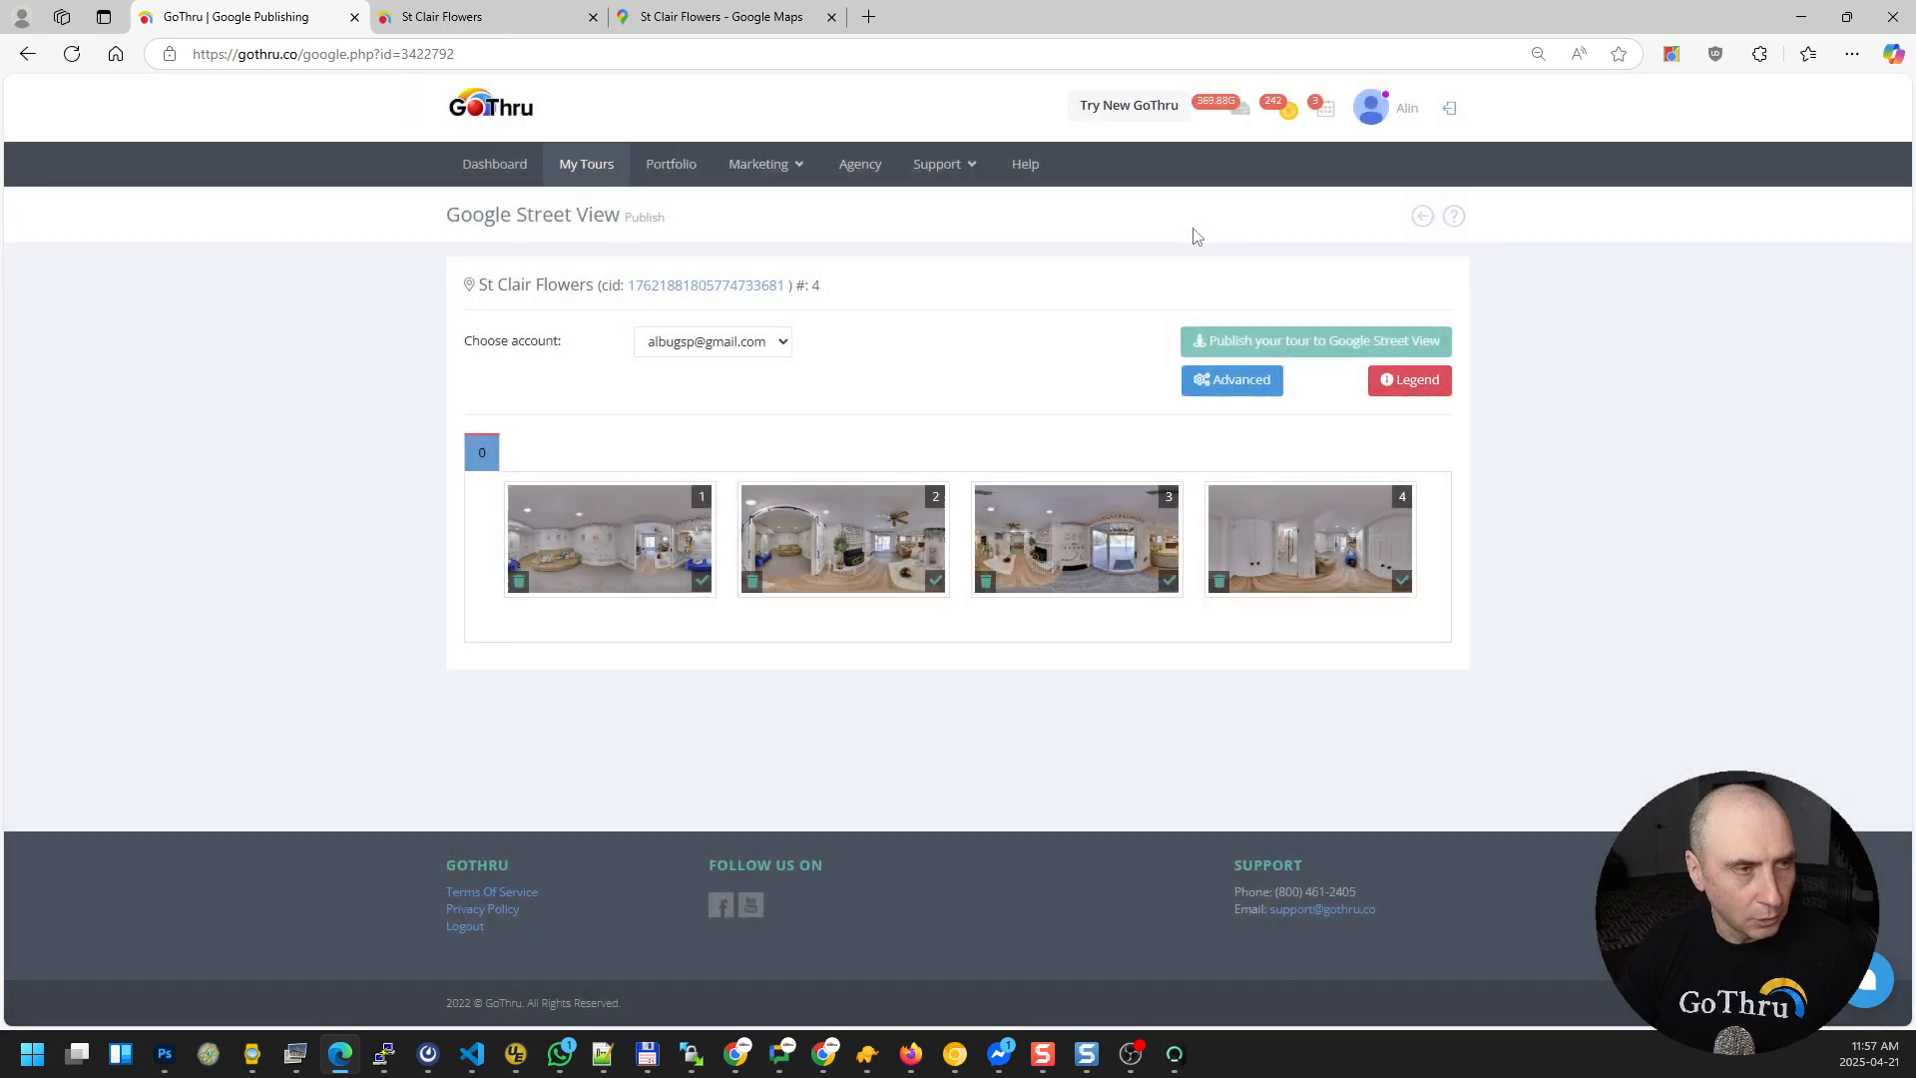
pyautogui.click(1315, 342)
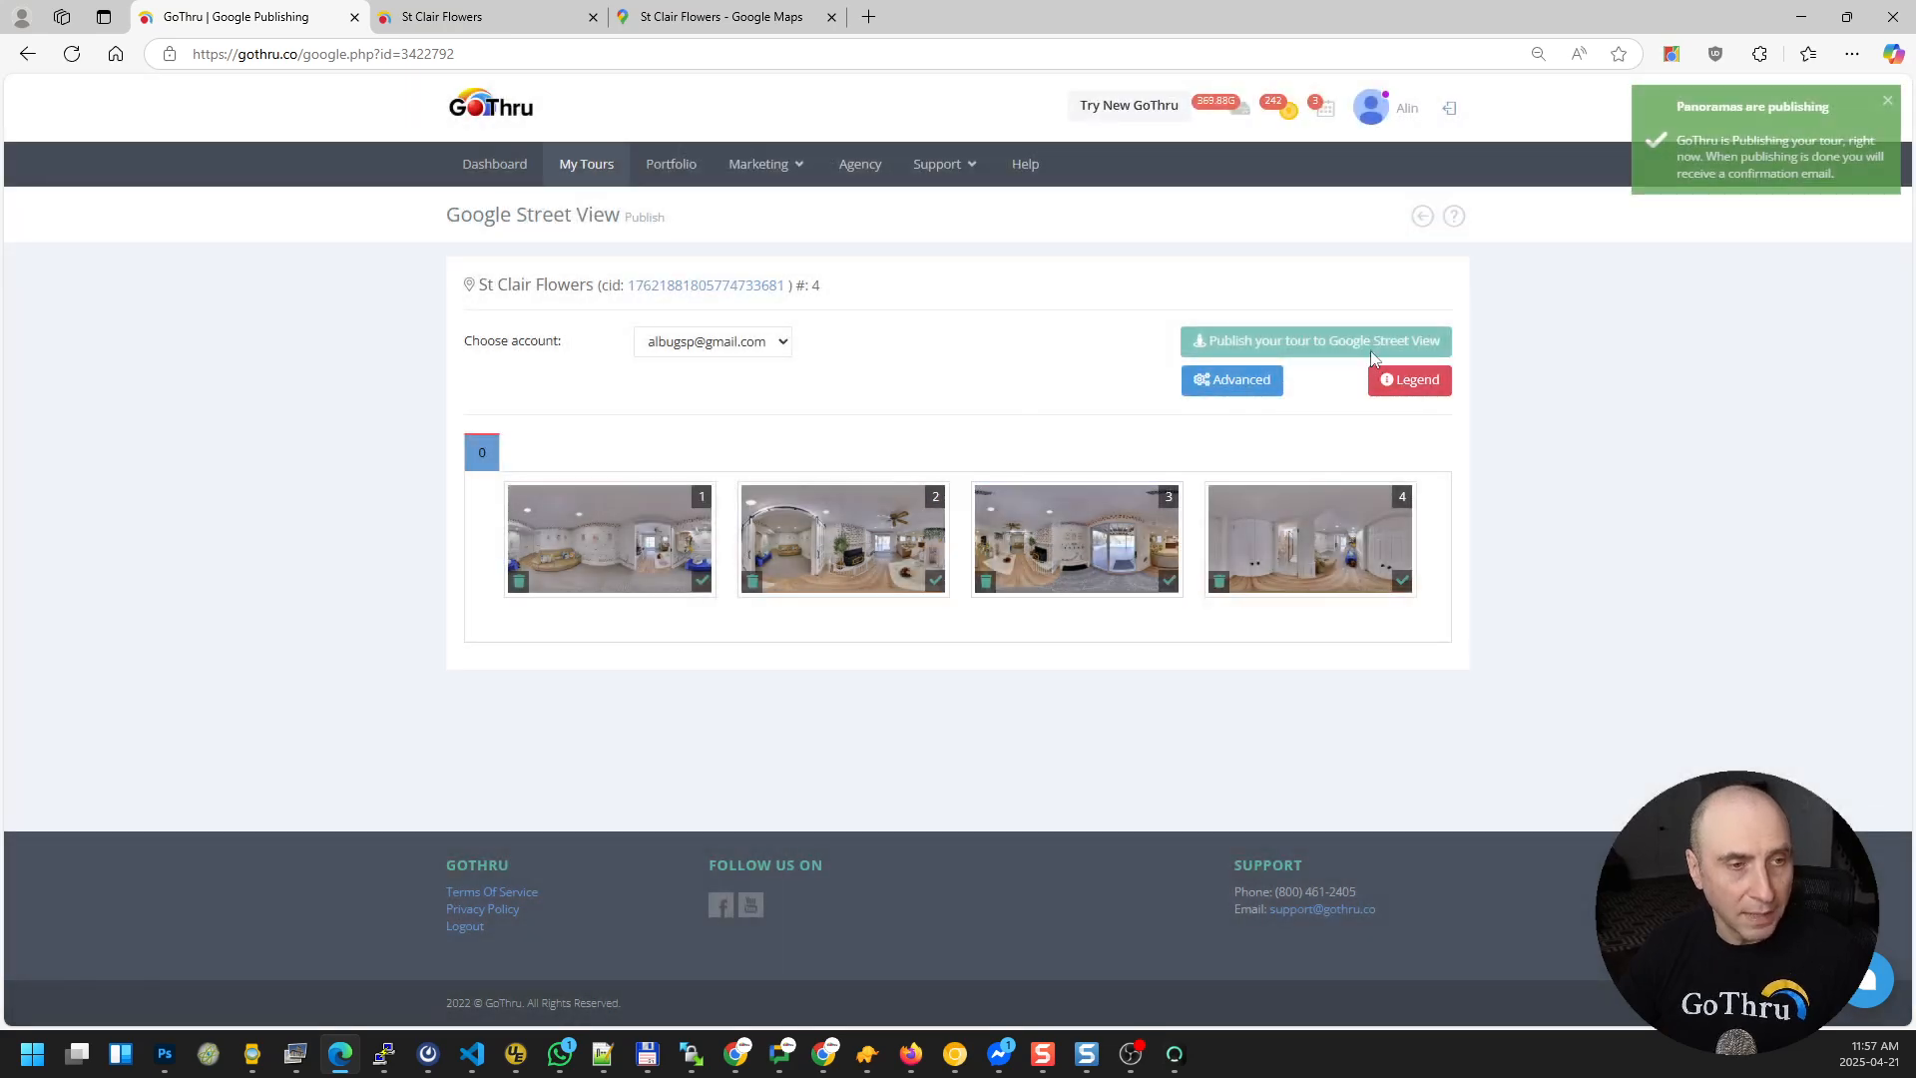
pyautogui.click(1313, 342)
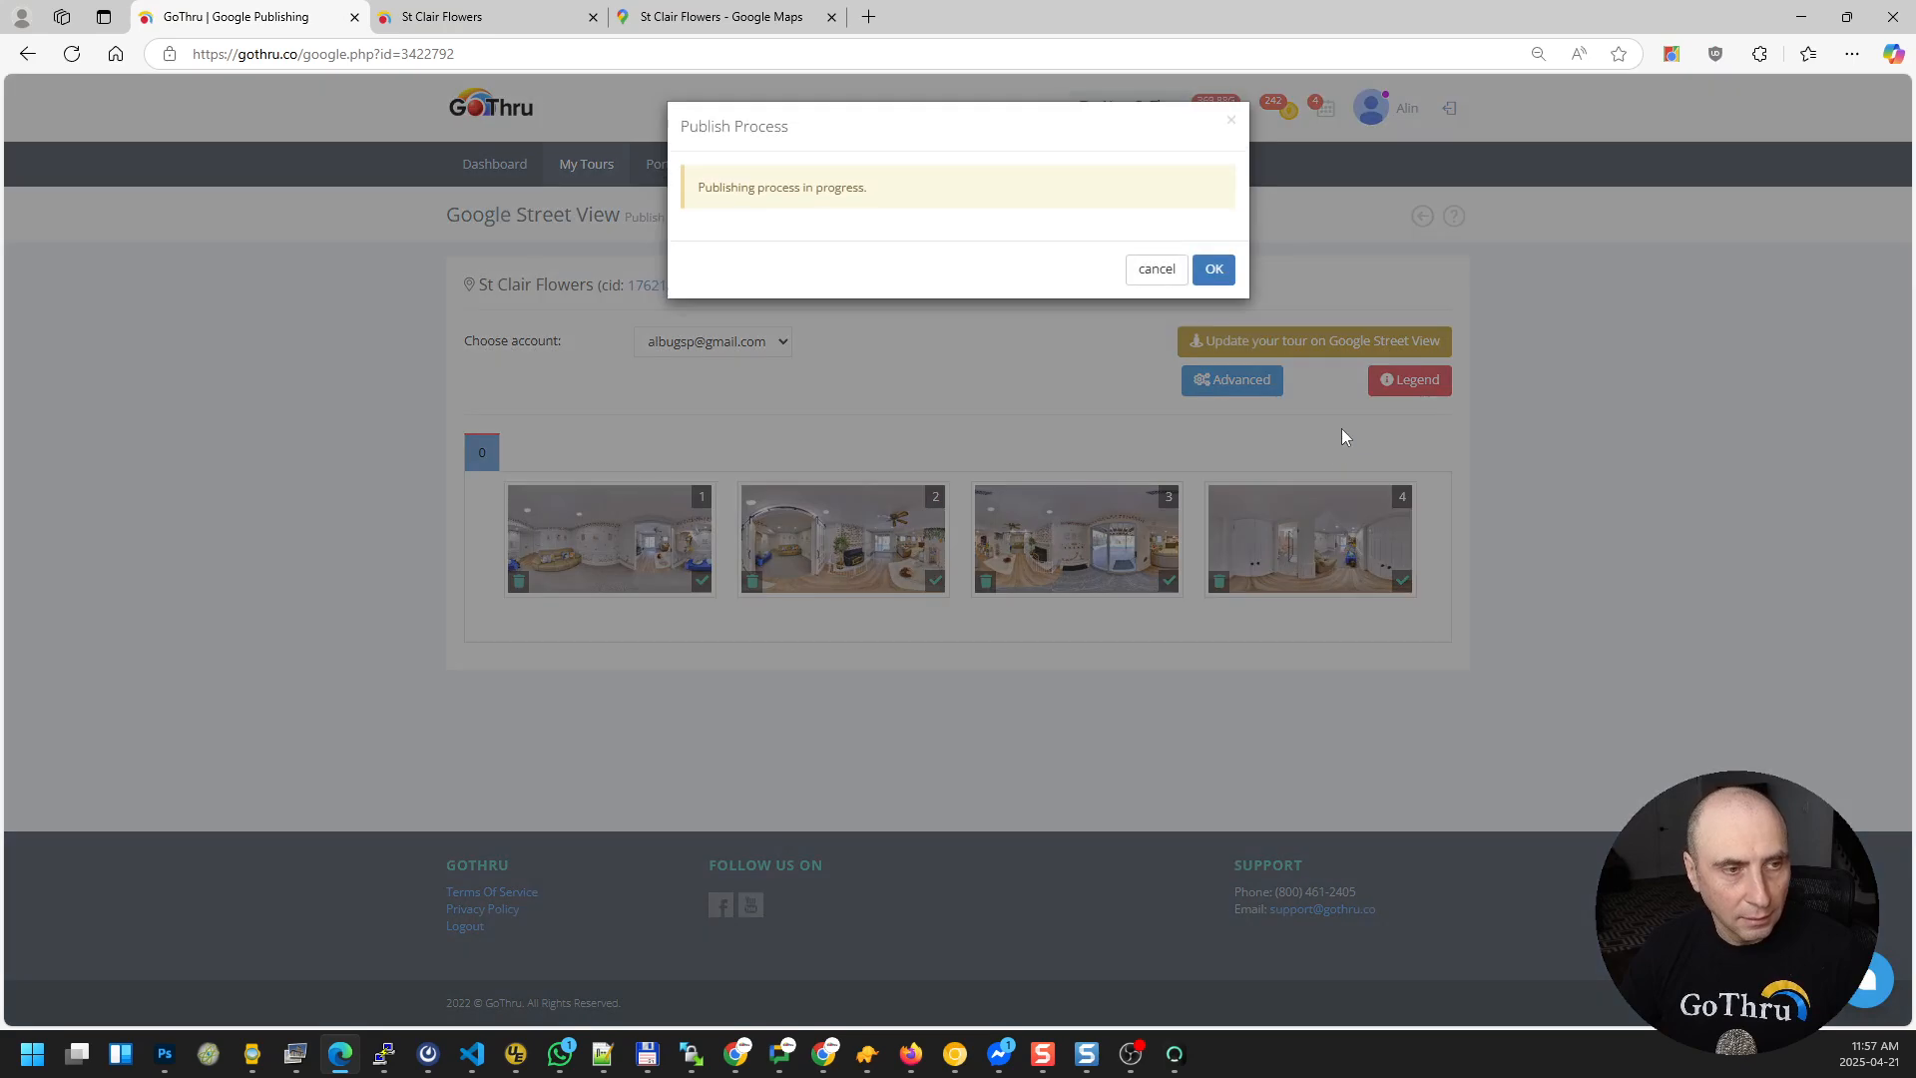
pyautogui.click(1211, 269)
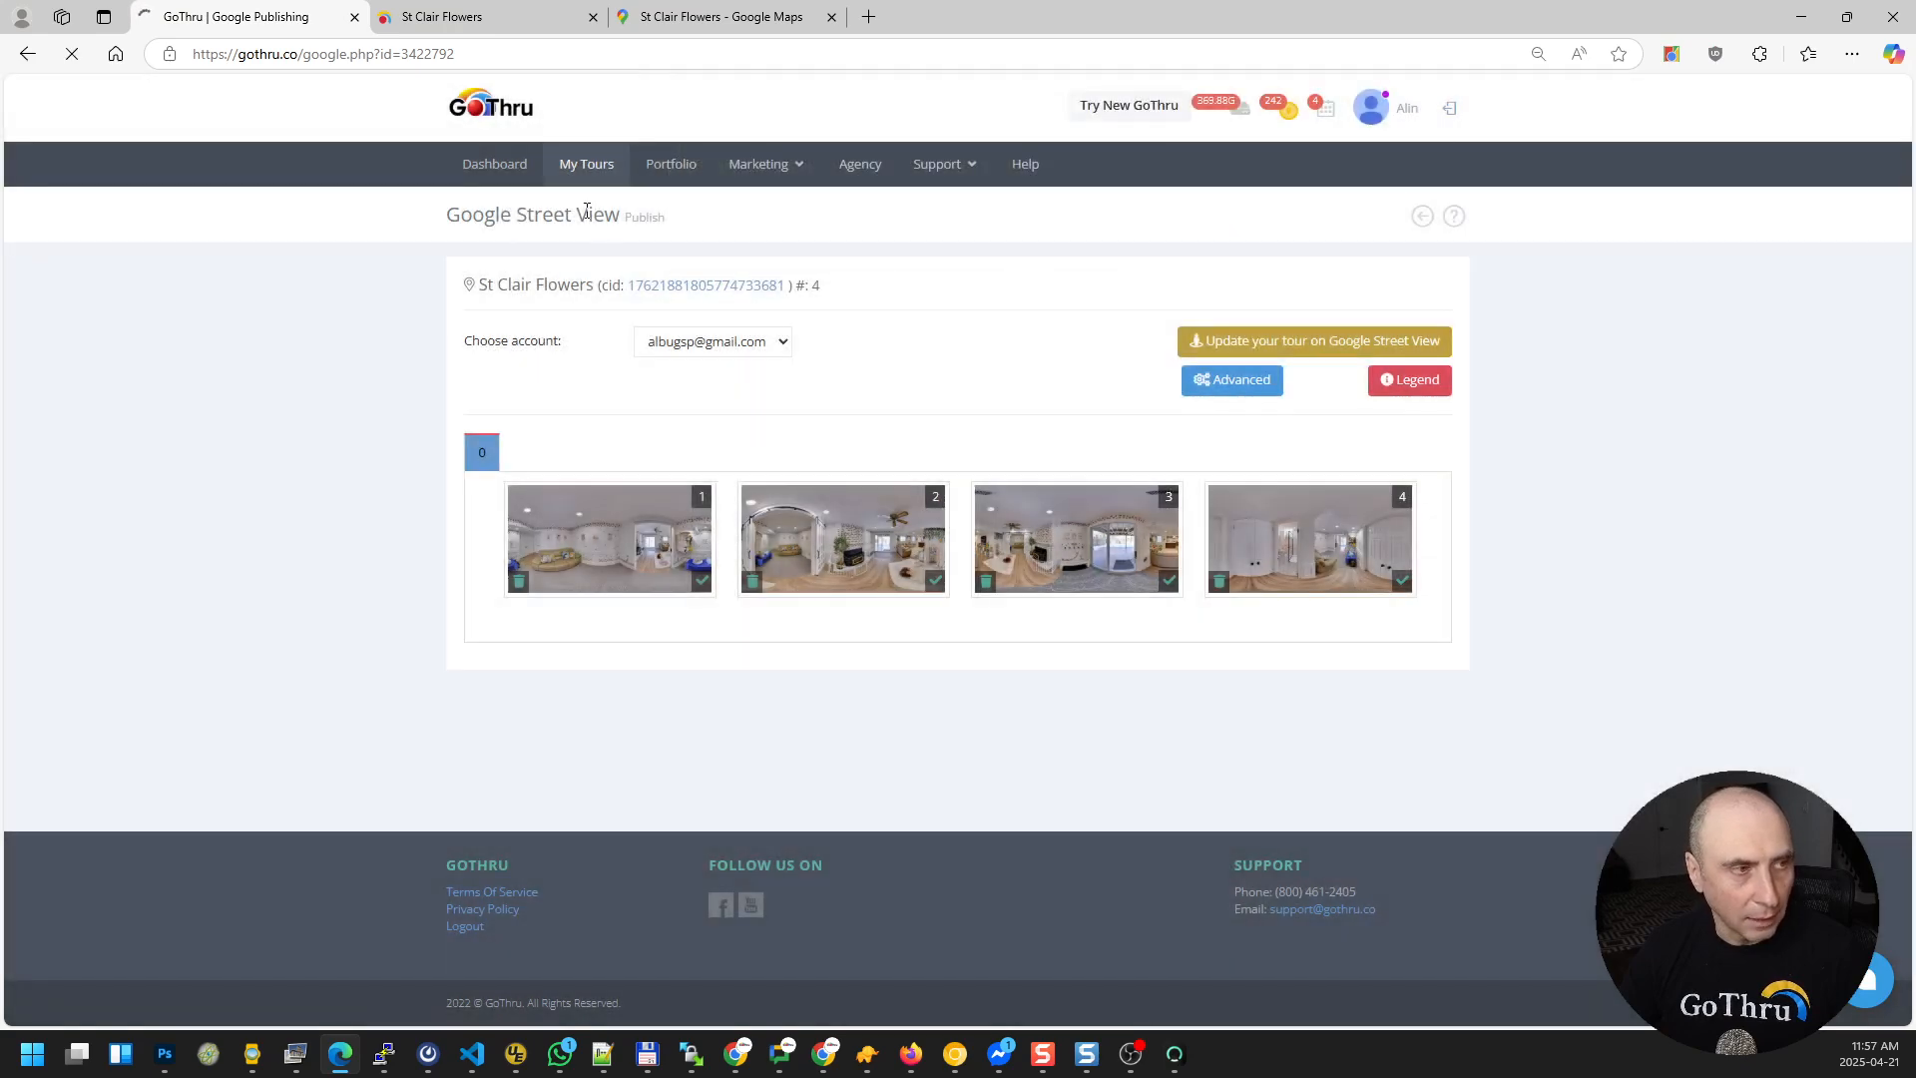
pyautogui.click(578, 162)
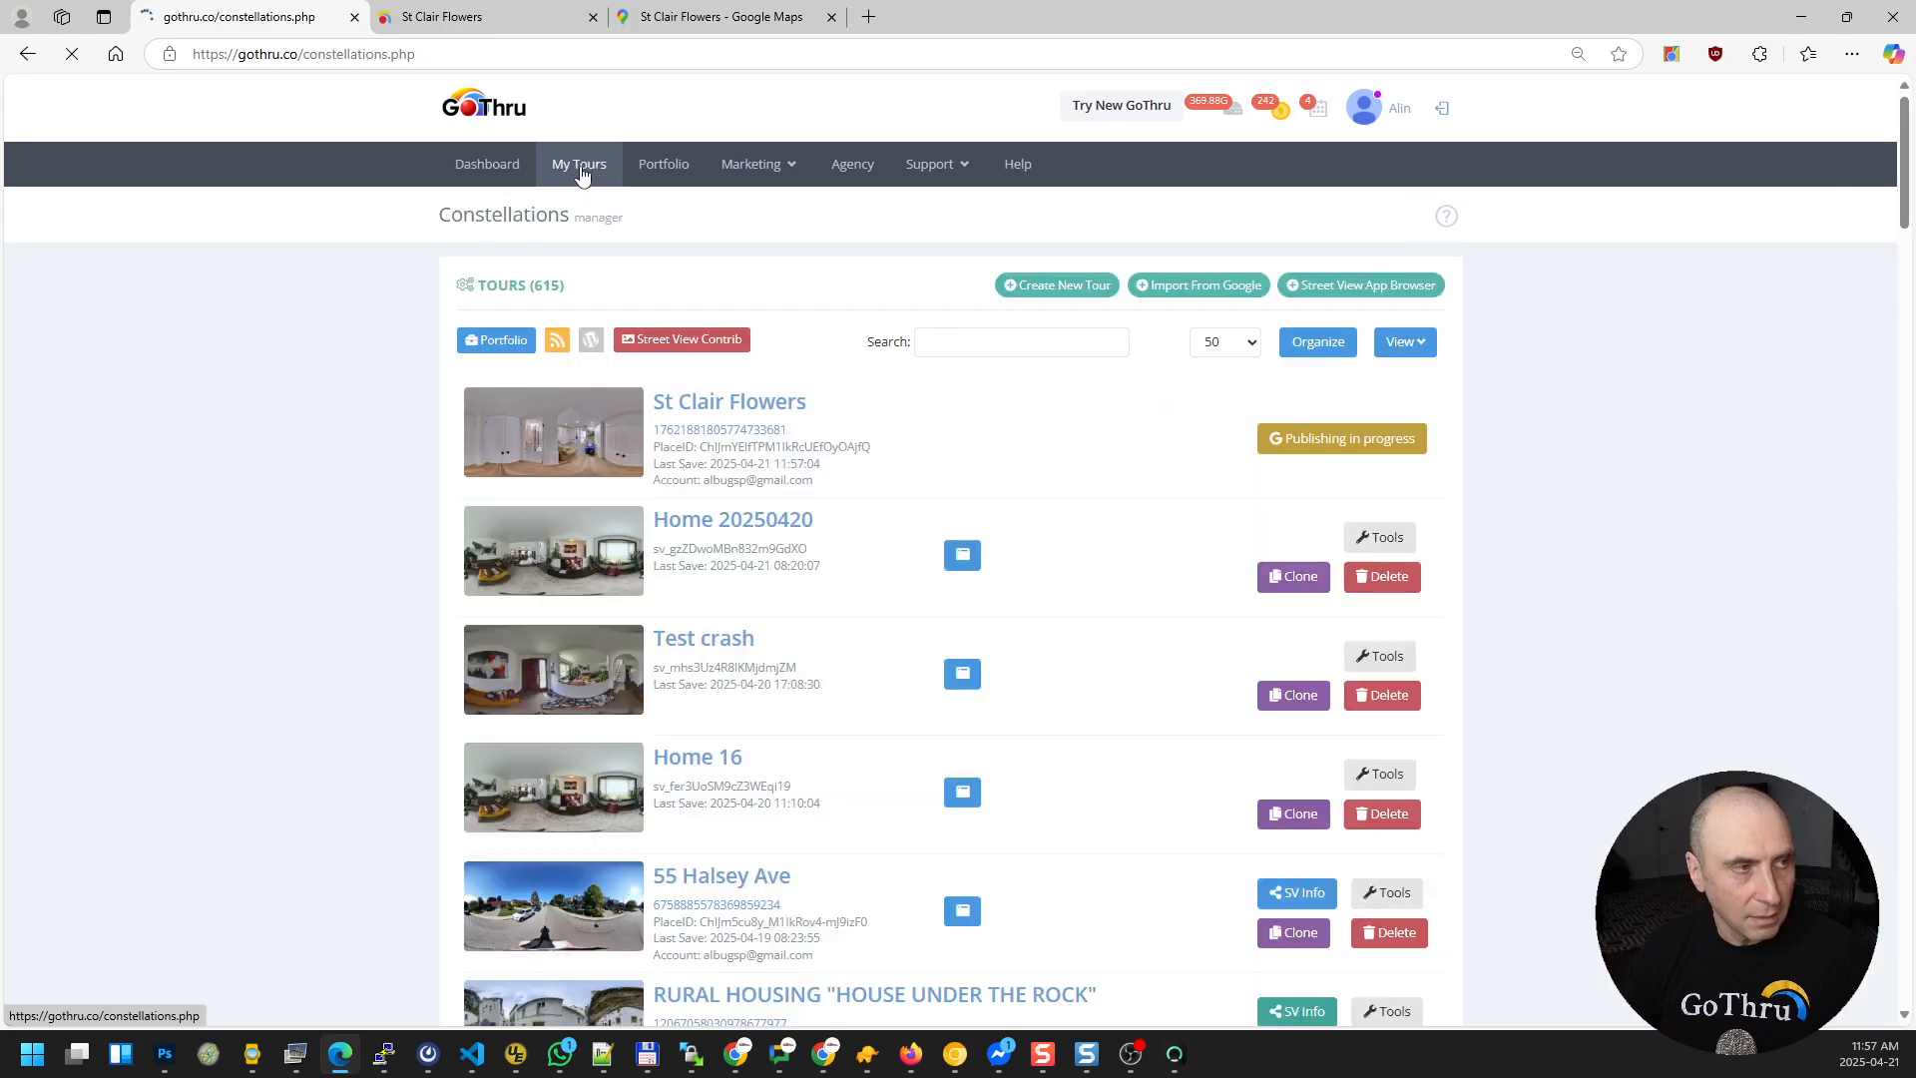
# Show the publishing progress window for the St Clair Flowers panorama uploads
pyautogui.click(1341, 437)
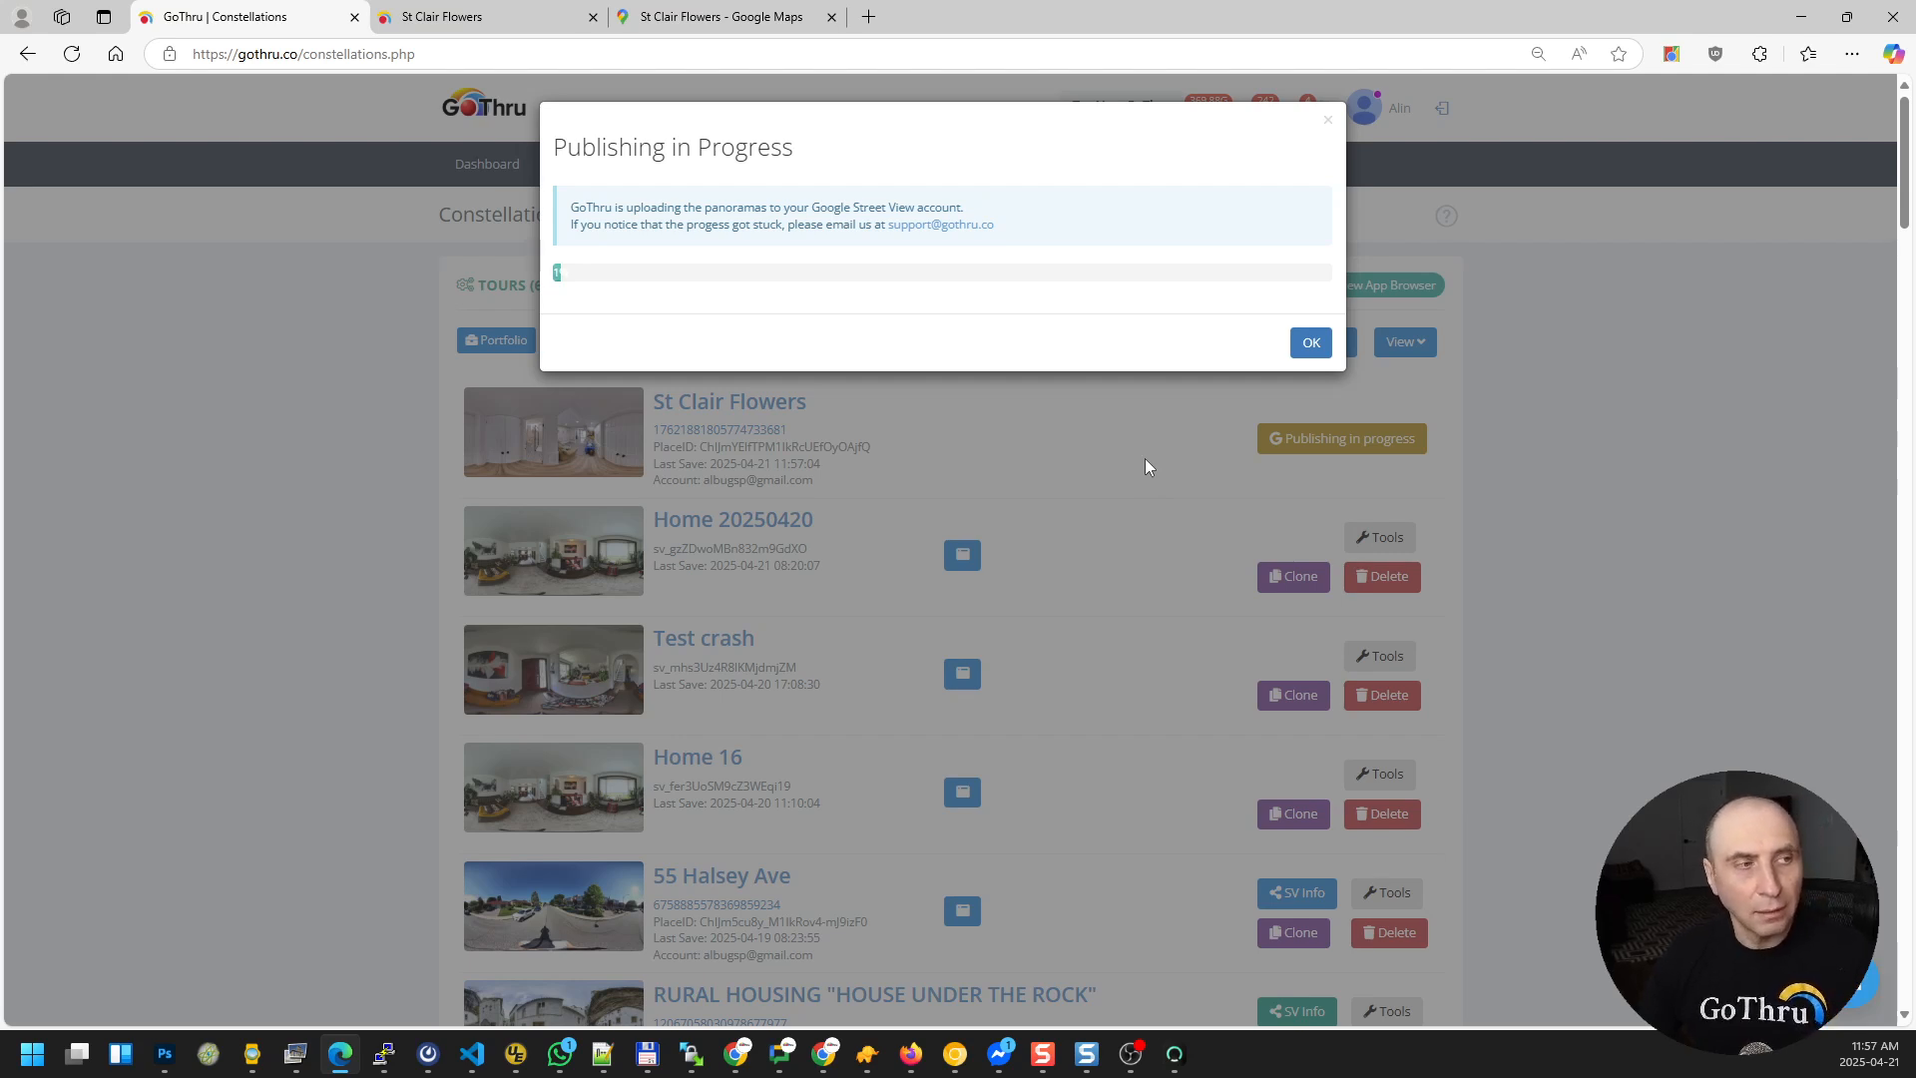
pyautogui.moveTo(1139, 477)
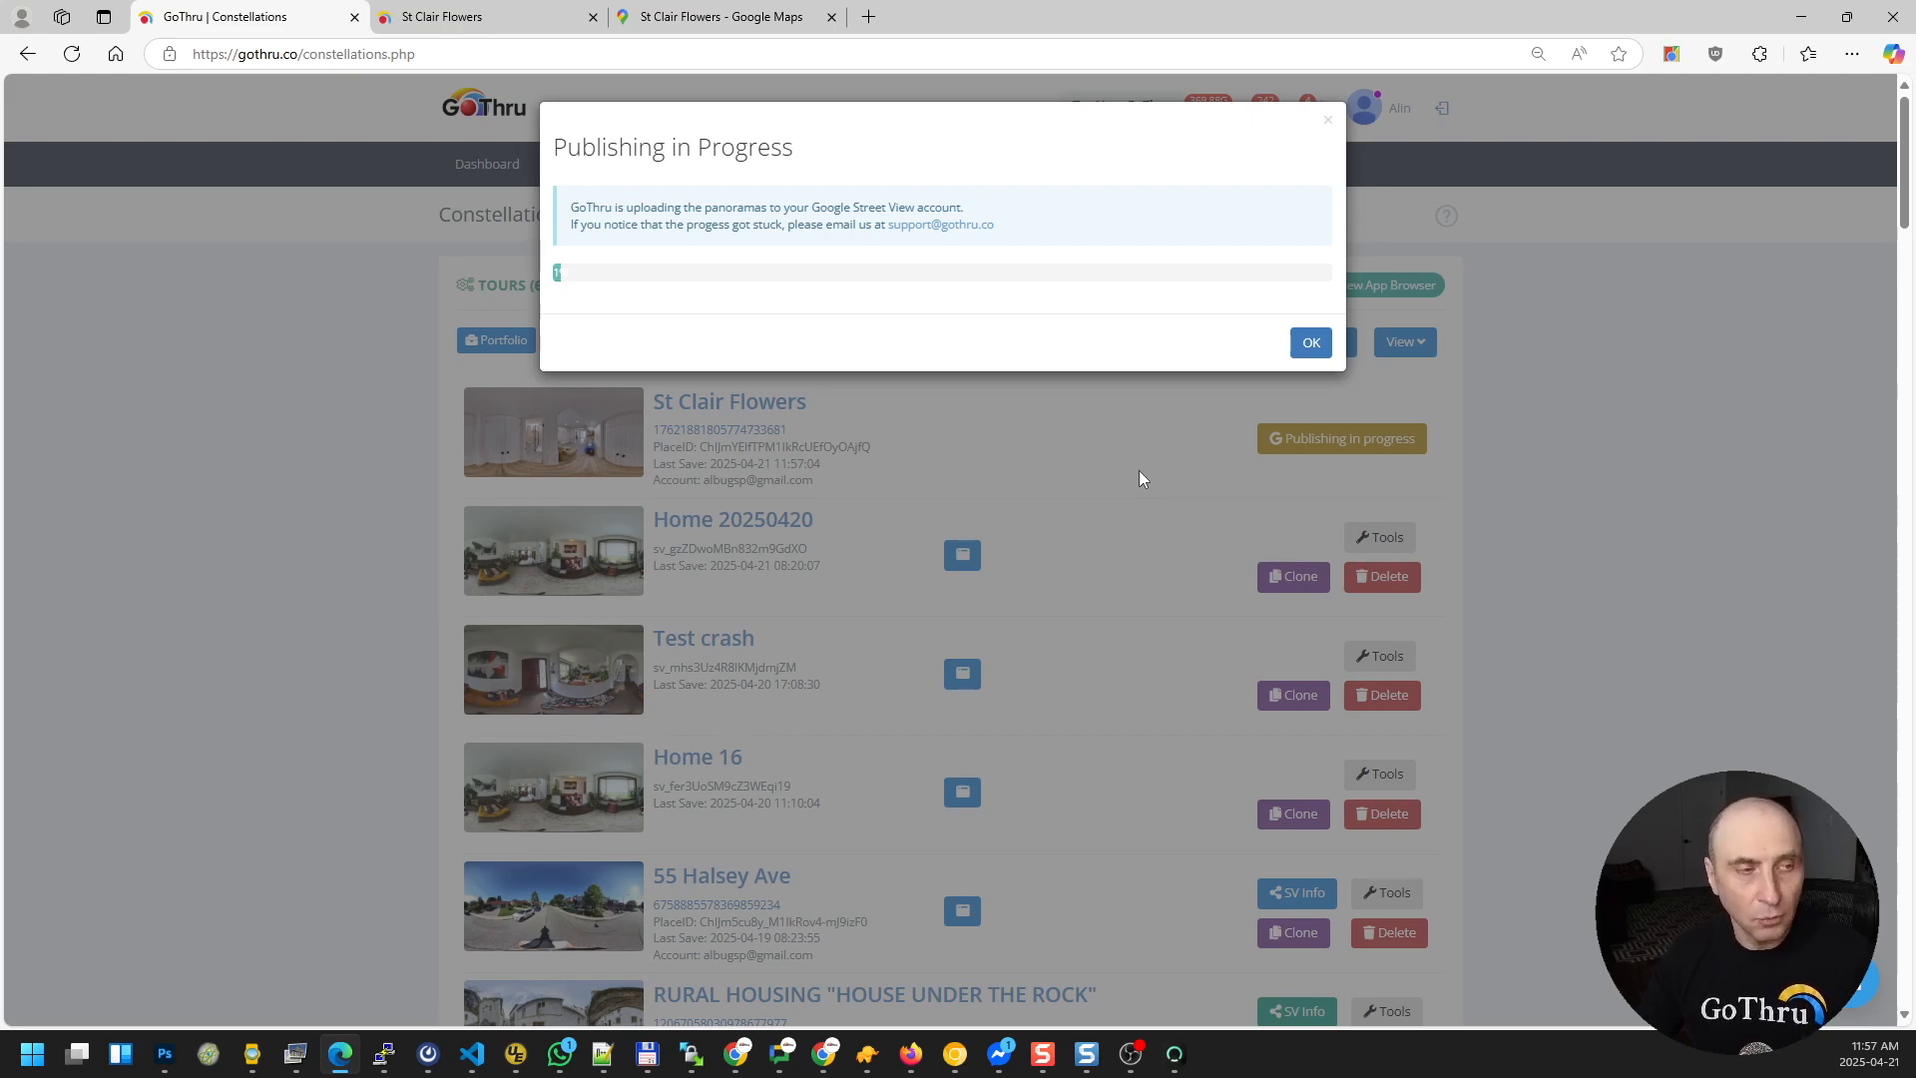
pyautogui.moveTo(1099, 495)
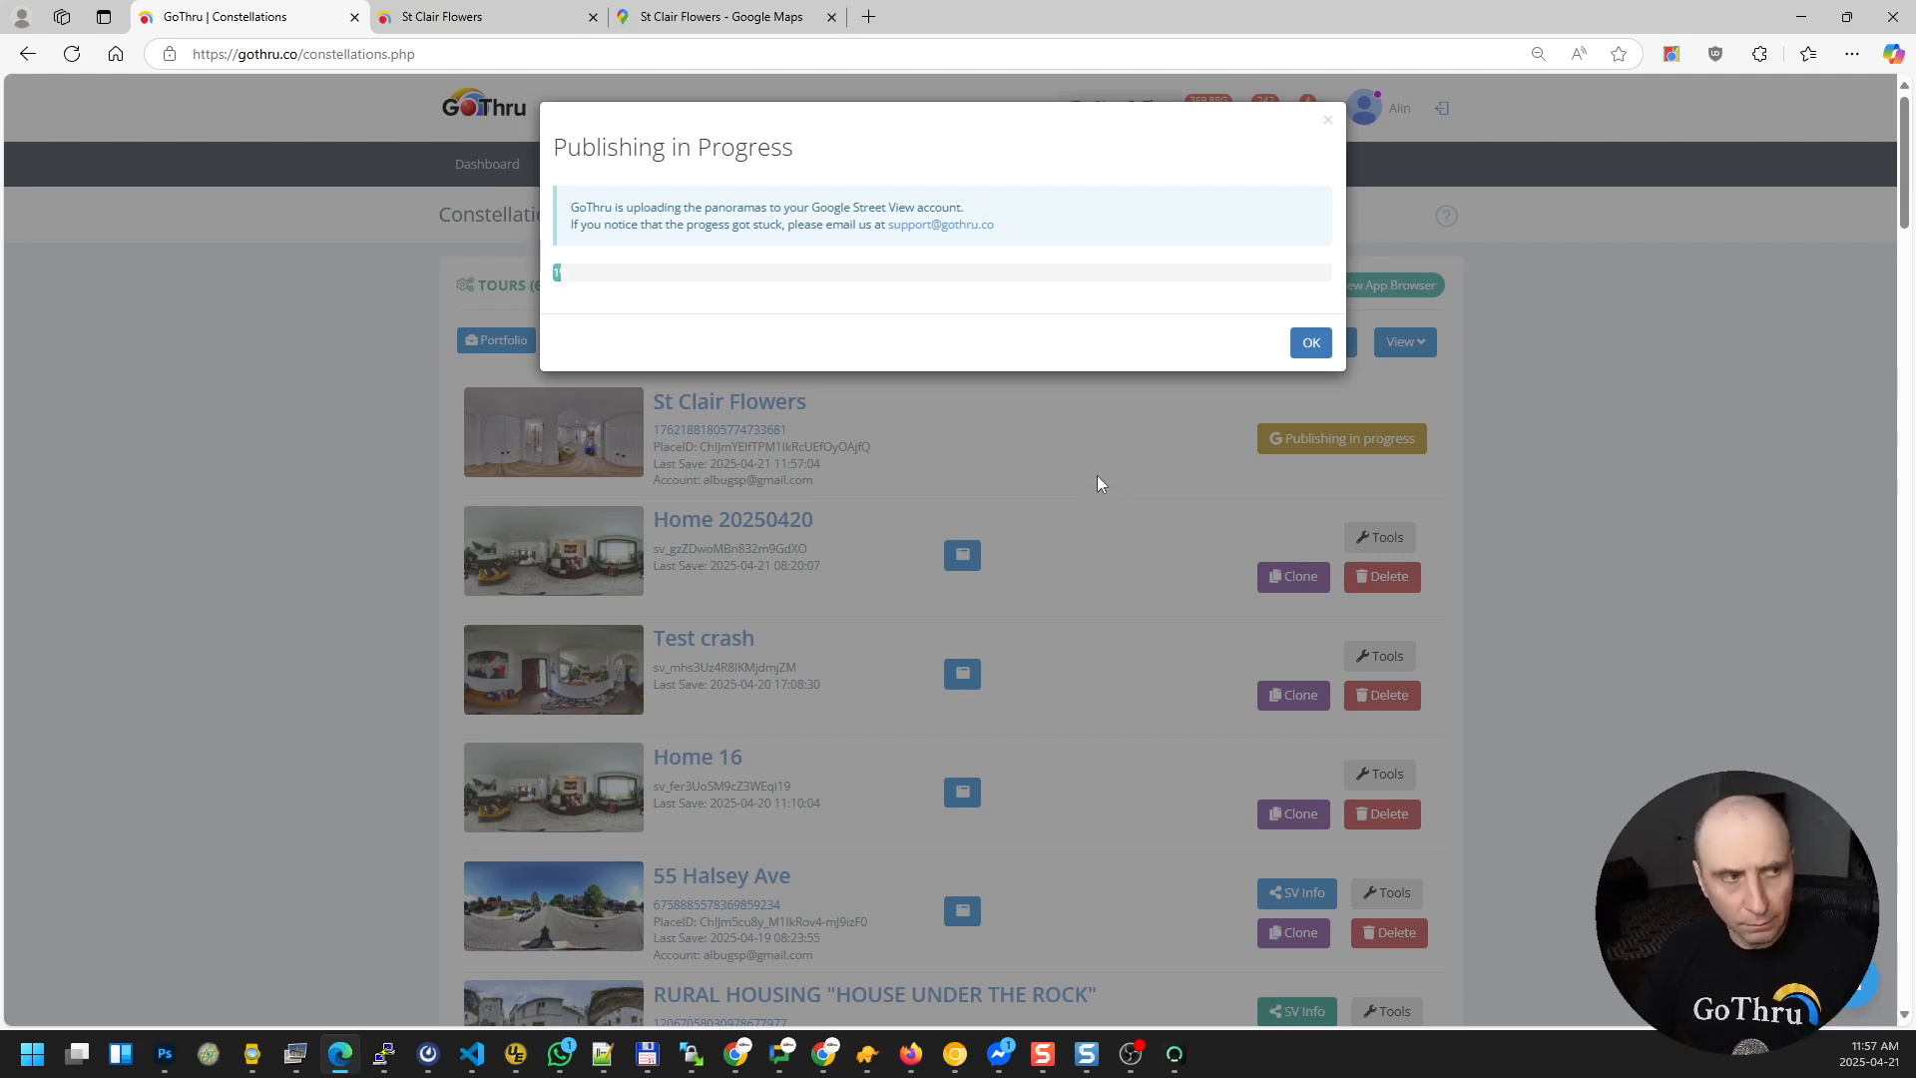
pyautogui.moveTo(1076, 423)
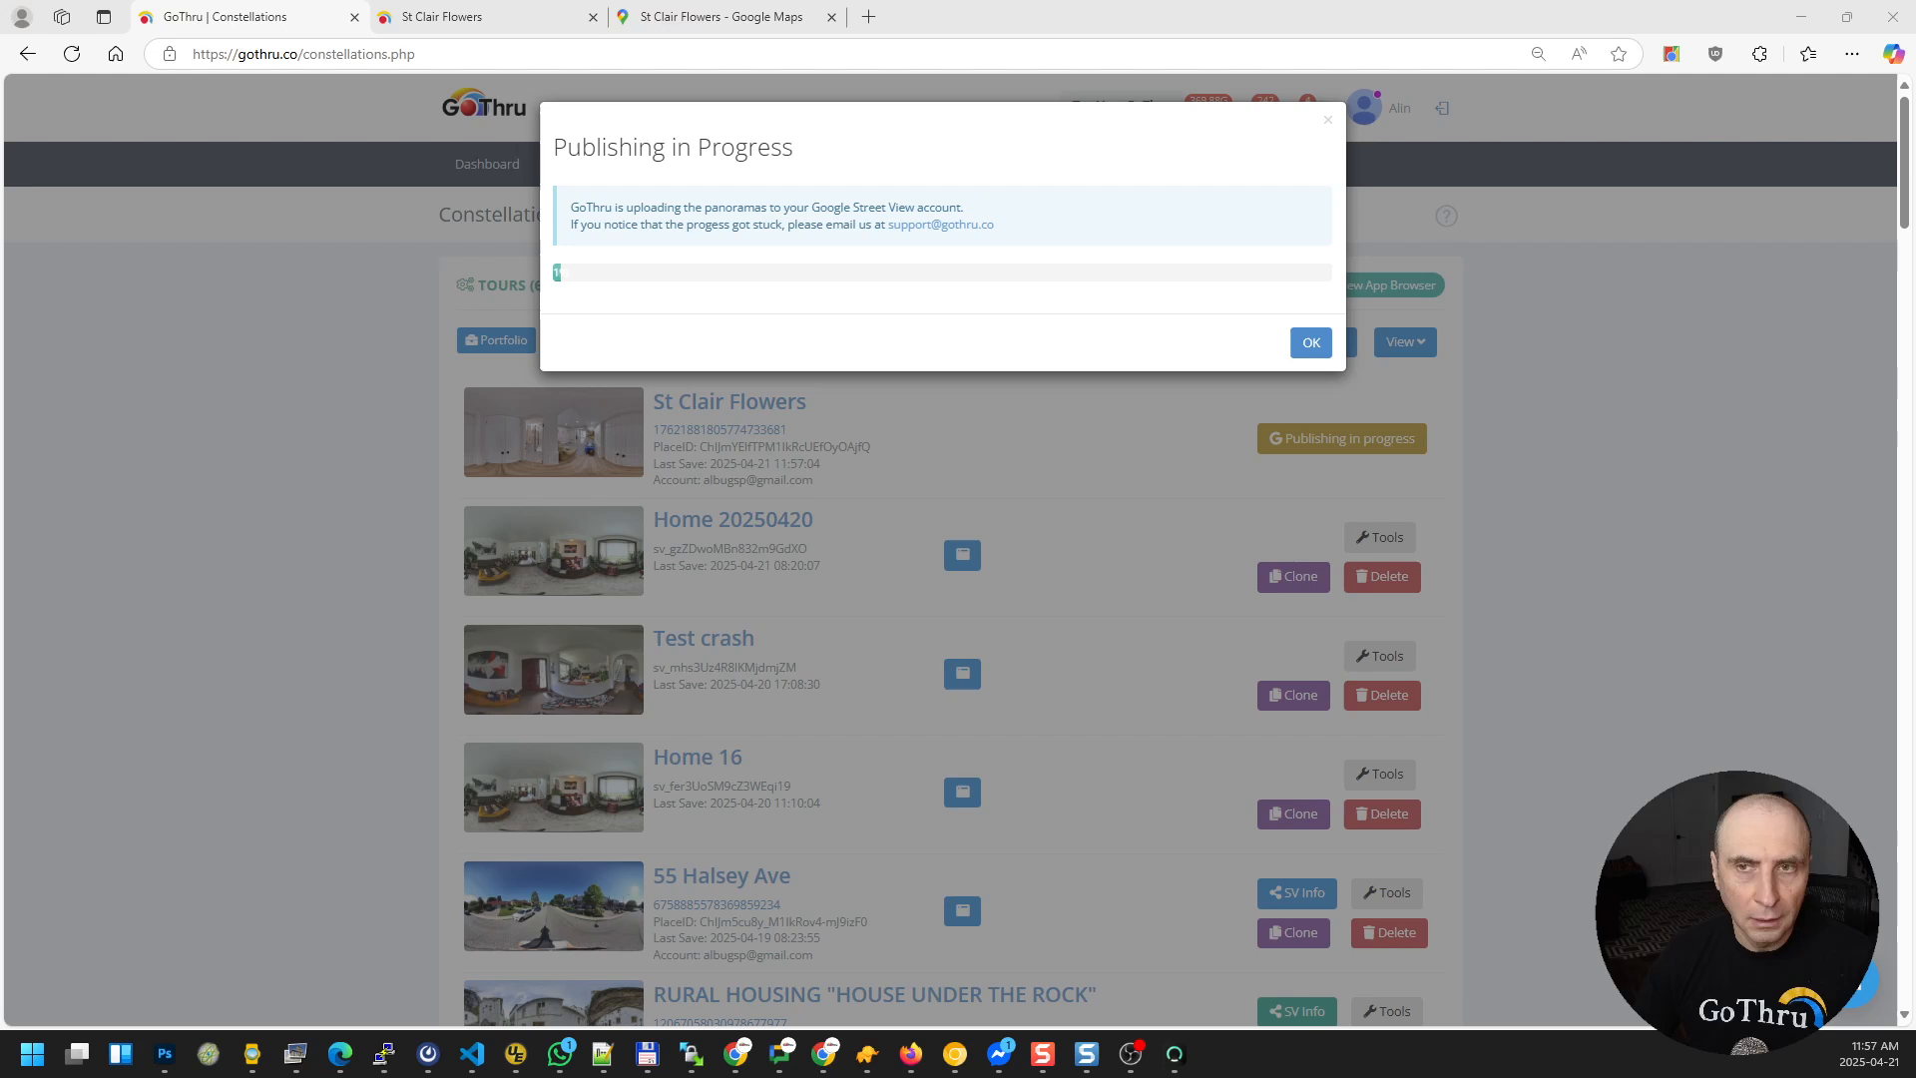
pyautogui.moveTo(730, 196)
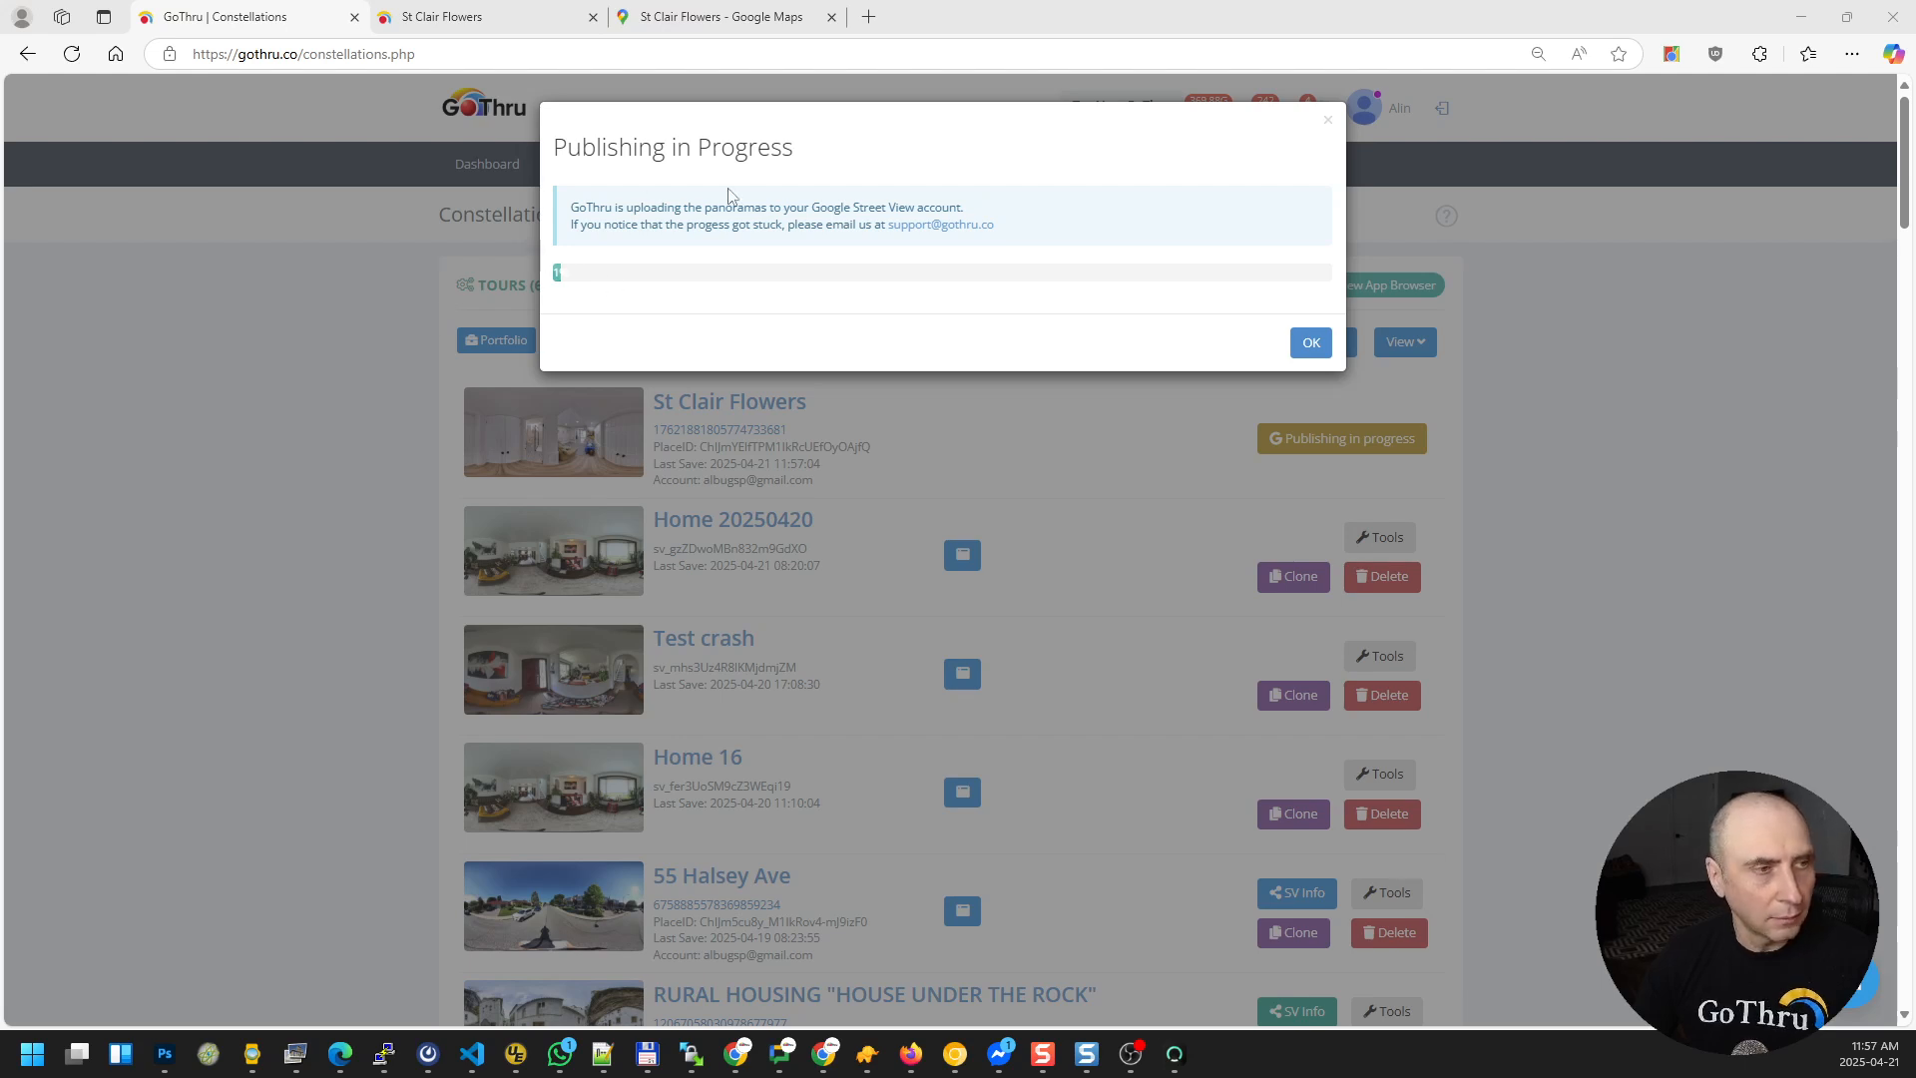
pyautogui.moveTo(689, 253)
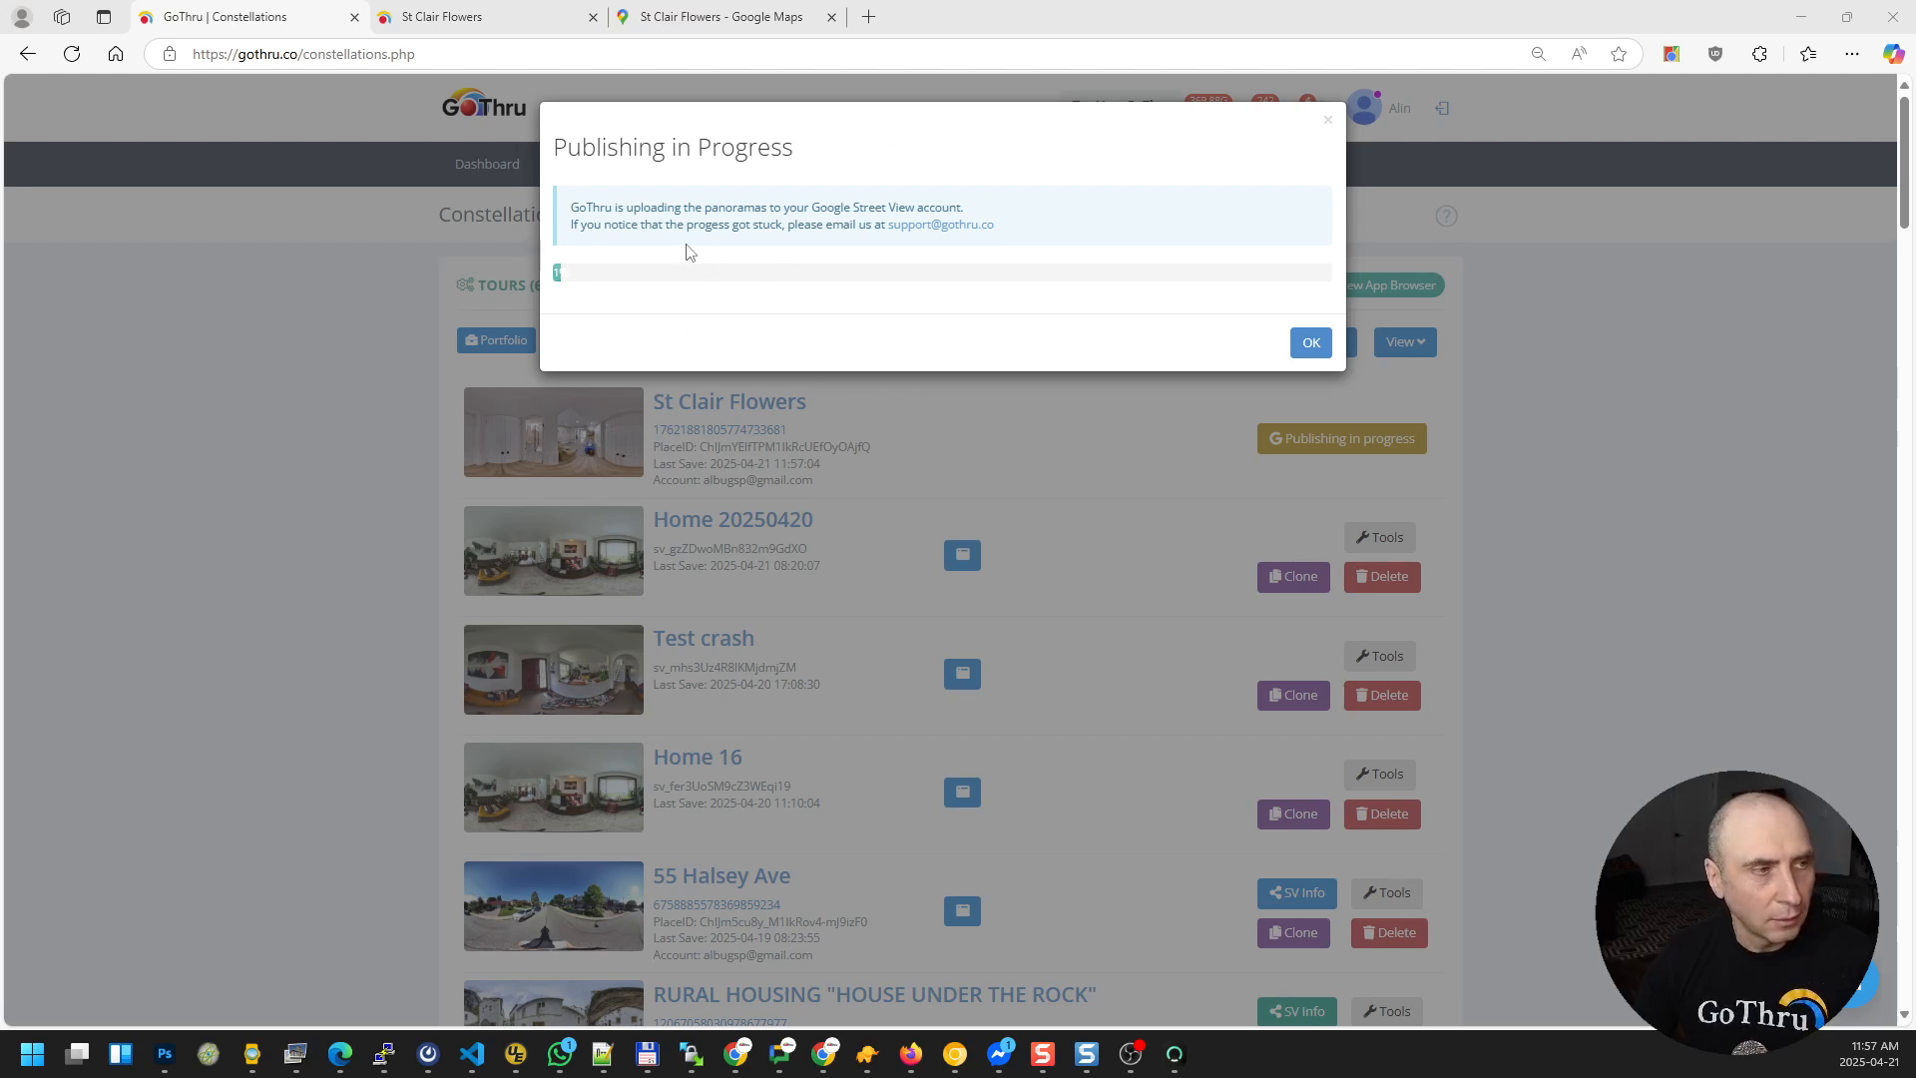